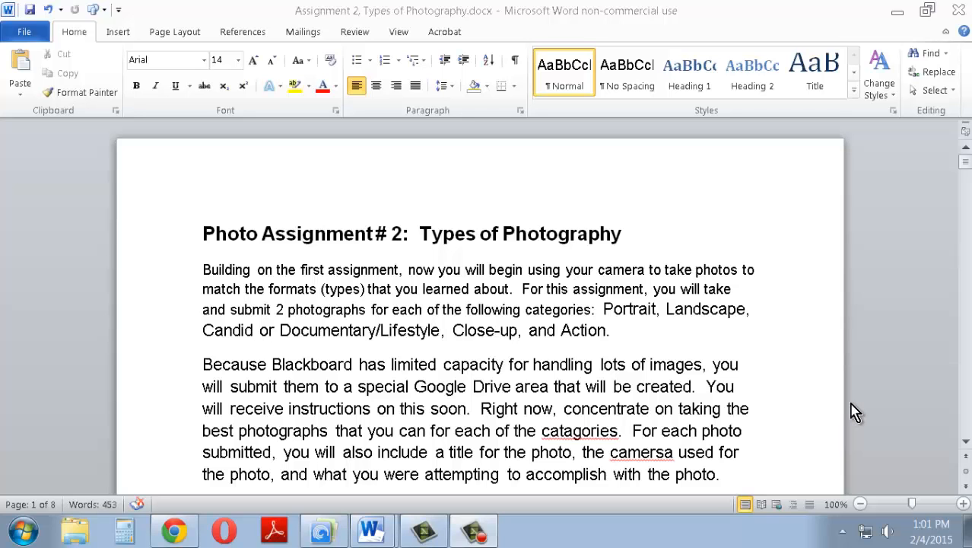
mouse_move(728, 413)
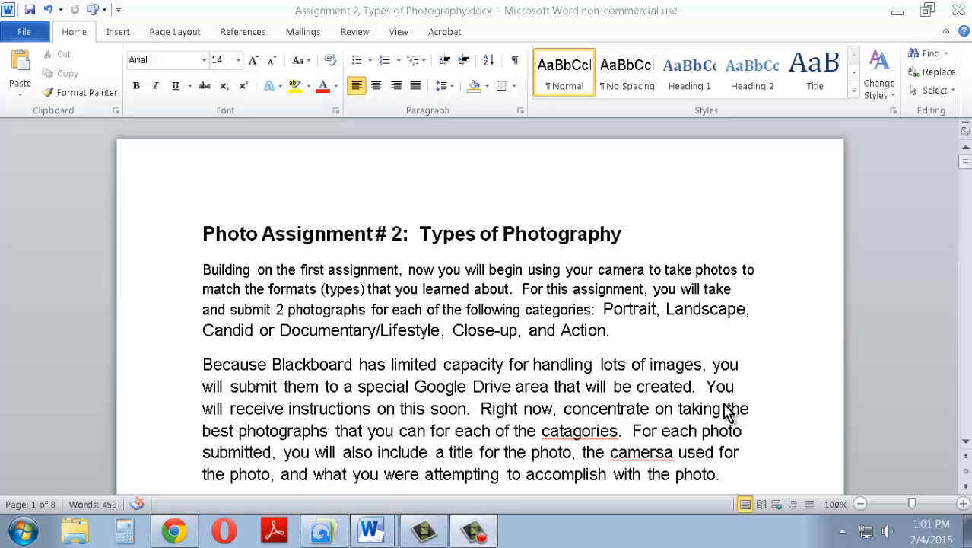
mouse_move(701, 394)
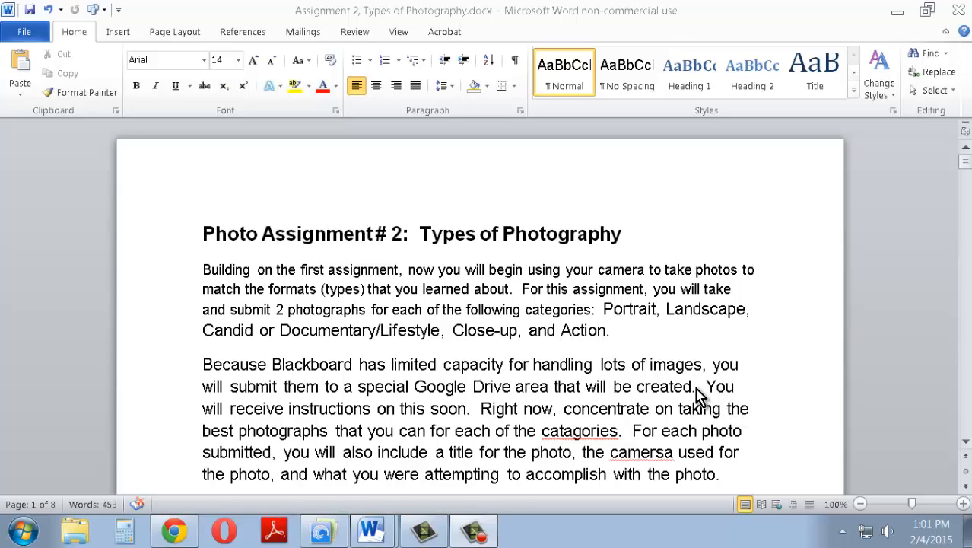
mouse_move(641, 371)
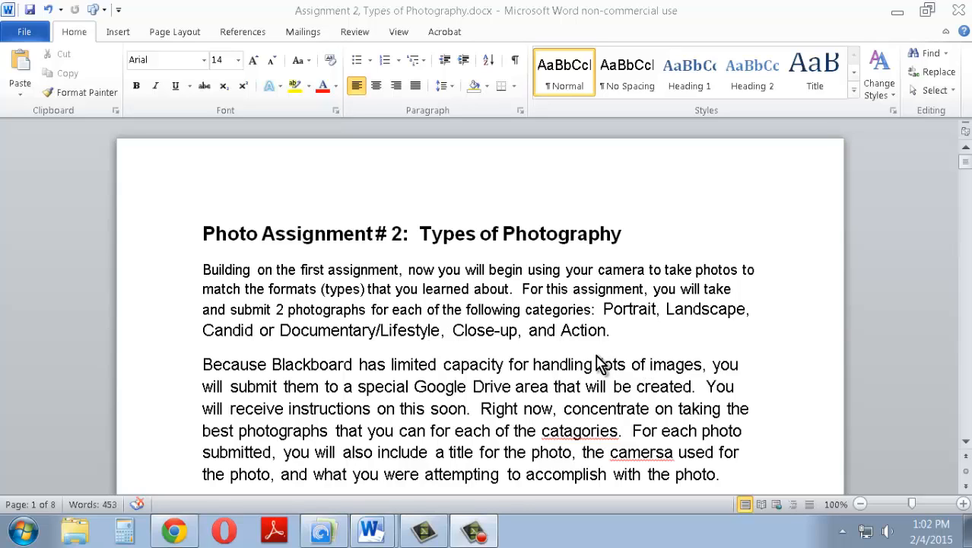
mouse_move(584, 310)
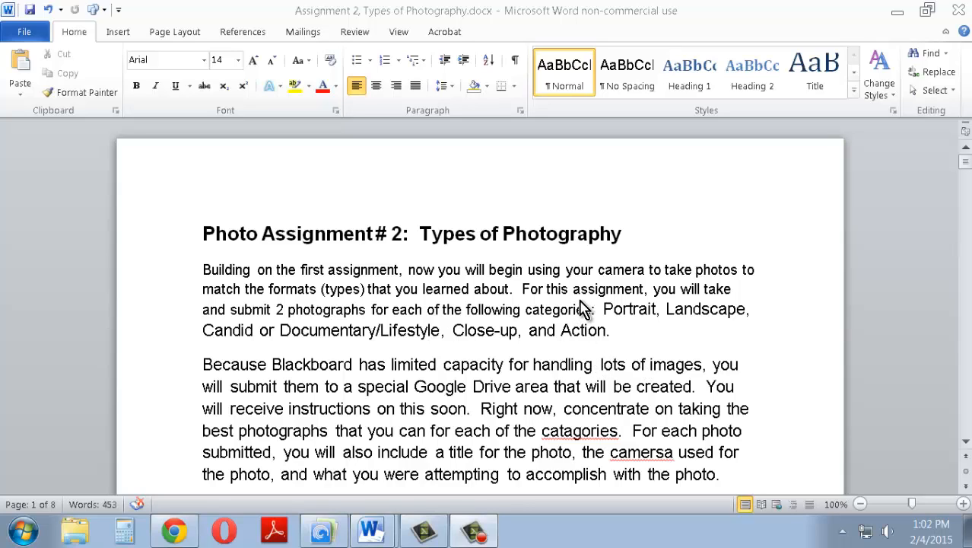
mouse_move(601, 308)
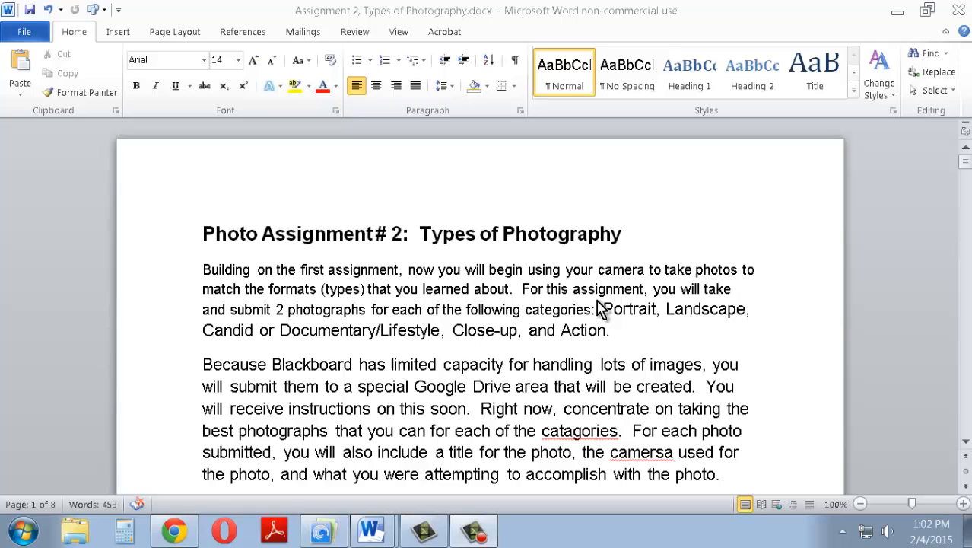
mouse_move(626, 323)
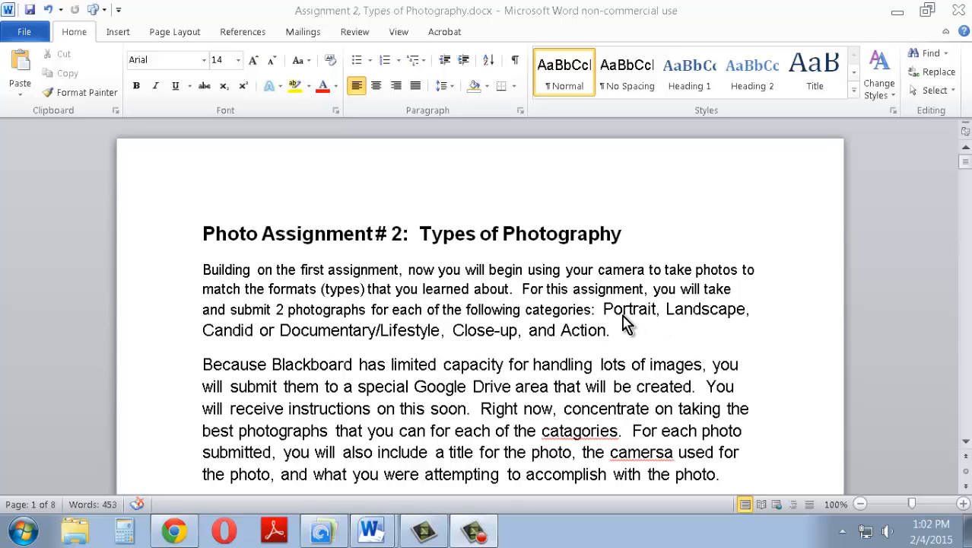
mouse_move(631, 318)
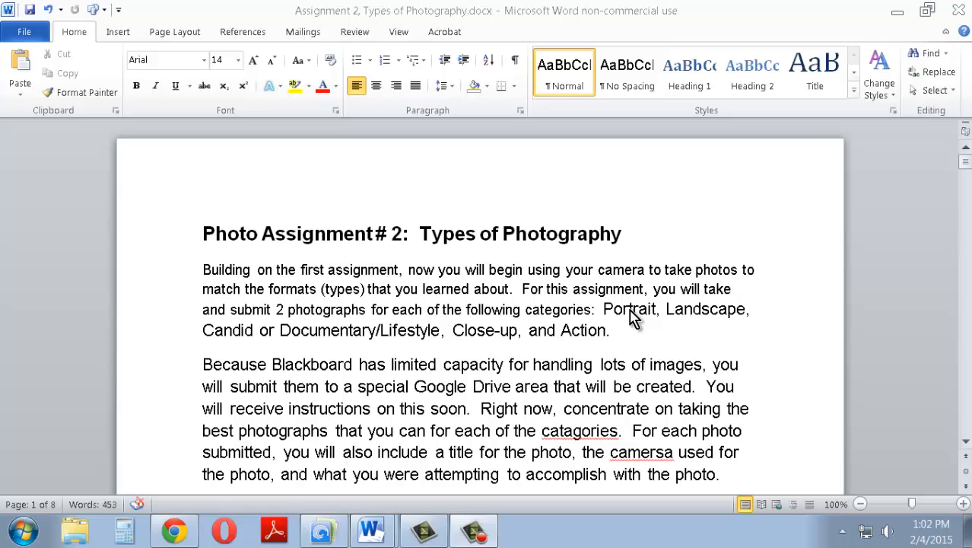
mouse_move(322, 340)
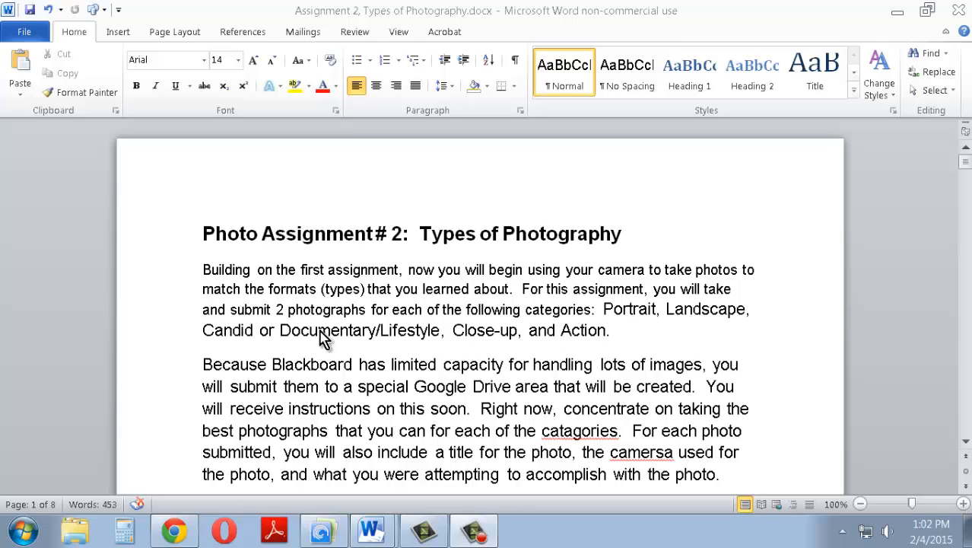
mouse_move(283, 340)
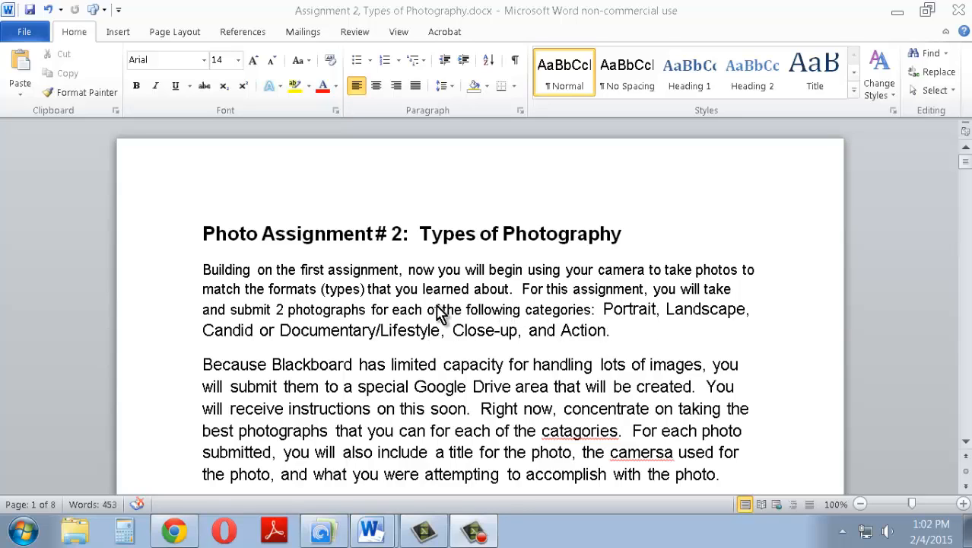
mouse_move(384, 296)
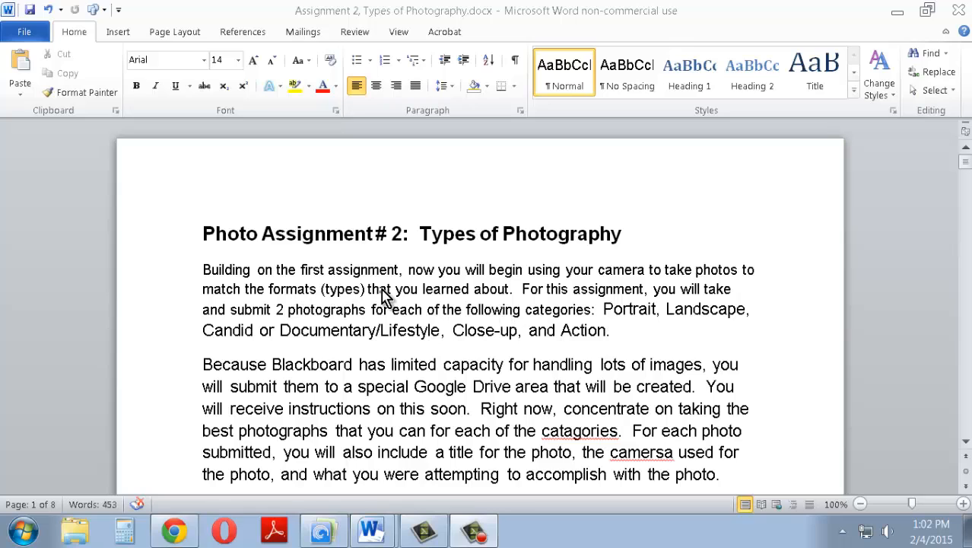
mouse_move(434, 311)
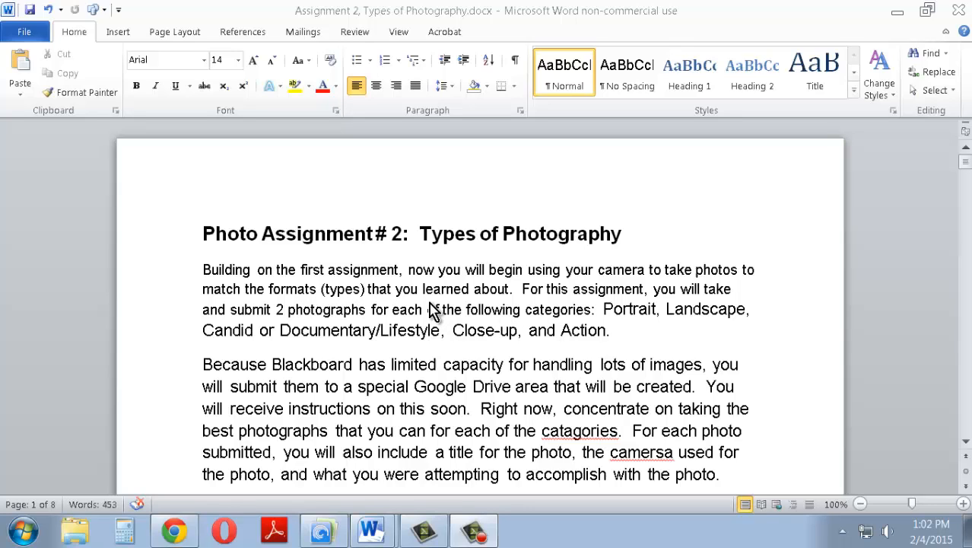
mouse_move(475, 313)
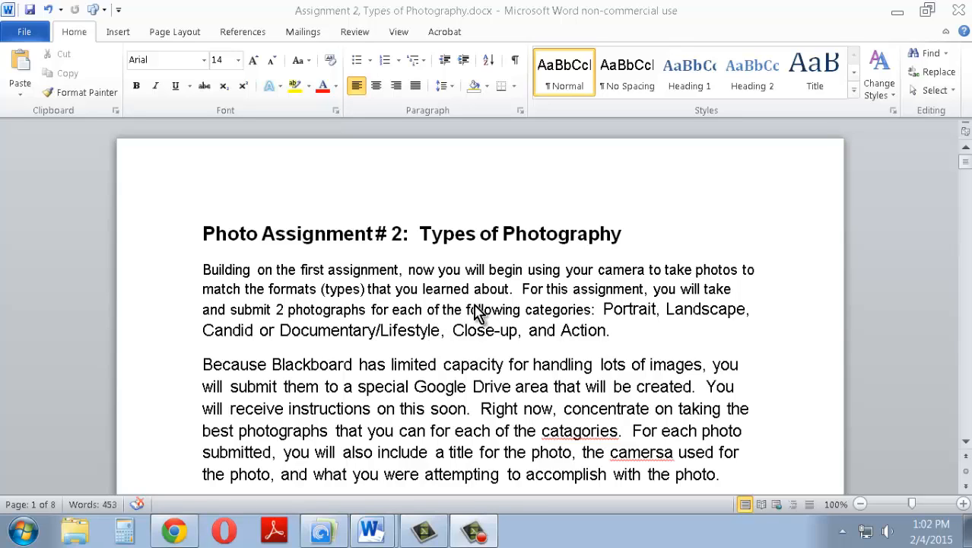
mouse_move(600, 331)
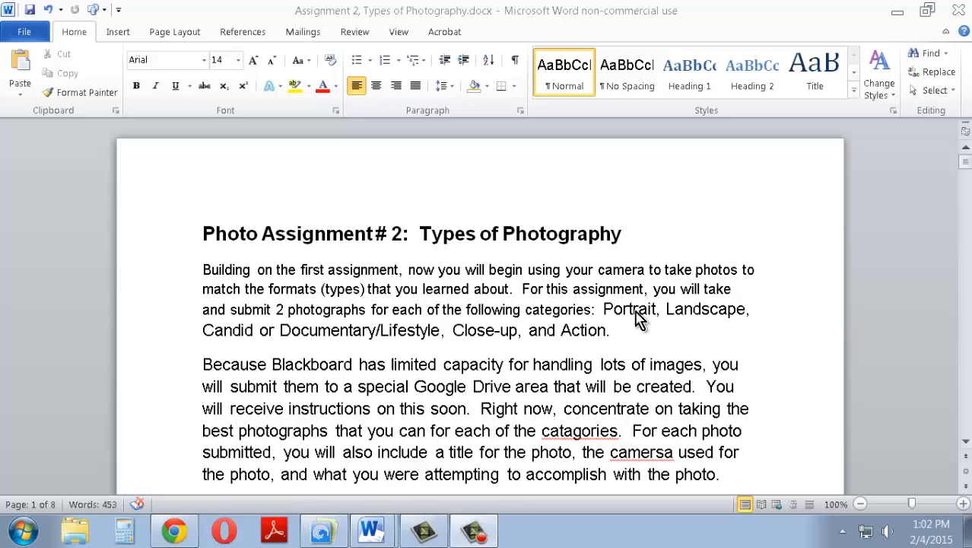
mouse_move(639, 323)
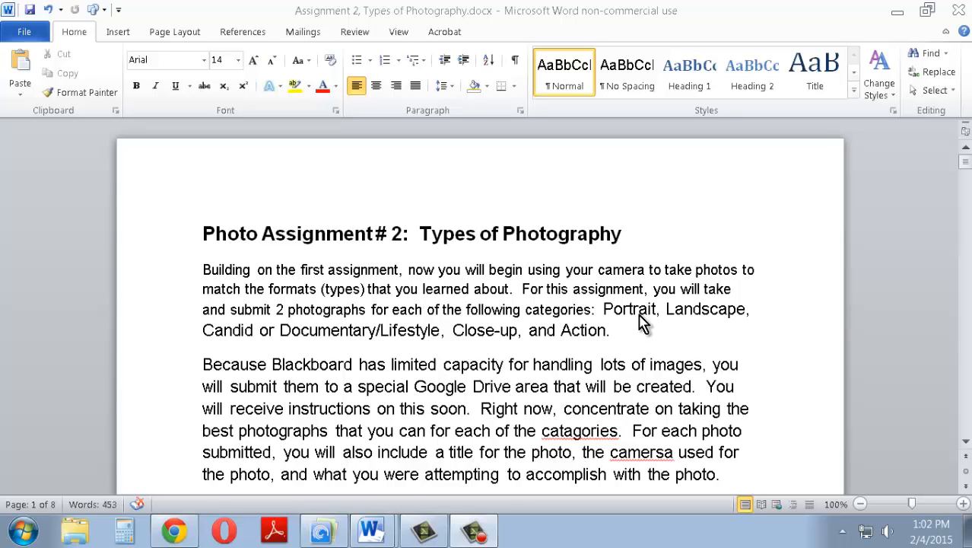
mouse_move(536, 333)
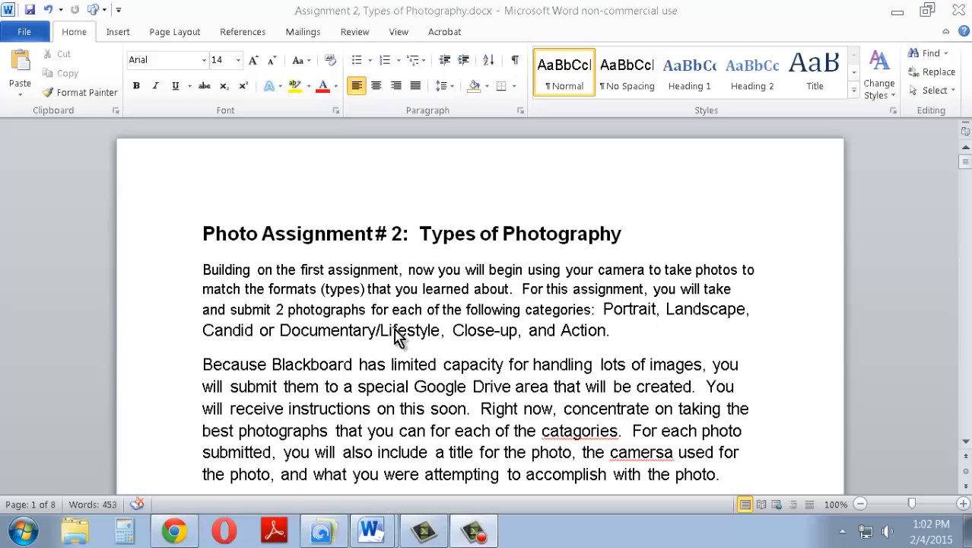
mouse_move(481, 347)
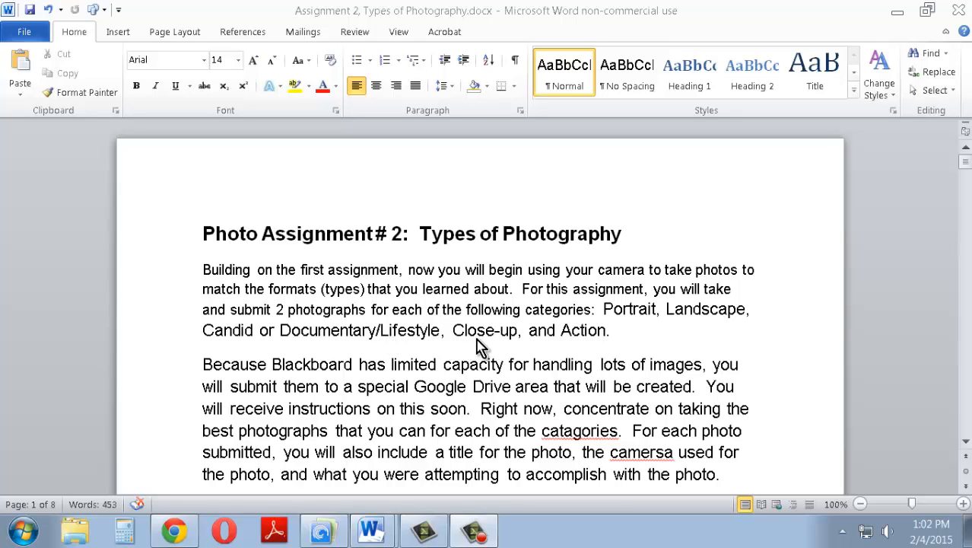
mouse_move(591, 346)
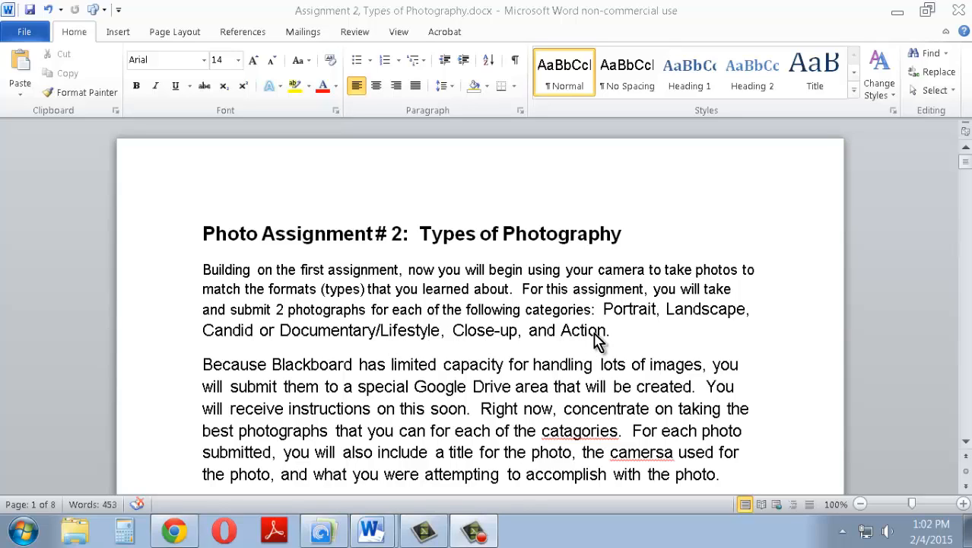
mouse_move(646, 330)
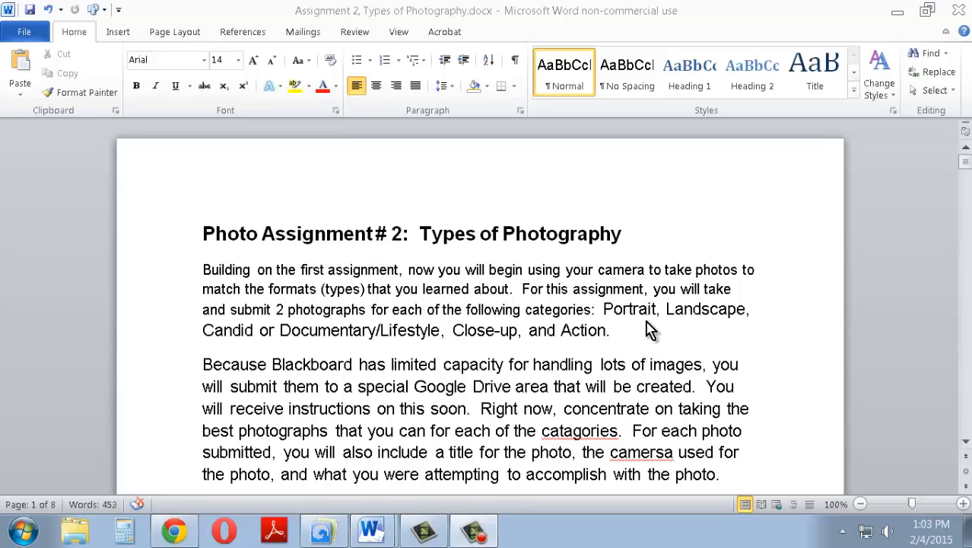
mouse_move(582, 341)
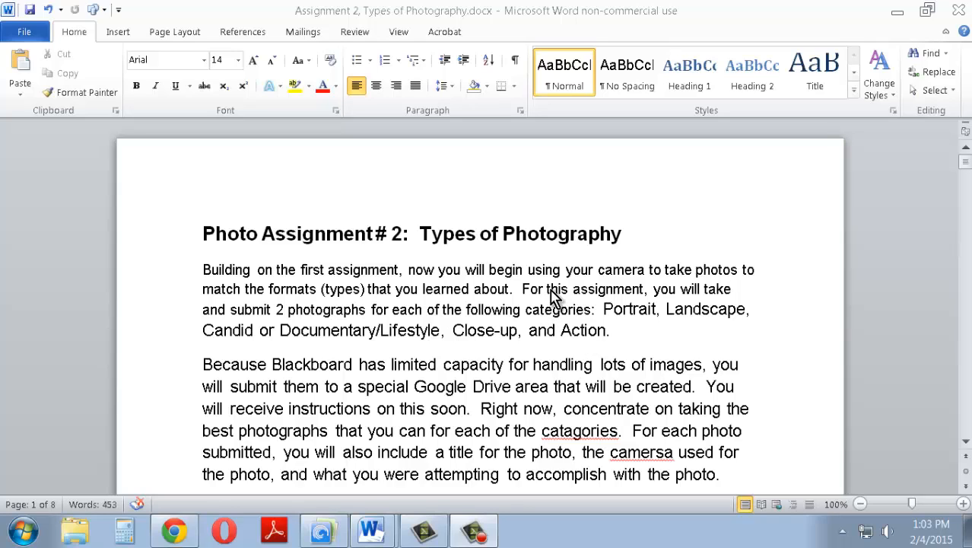
mouse_move(608, 294)
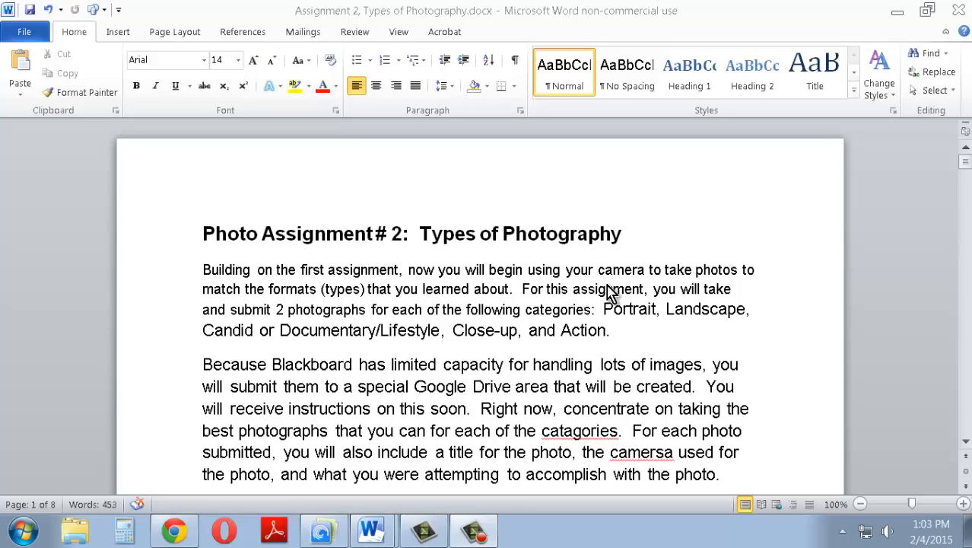
mouse_move(631, 315)
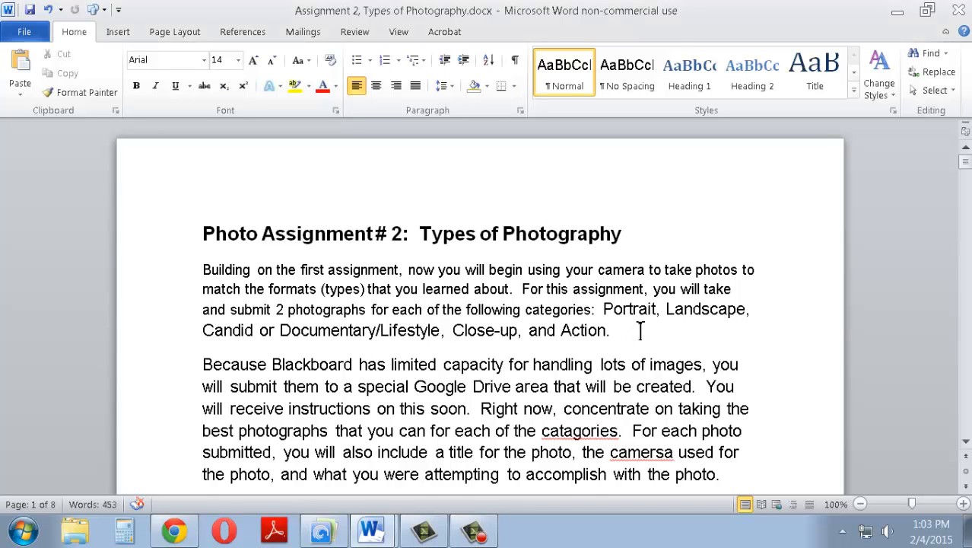
- Correct the misspelling 'catagories' to 'categories' using the spelling suggestions
scroll(down, 3)
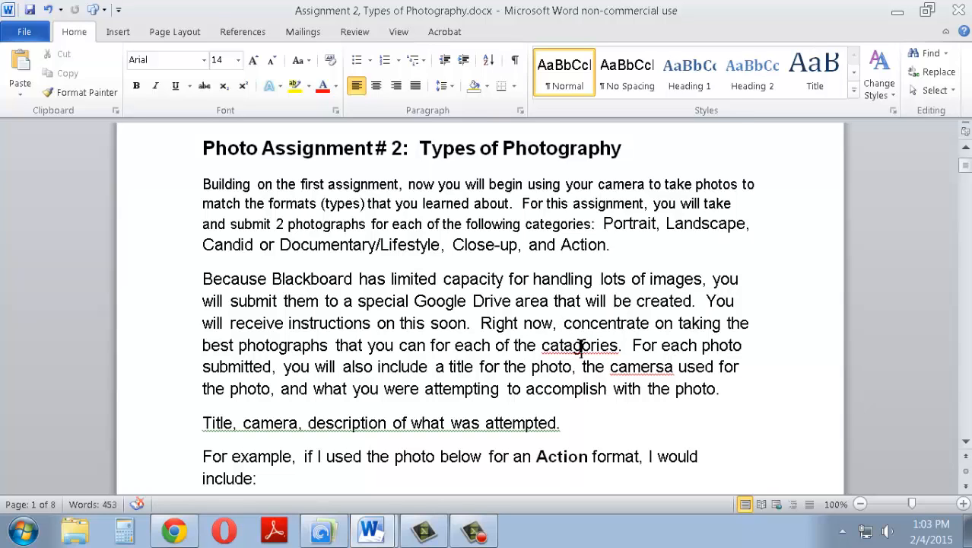
right_click(579, 344)
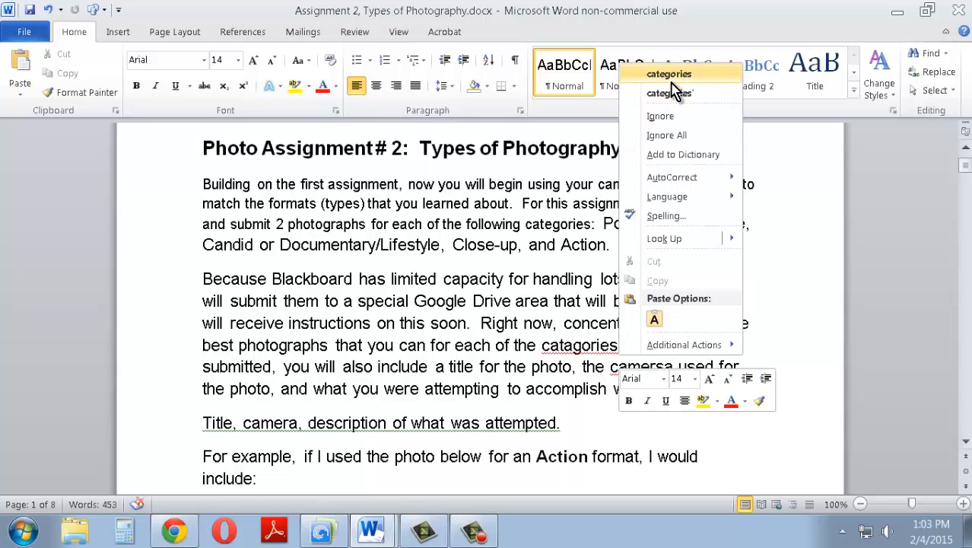
click(669, 93)
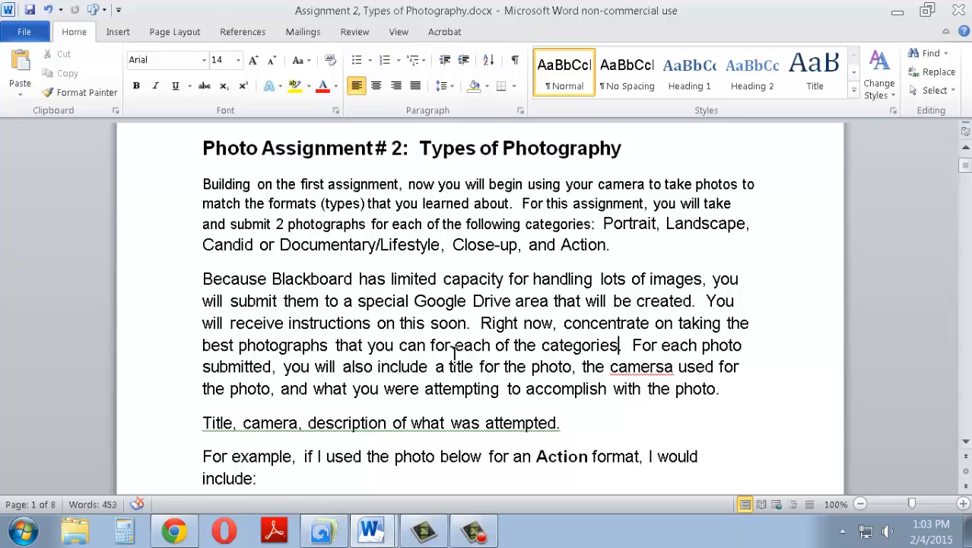
mouse_move(490, 272)
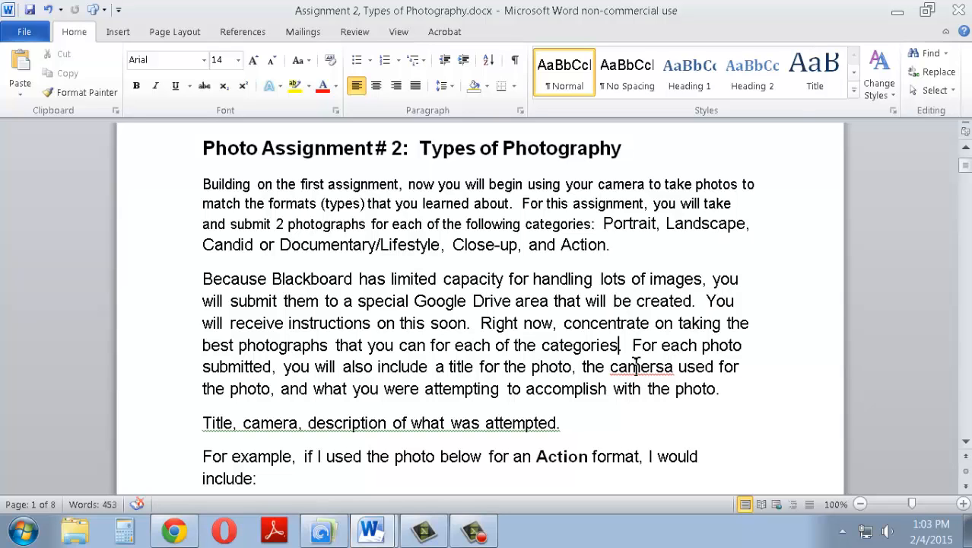
- Correct 'camersa' to 'camera', then scroll down to the example's Title, Camera and Description bullets
right_click(641, 366)
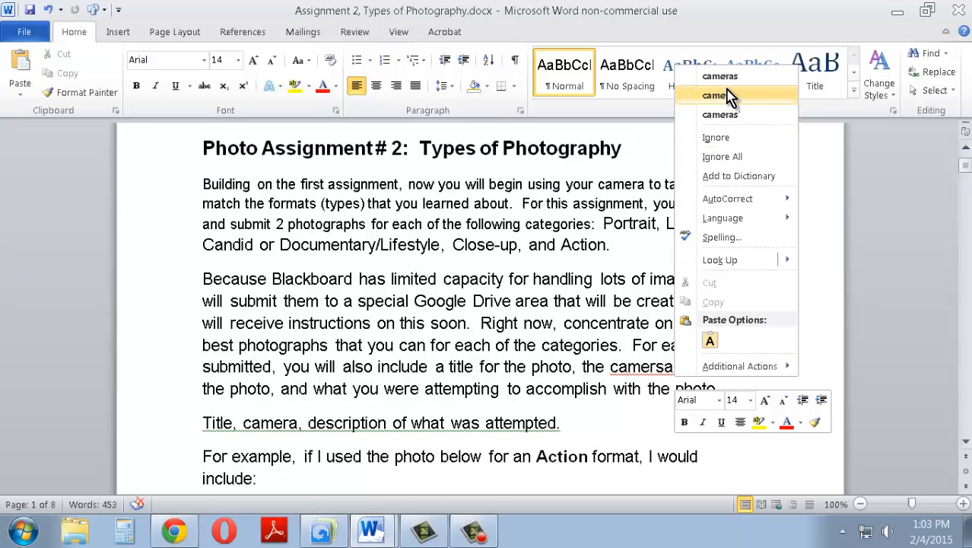
click(714, 95)
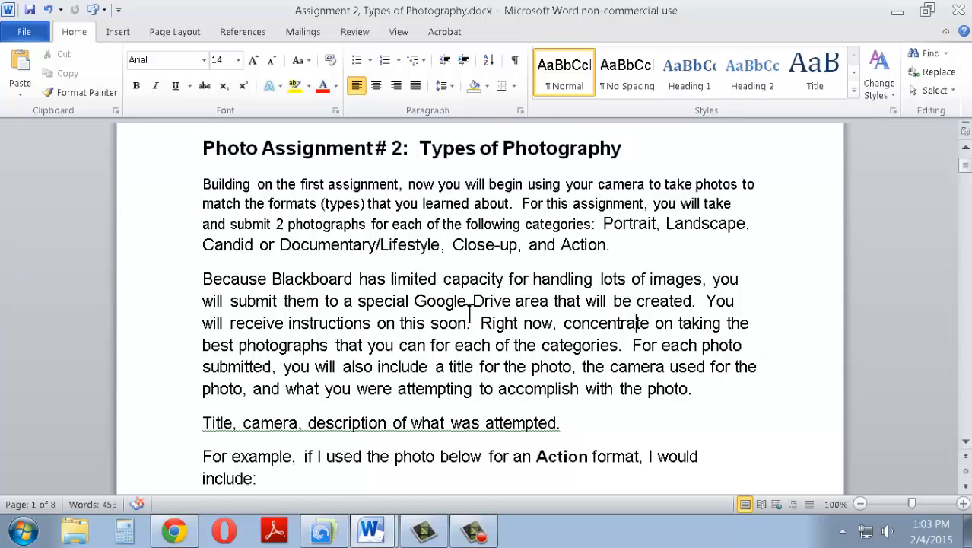
mouse_move(415, 304)
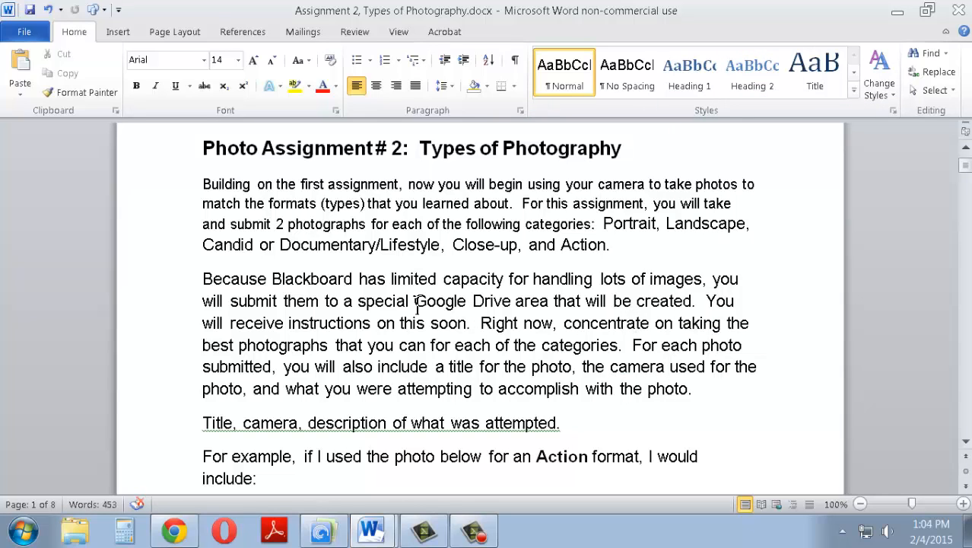
scroll(down, 3)
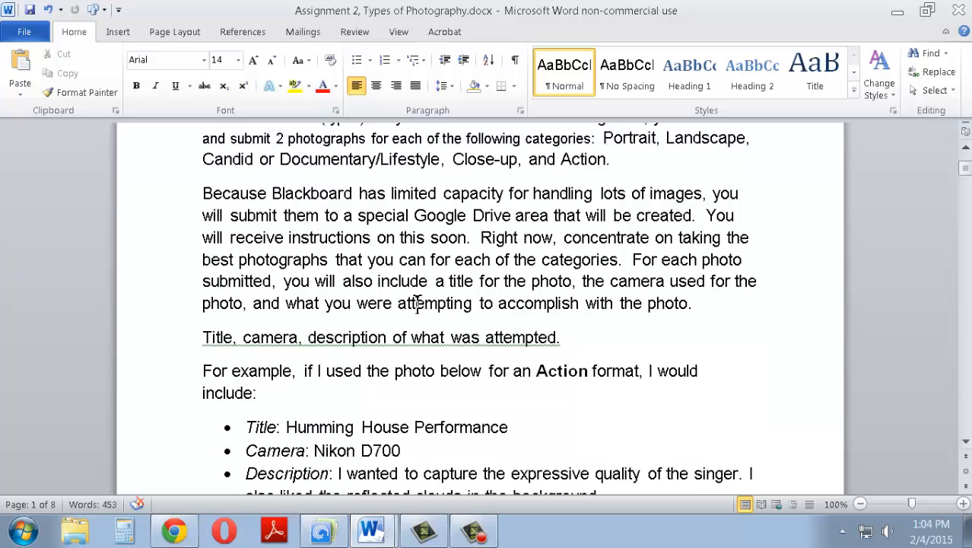
scroll(down, 3)
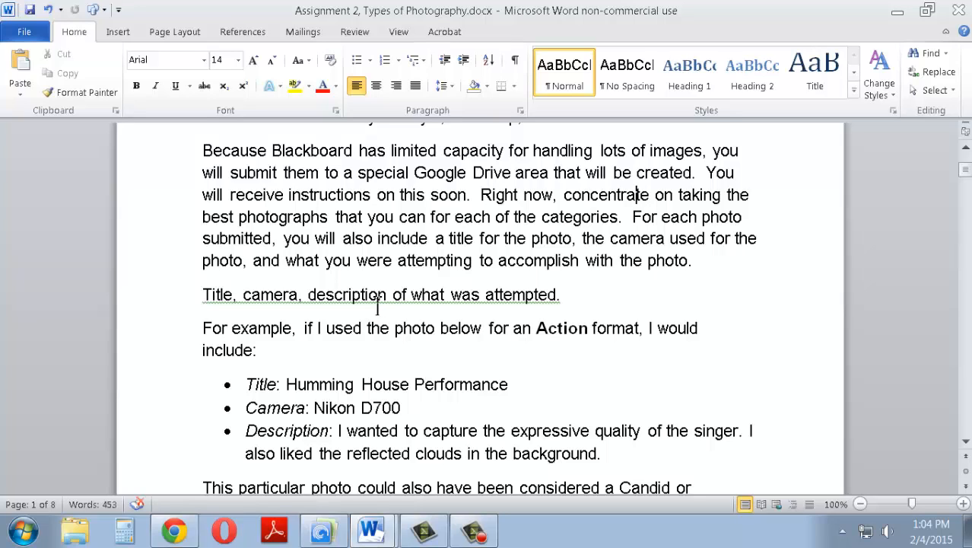
mouse_move(426, 317)
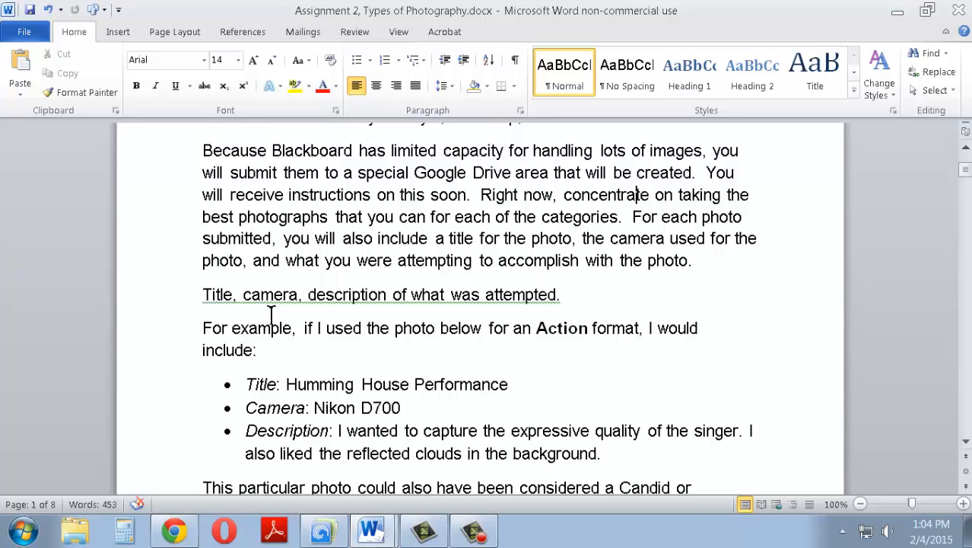
mouse_move(354, 294)
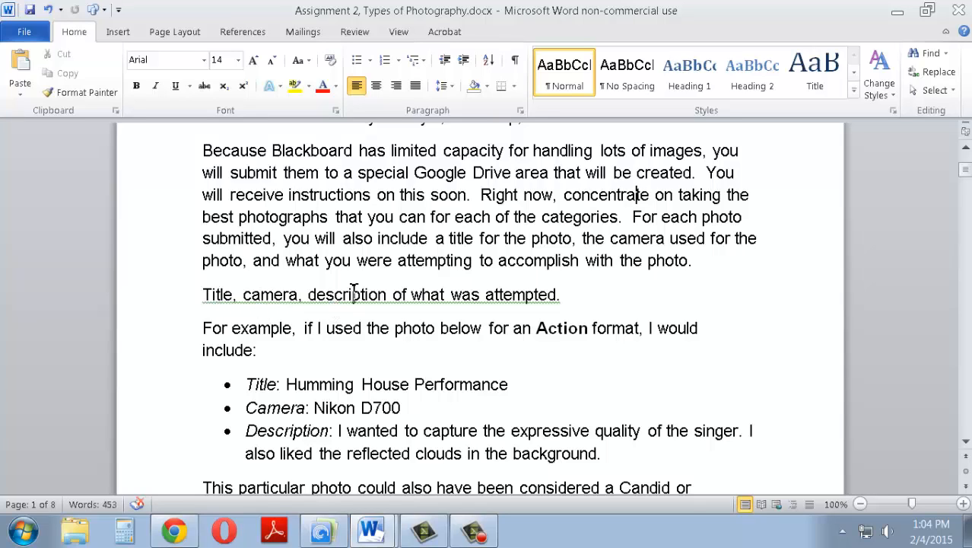
mouse_move(460, 304)
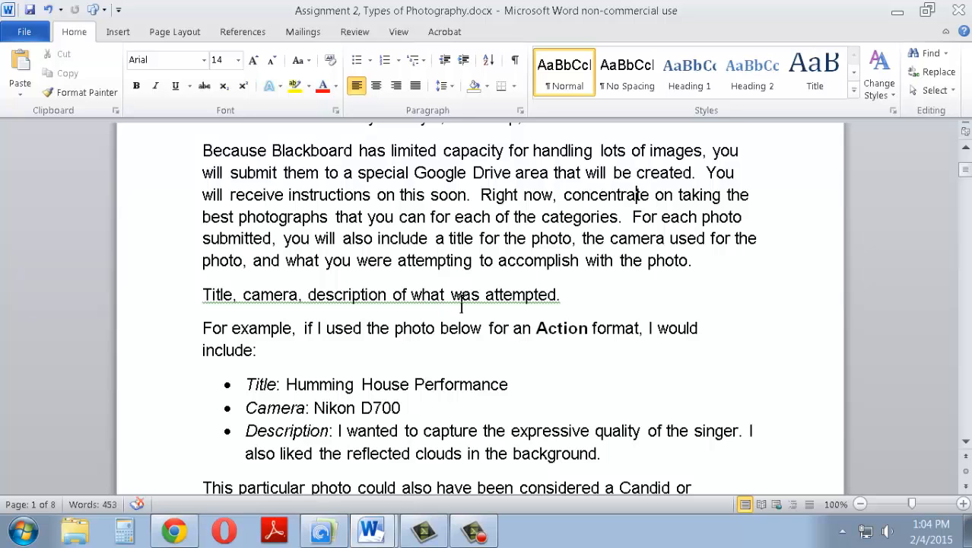
scroll(down, 3)
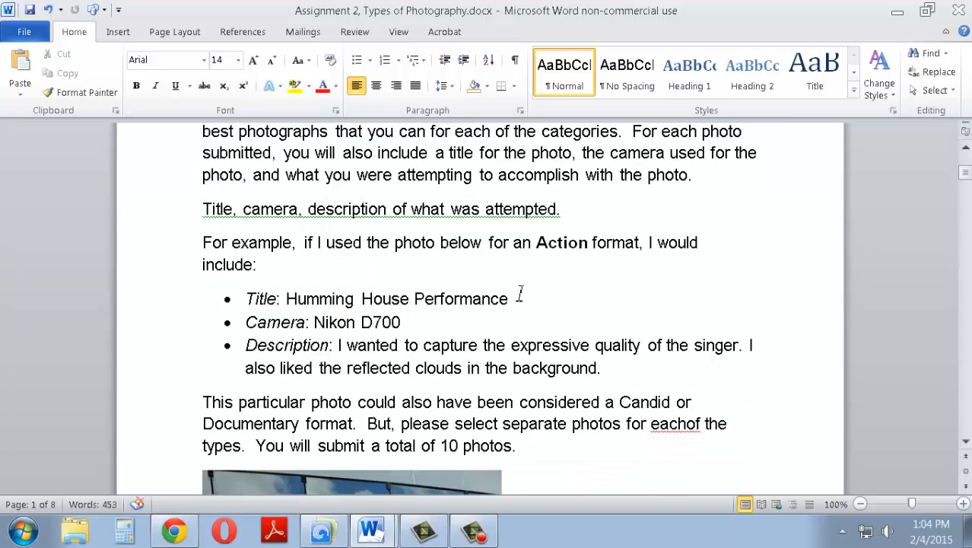
scroll(down, 3)
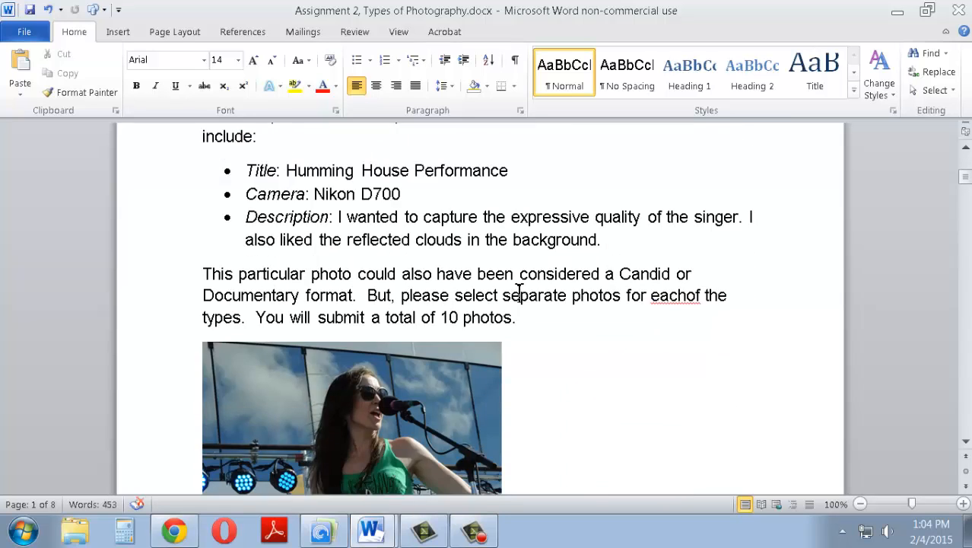
scroll(down, 3)
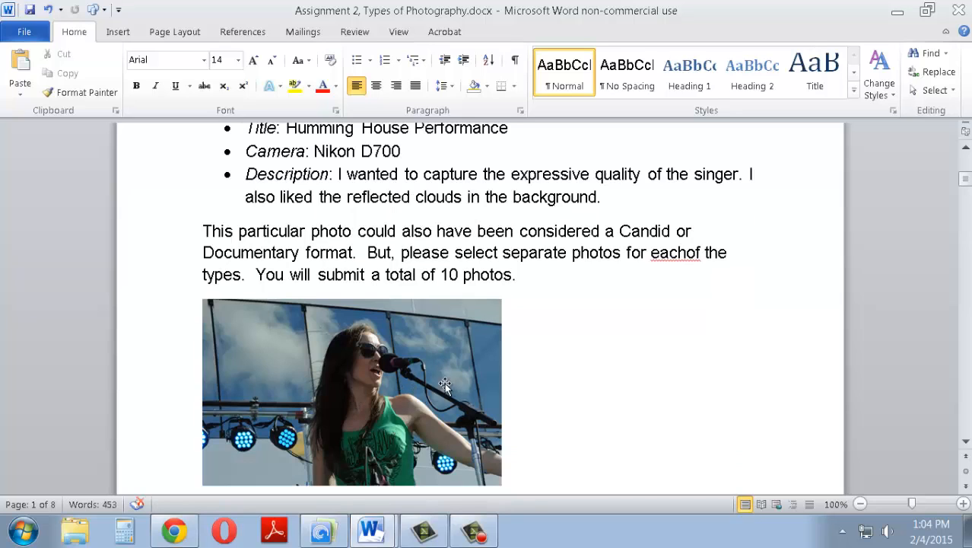
mouse_move(448, 382)
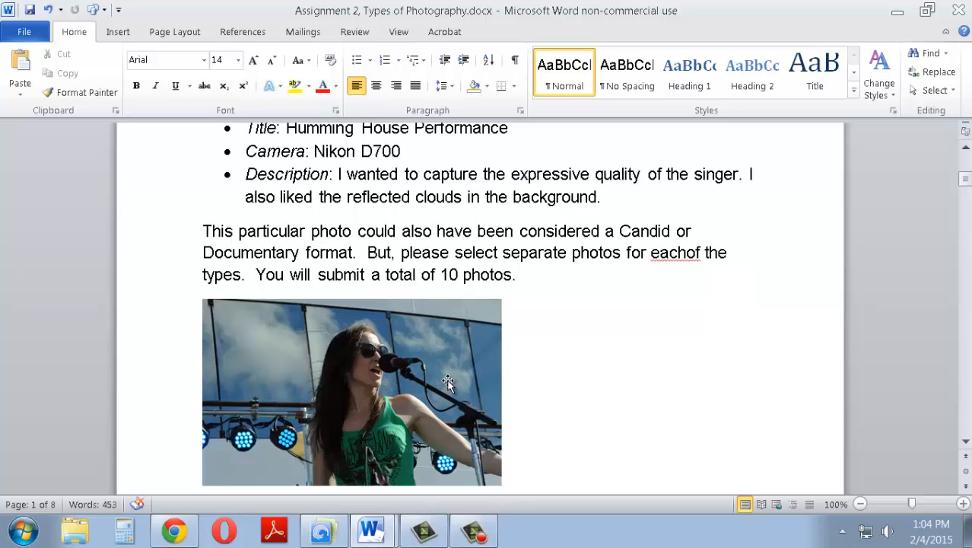
scroll(up, 3)
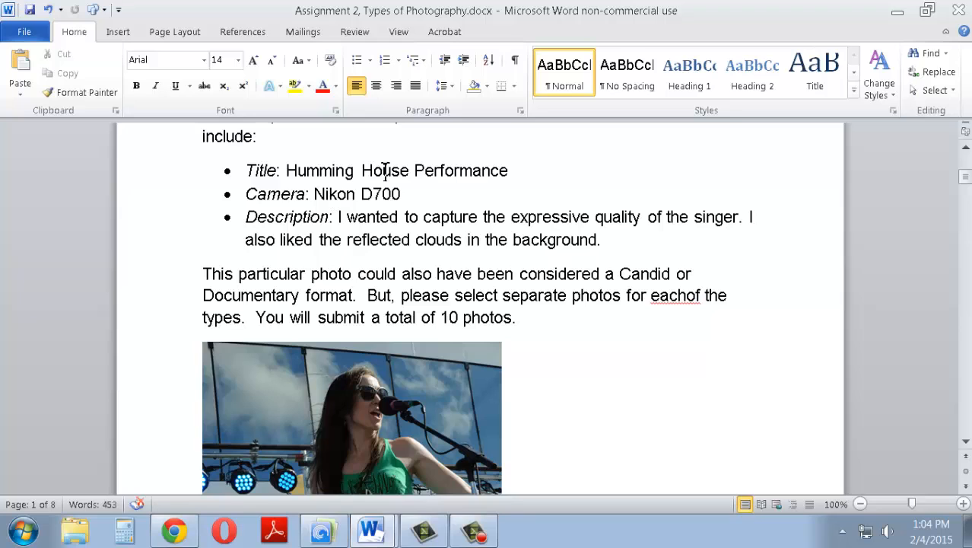
scroll(down, 3)
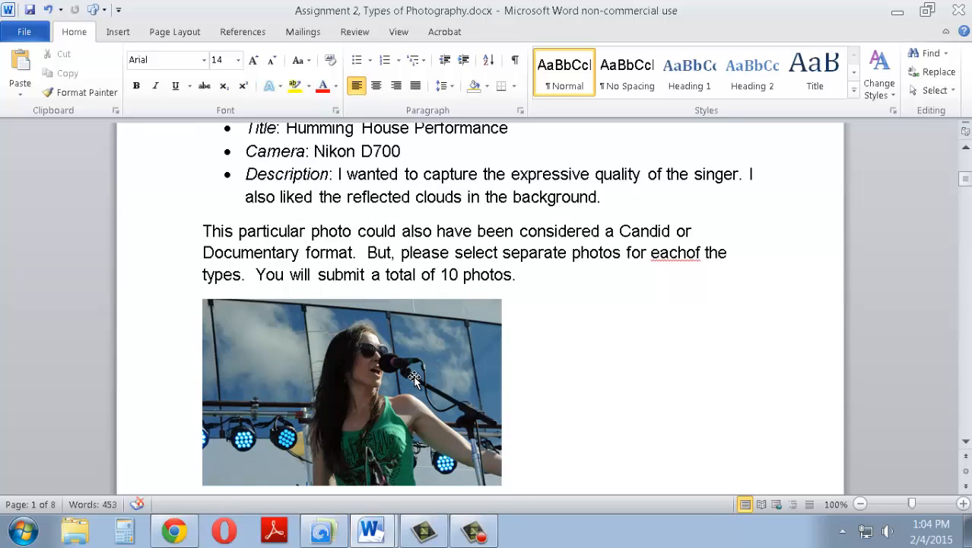
mouse_move(334, 156)
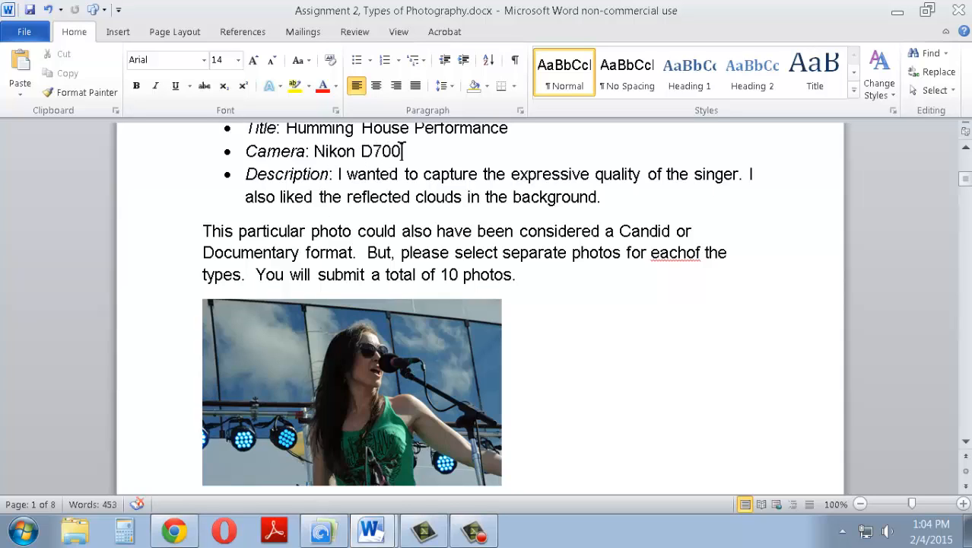
mouse_move(418, 386)
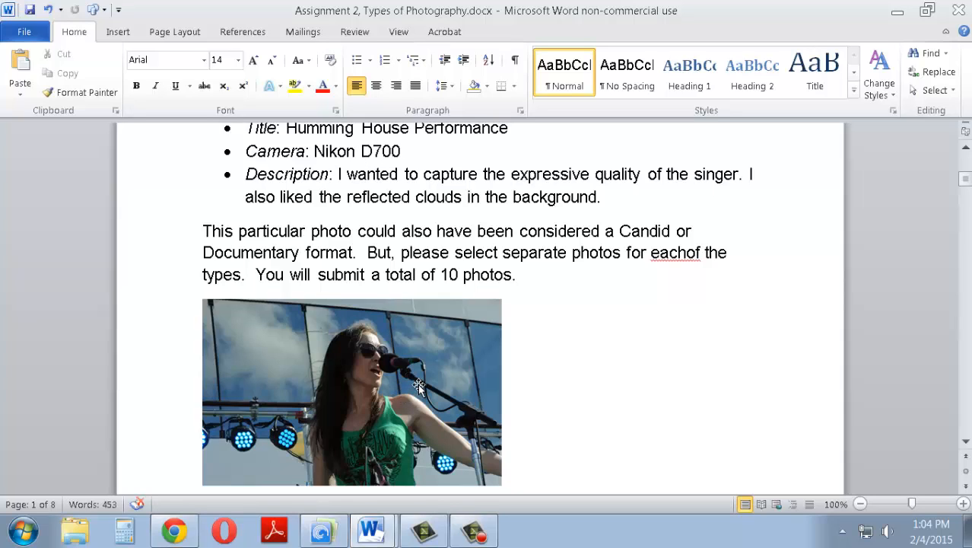
mouse_move(428, 384)
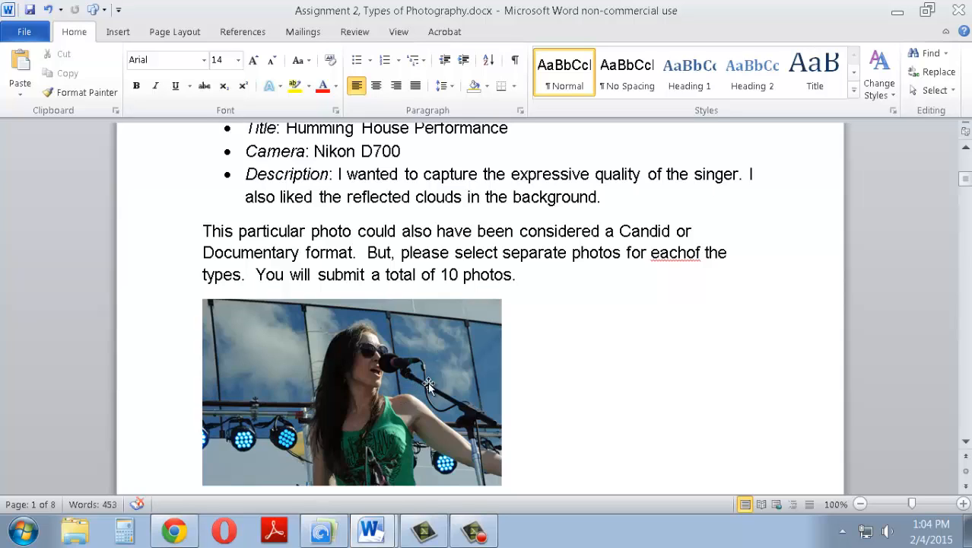
mouse_move(394, 386)
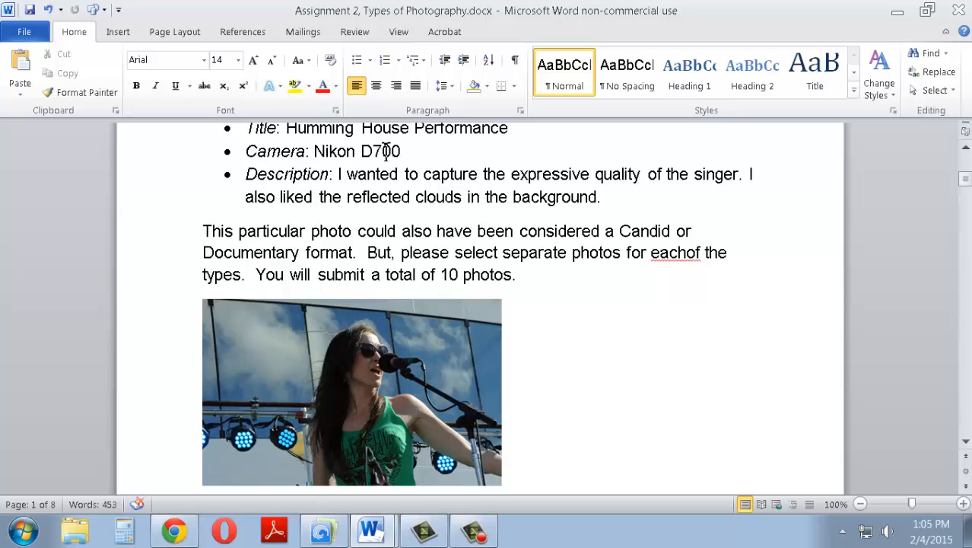
mouse_move(385, 338)
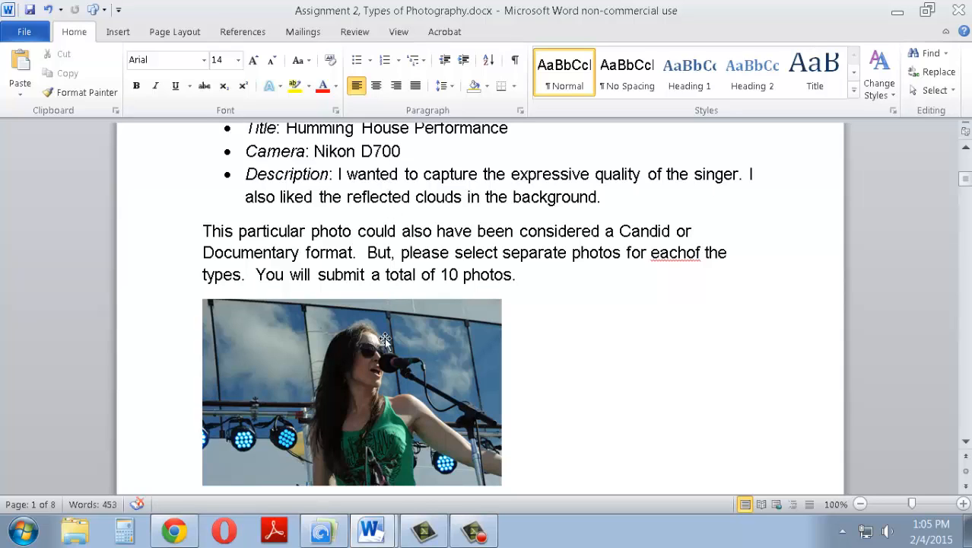
mouse_move(296, 183)
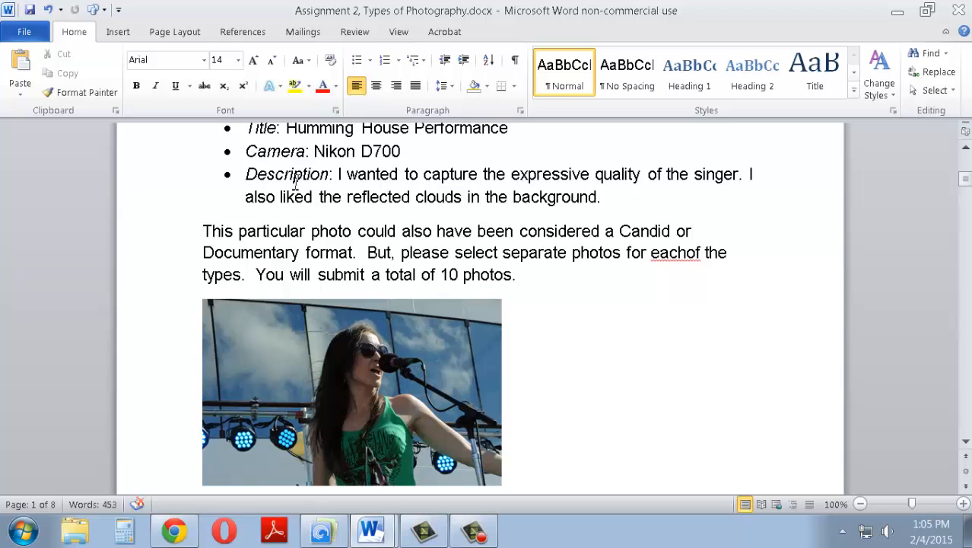
mouse_move(418, 329)
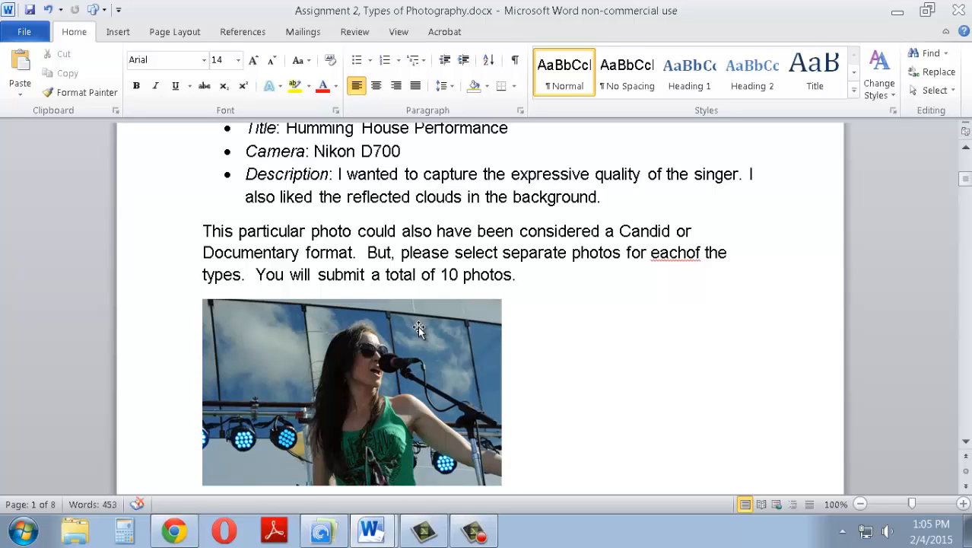
scroll(down, 3)
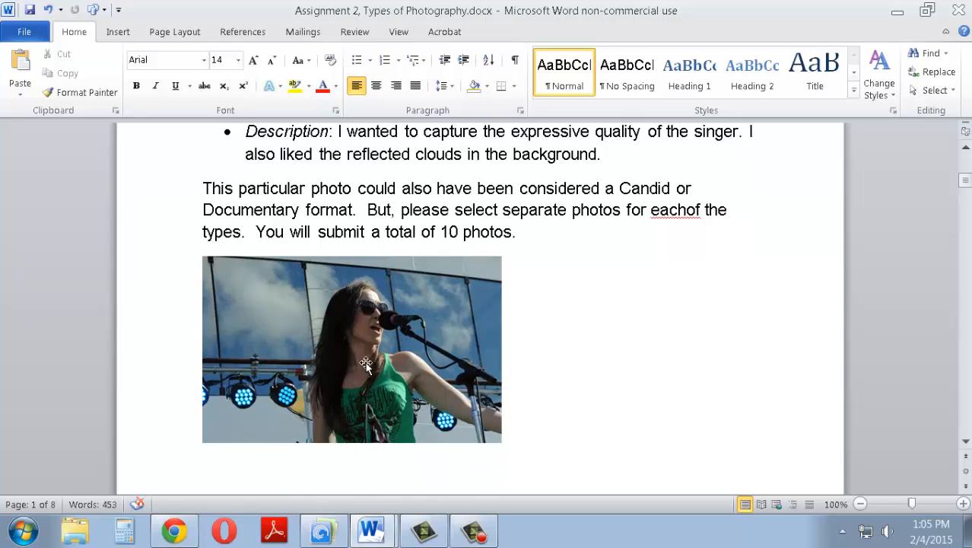
mouse_move(372, 379)
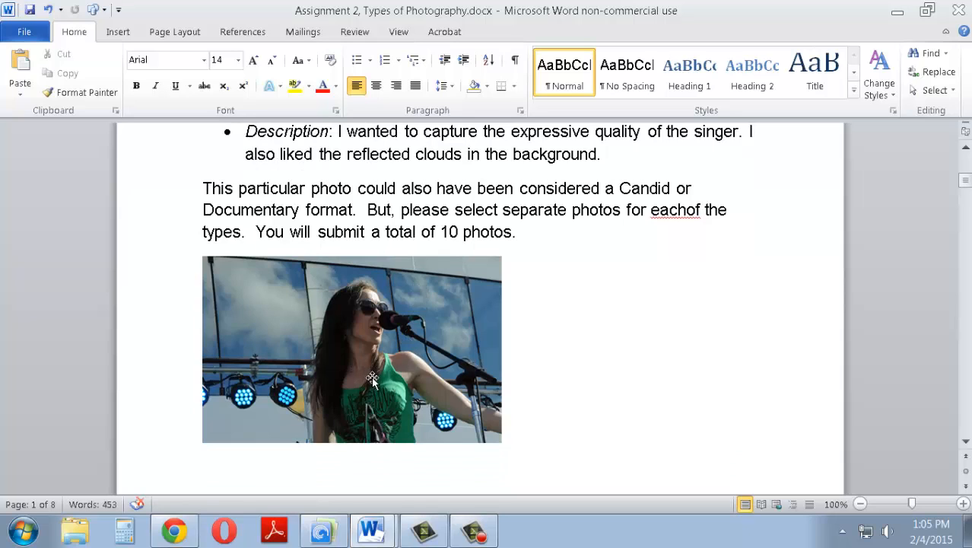
mouse_move(376, 308)
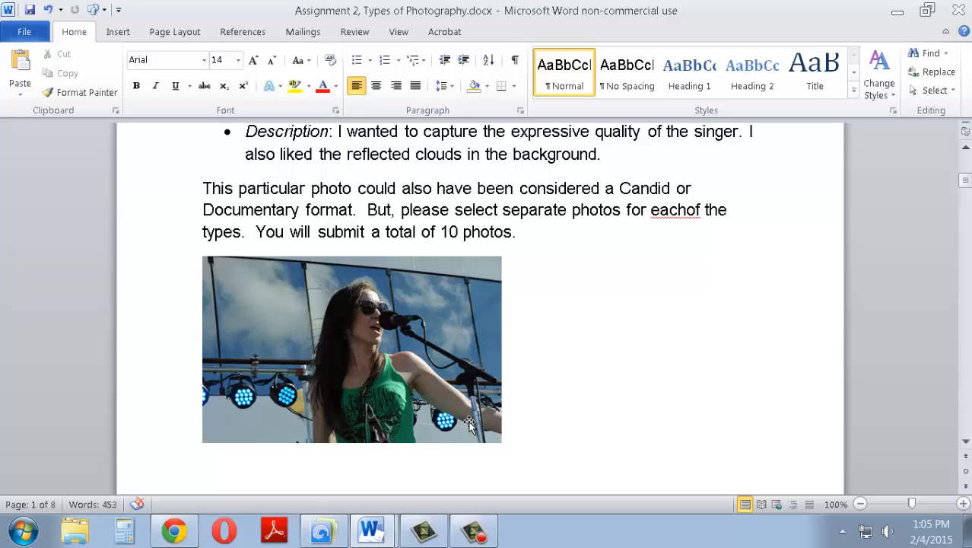
mouse_move(443, 395)
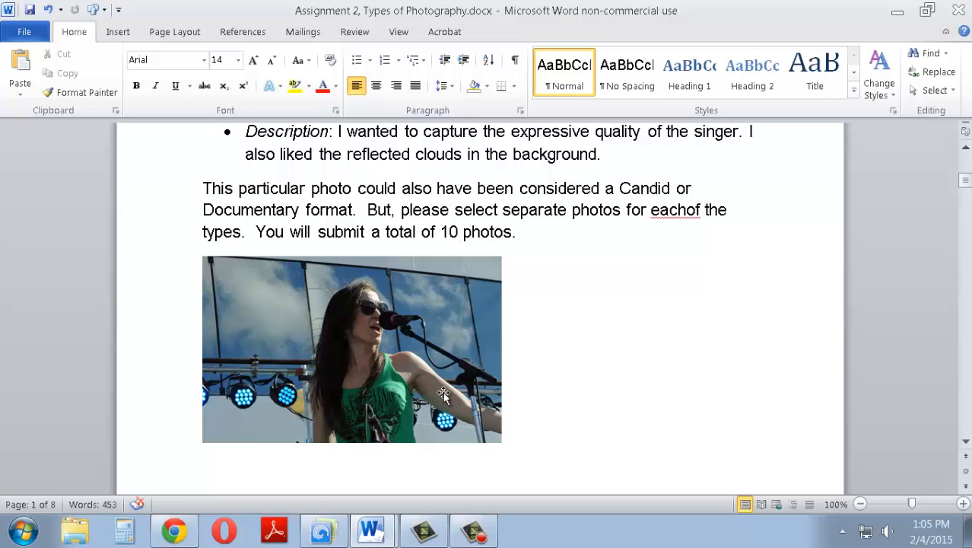
mouse_move(448, 420)
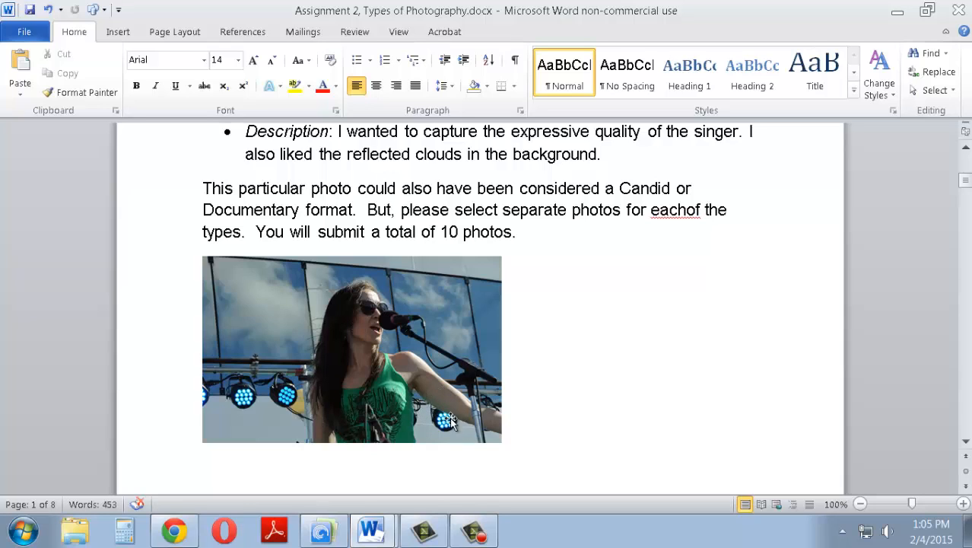
mouse_move(332, 421)
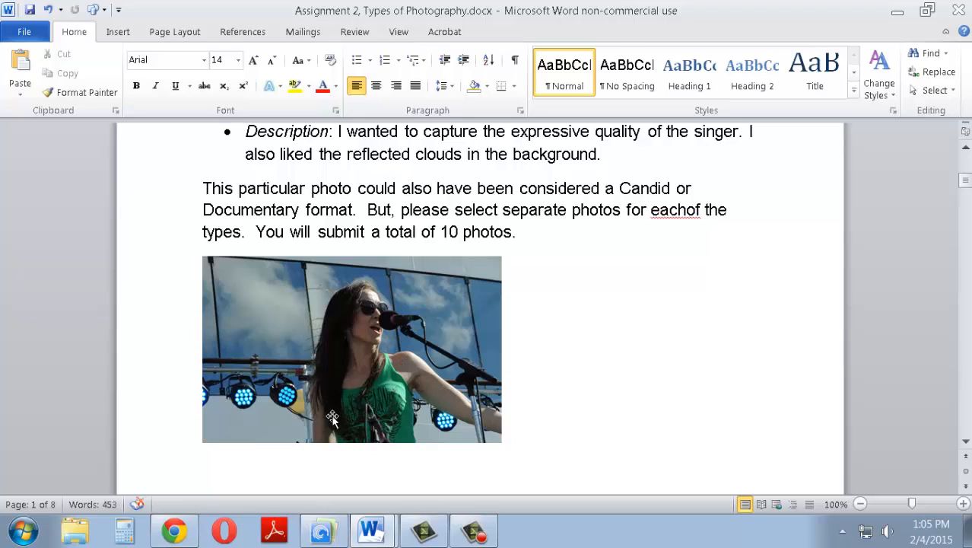
mouse_move(349, 339)
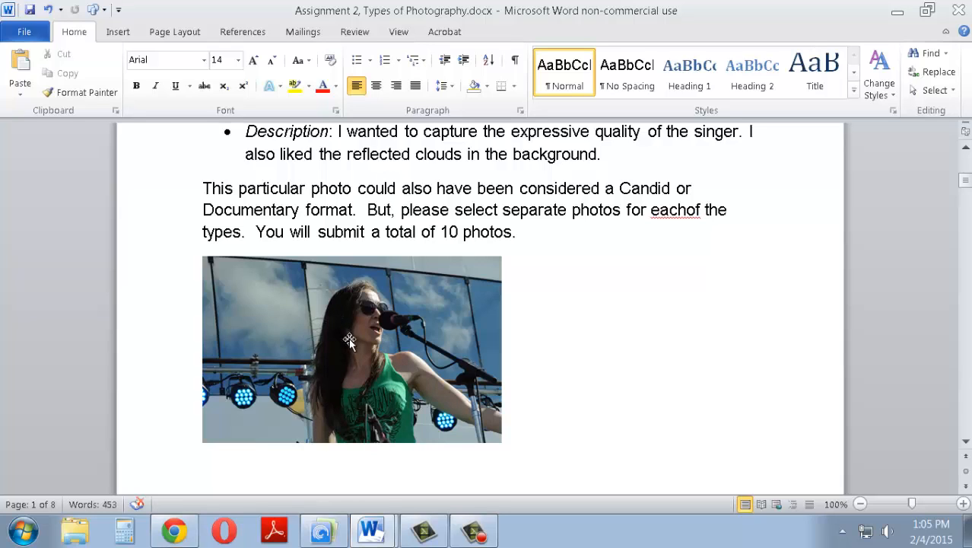
mouse_move(408, 296)
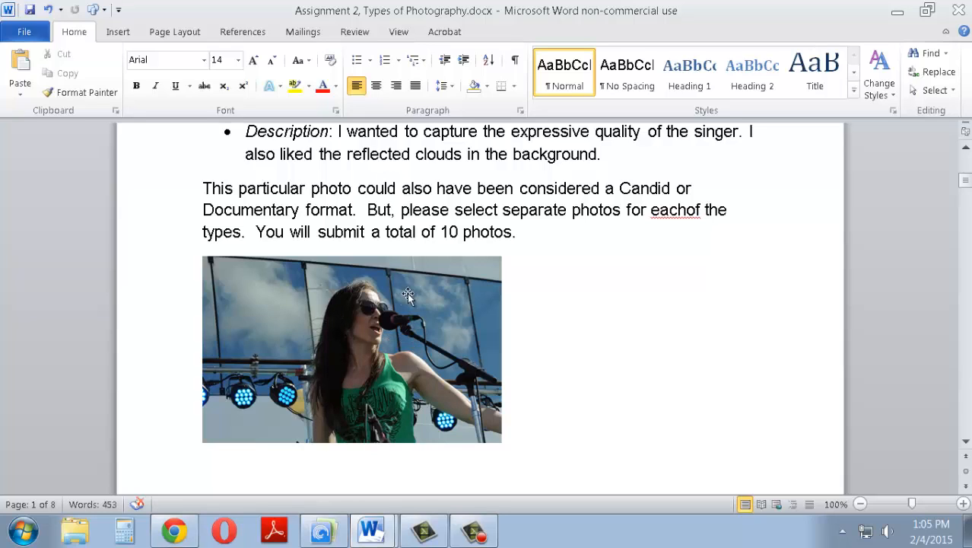
mouse_move(418, 289)
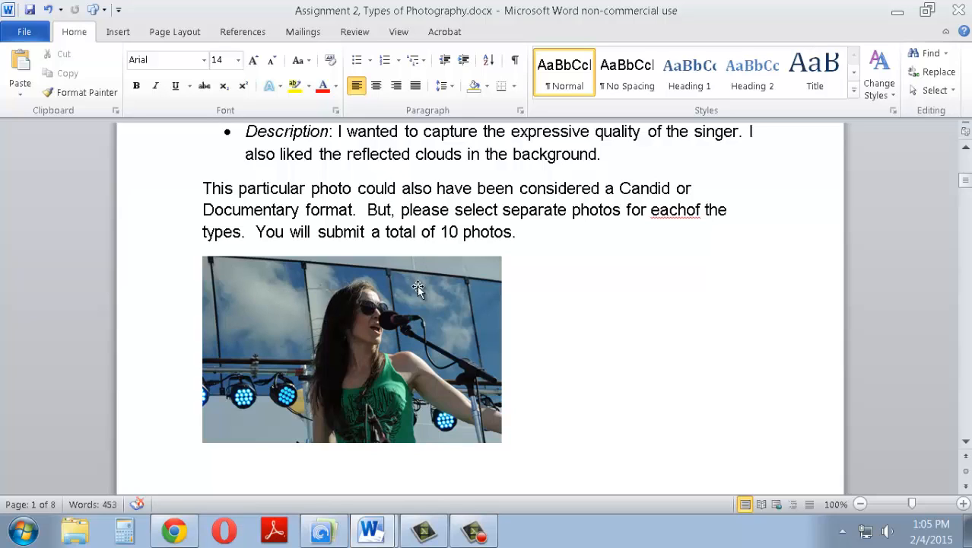
mouse_move(471, 297)
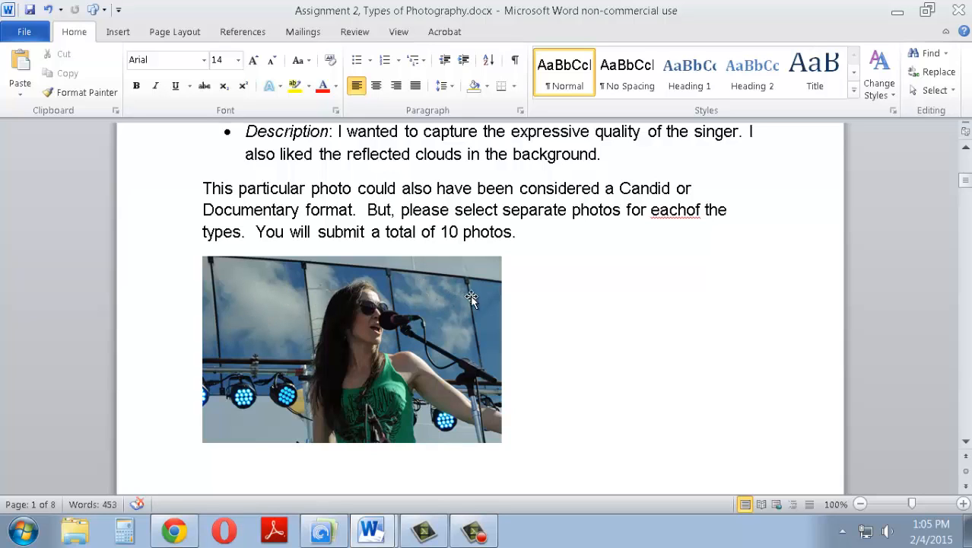
mouse_move(534, 330)
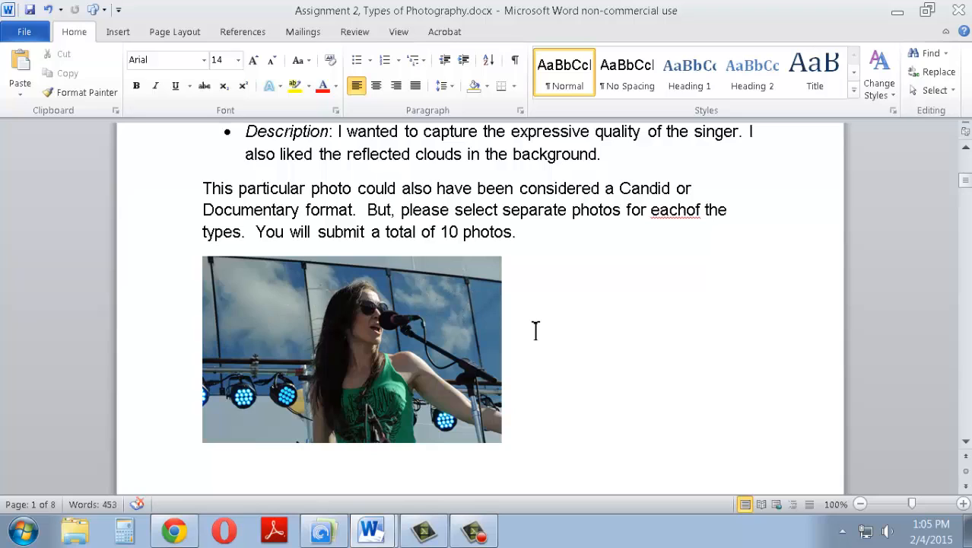
mouse_move(501, 314)
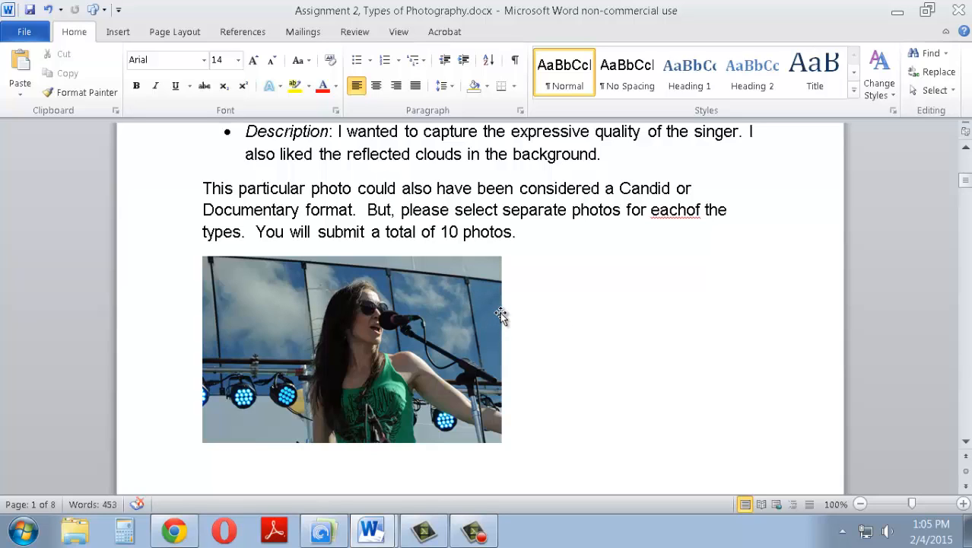
mouse_move(422, 323)
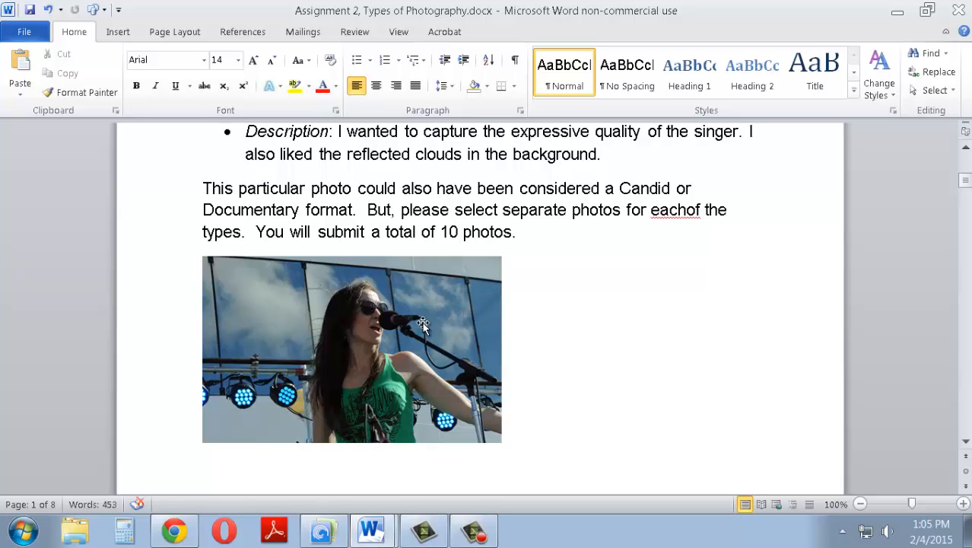
mouse_move(318, 302)
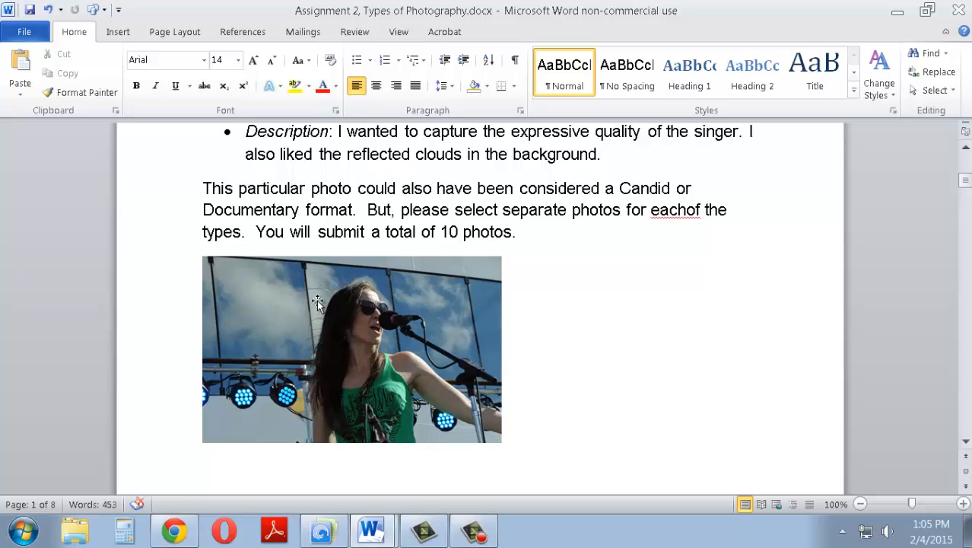
scroll(up, 3)
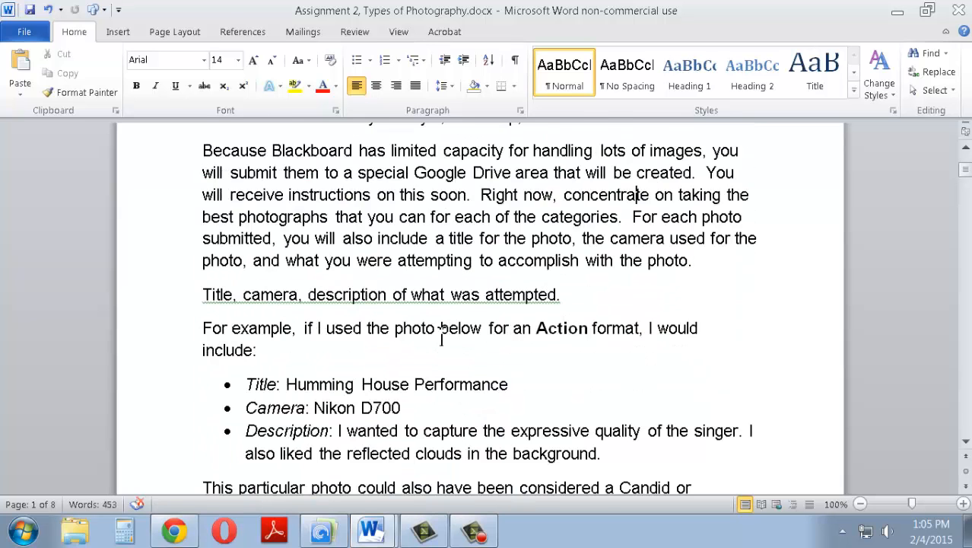
scroll(up, 3)
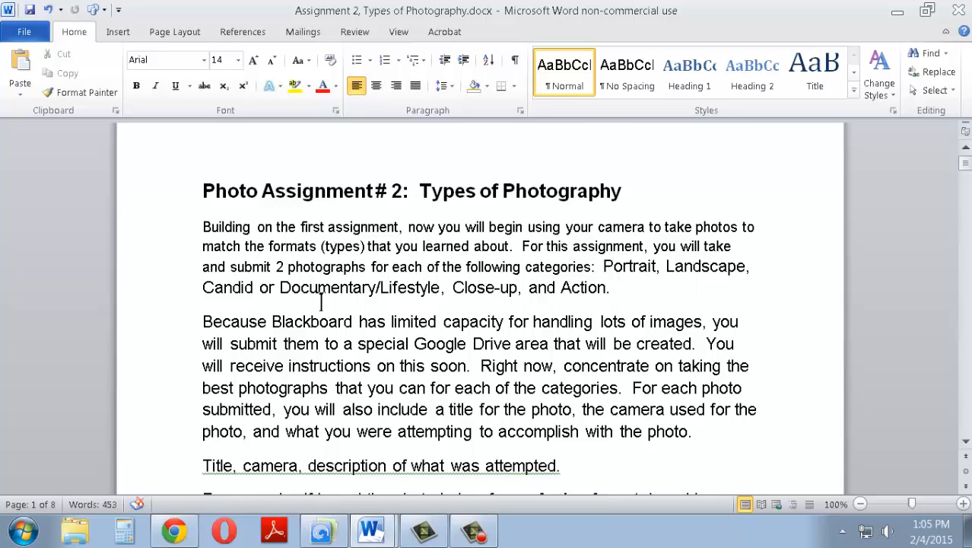
mouse_move(578, 295)
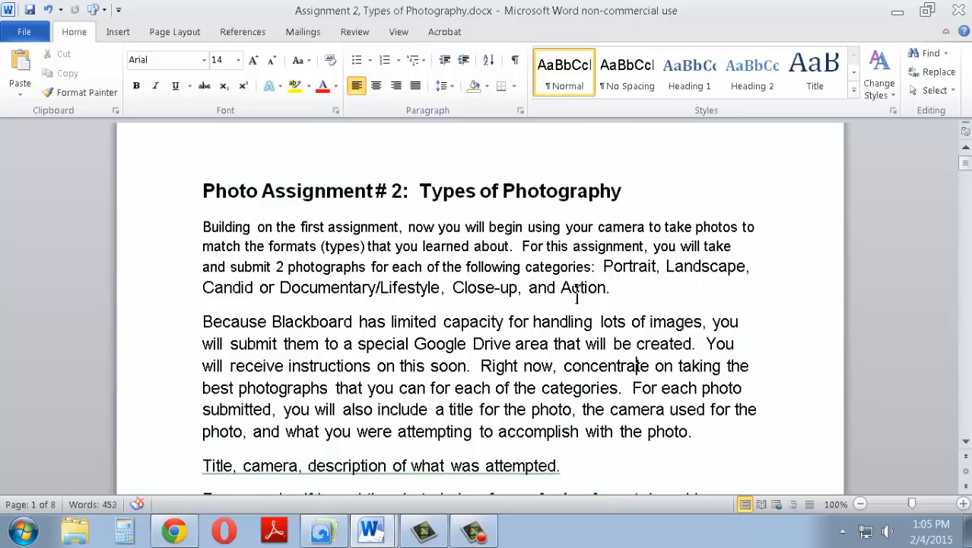
mouse_move(485, 352)
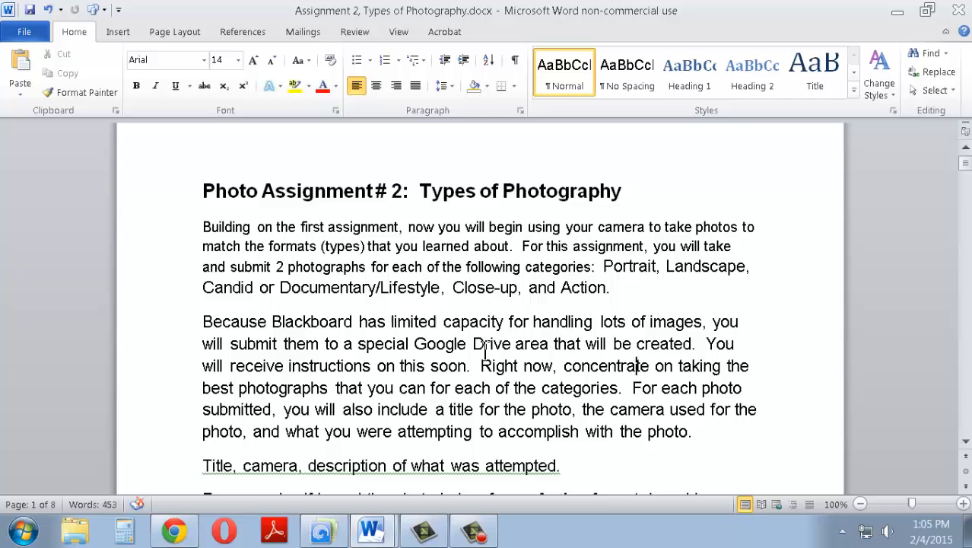
scroll(down, 3)
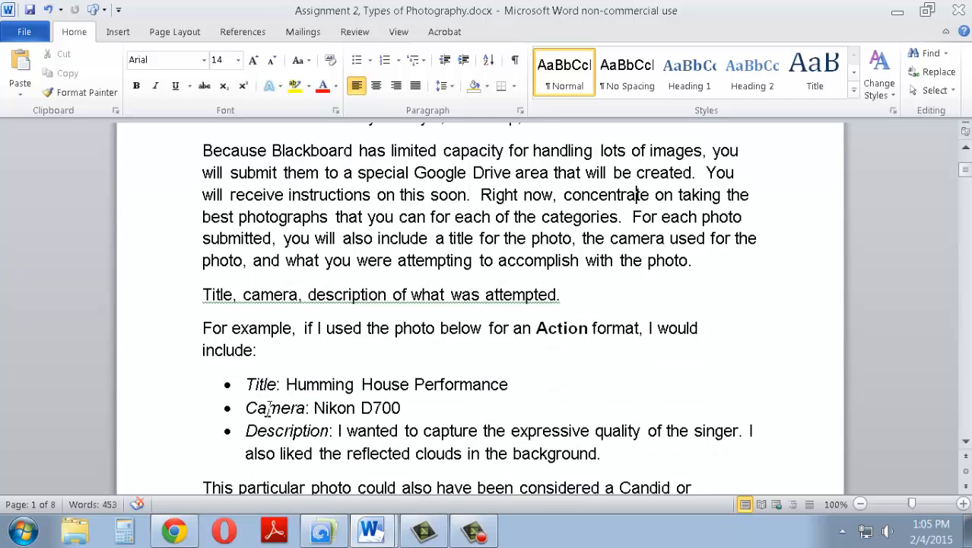
scroll(down, 3)
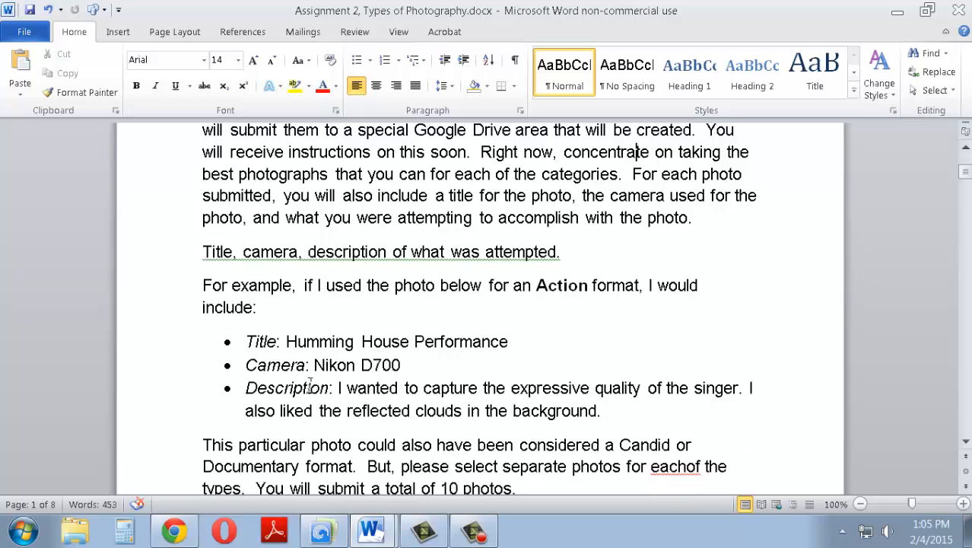
scroll(down, 3)
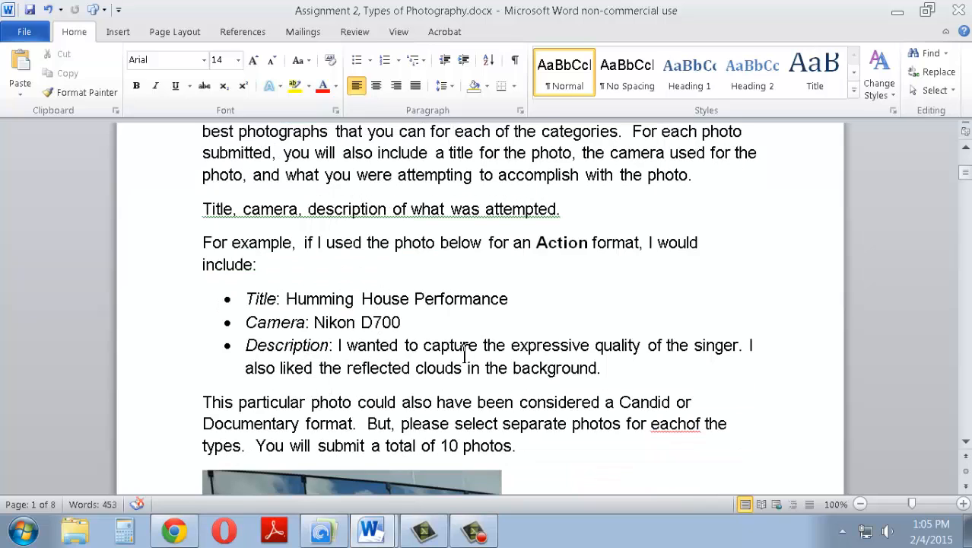
scroll(down, 3)
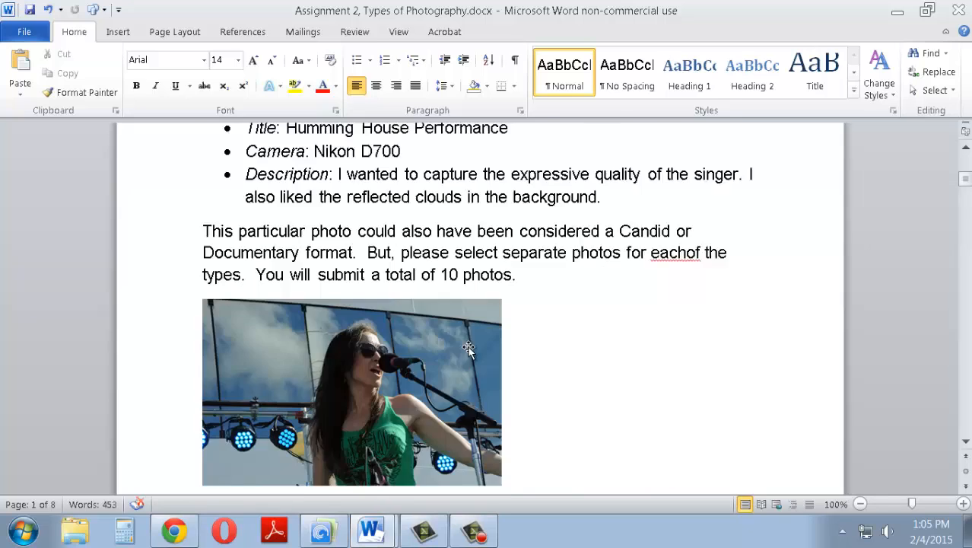
- Scroll past the singer photo onto page 2's Assignment 1 reference and portrait examples
scroll(down, 3)
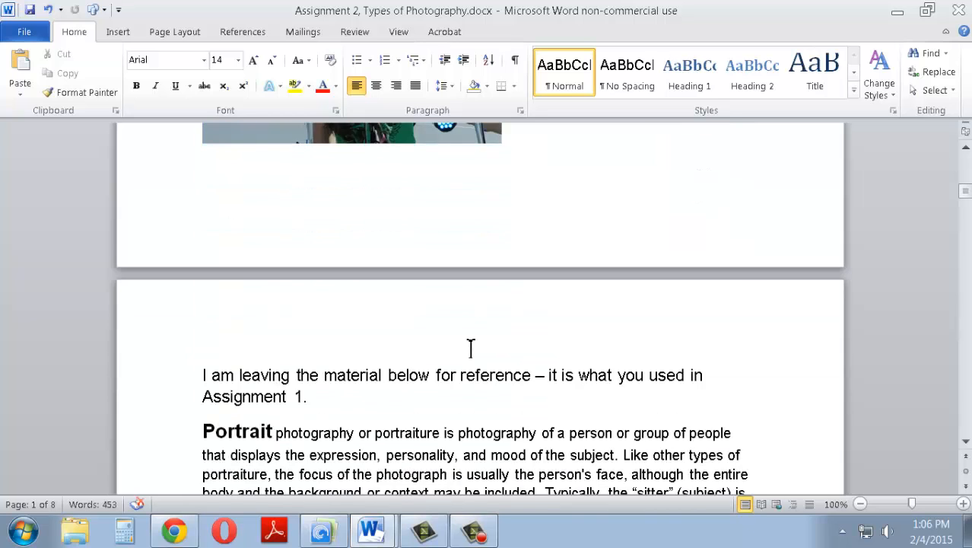
scroll(down, 3)
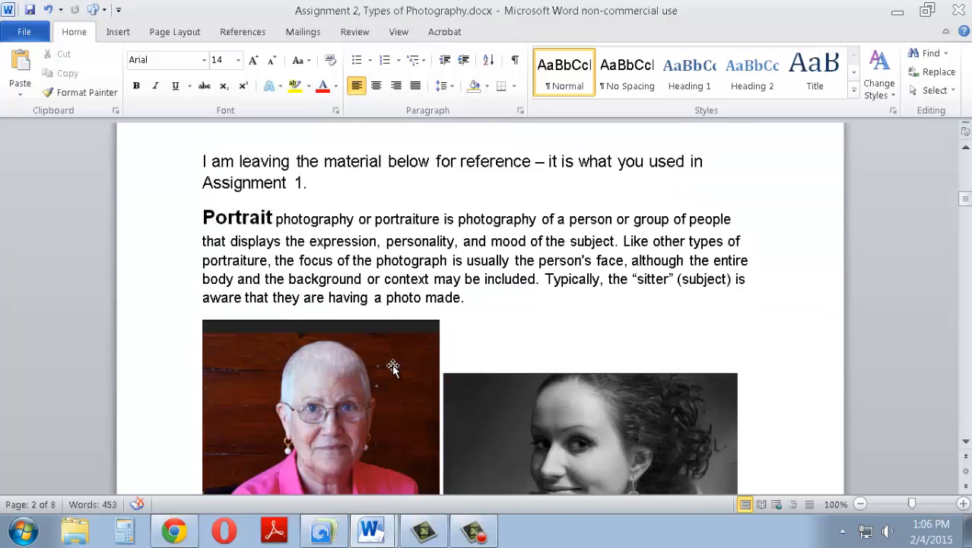
scroll(down, 3)
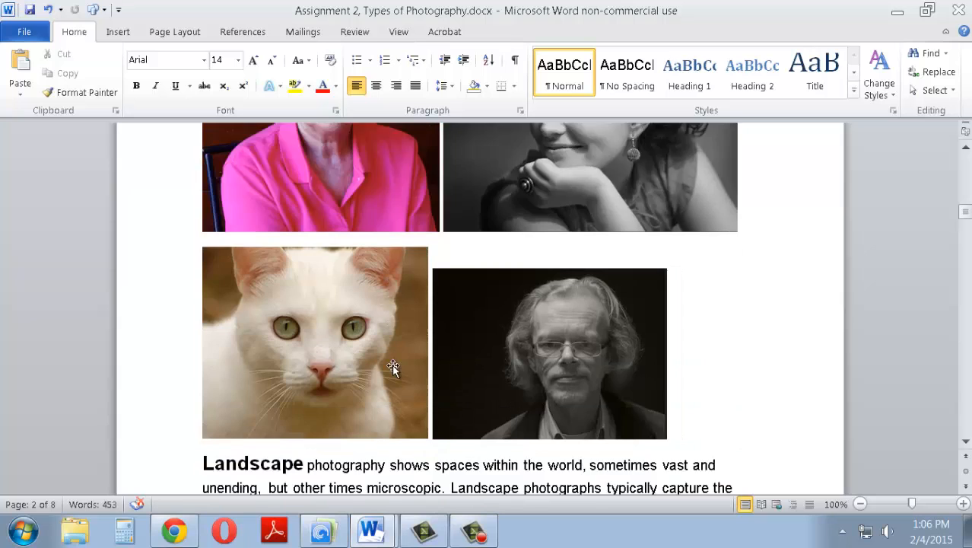
scroll(down, 3)
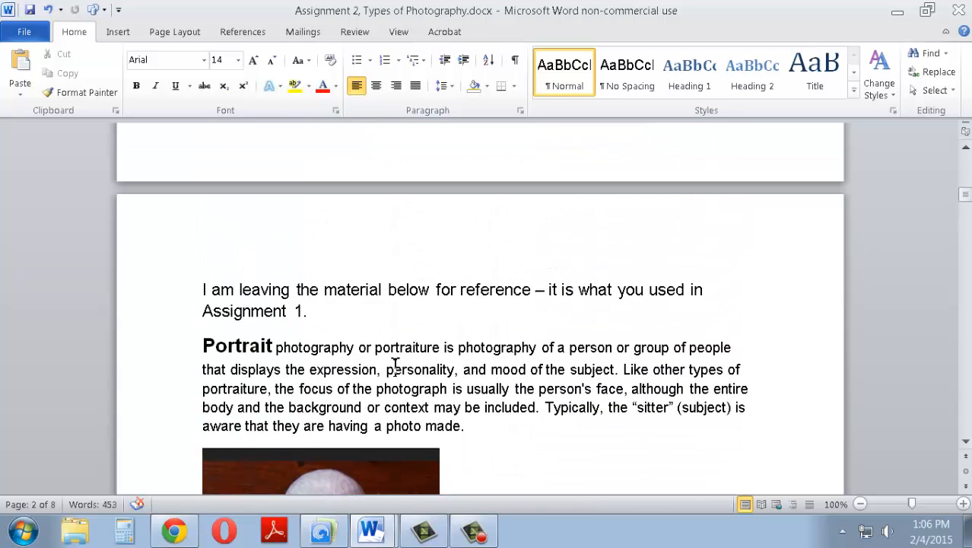
scroll(up, 3)
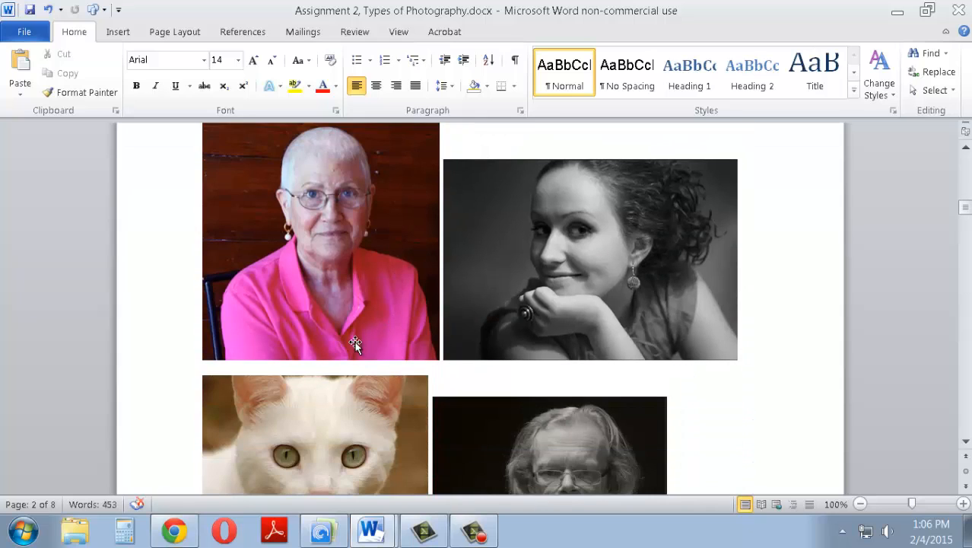
mouse_move(445, 372)
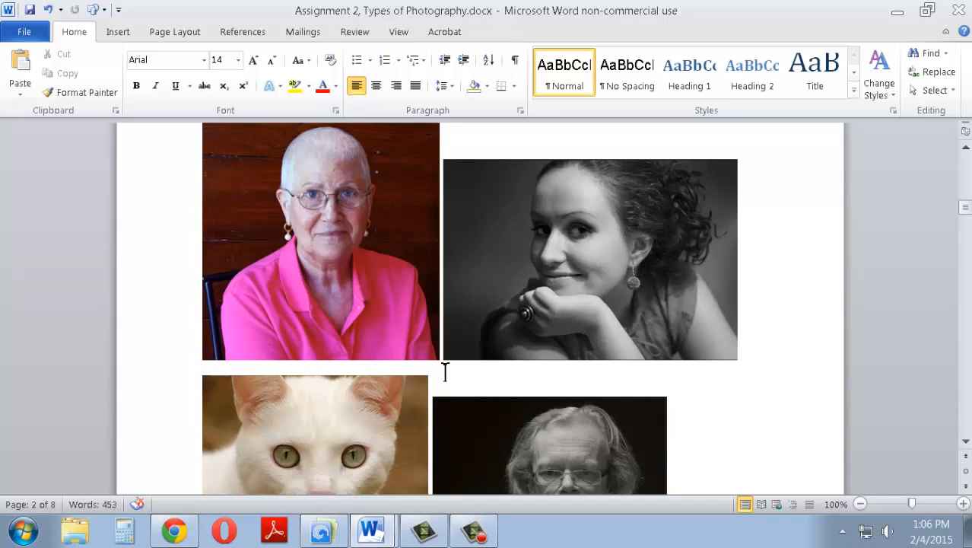
mouse_move(480, 431)
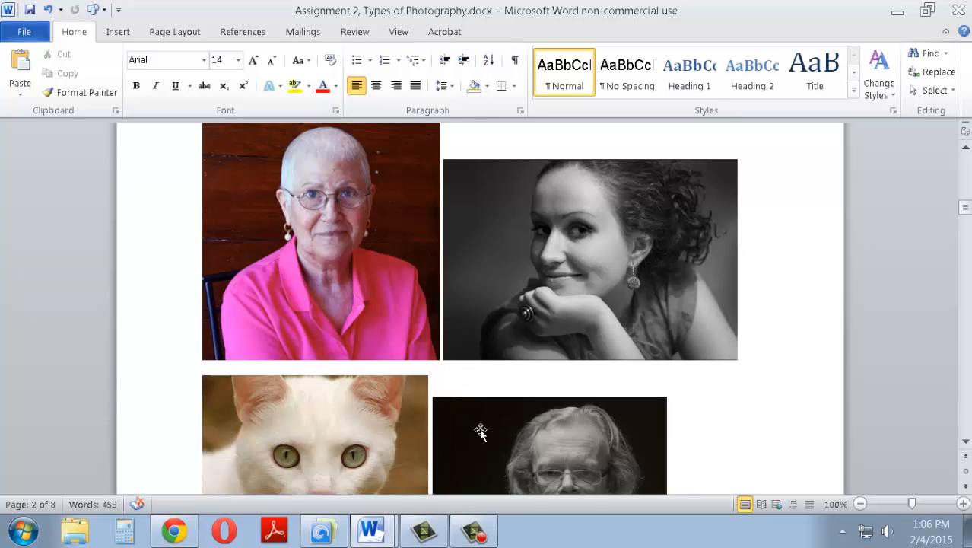
- Scroll back up to page 1's singer photo and its Title, Camera, Description bullets
scroll(up, 3)
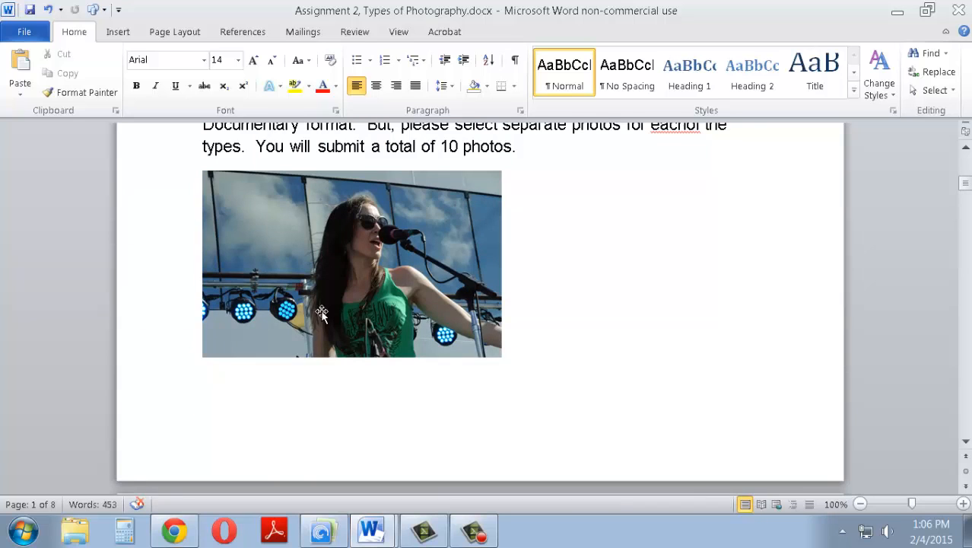
mouse_move(303, 283)
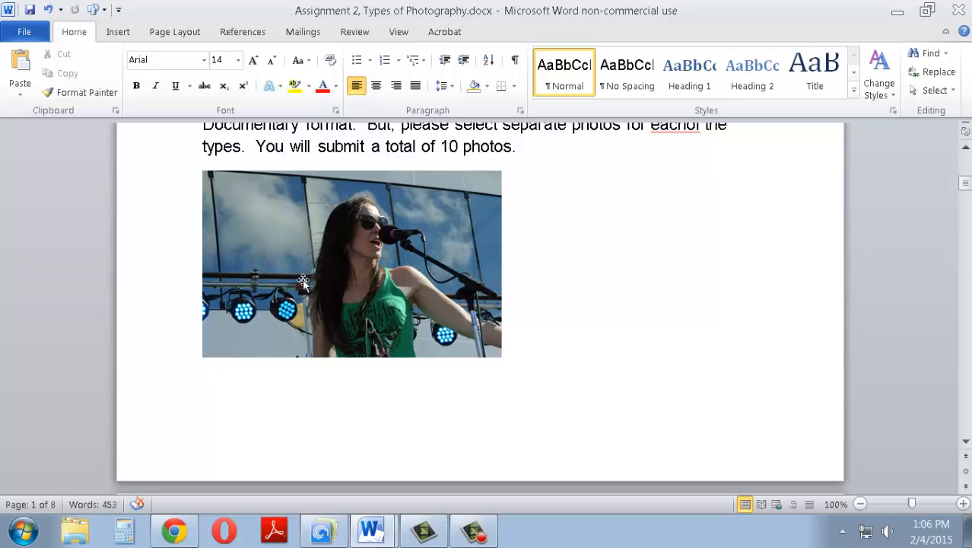
scroll(up, 3)
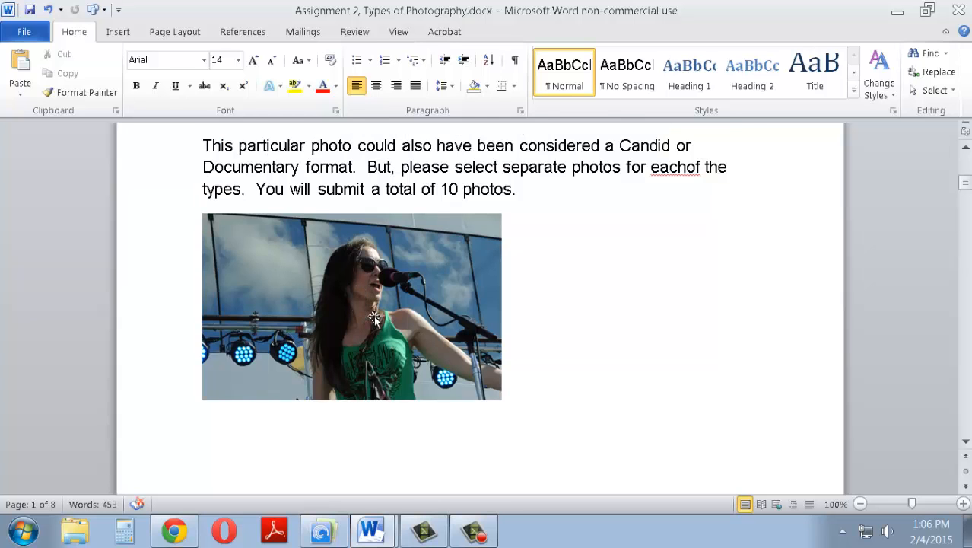
scroll(up, 3)
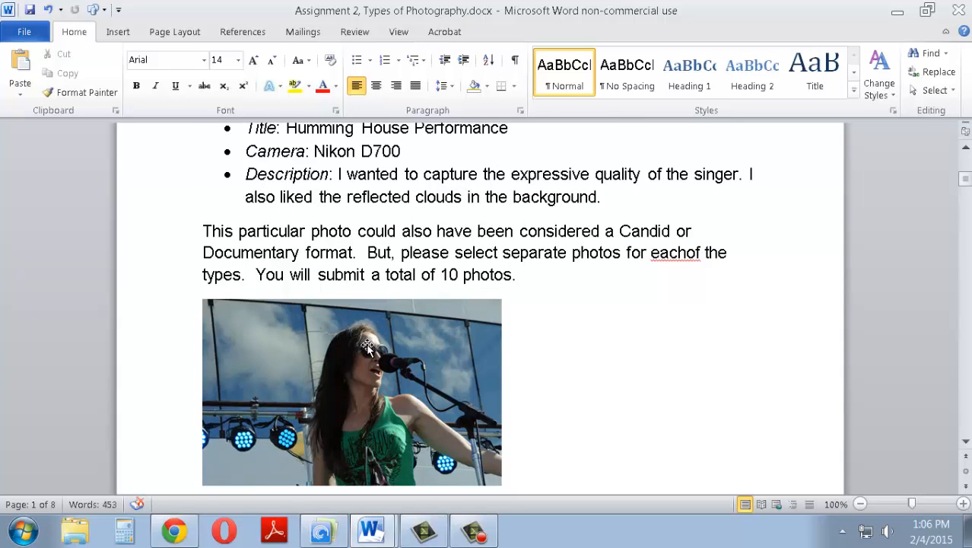
mouse_move(390, 357)
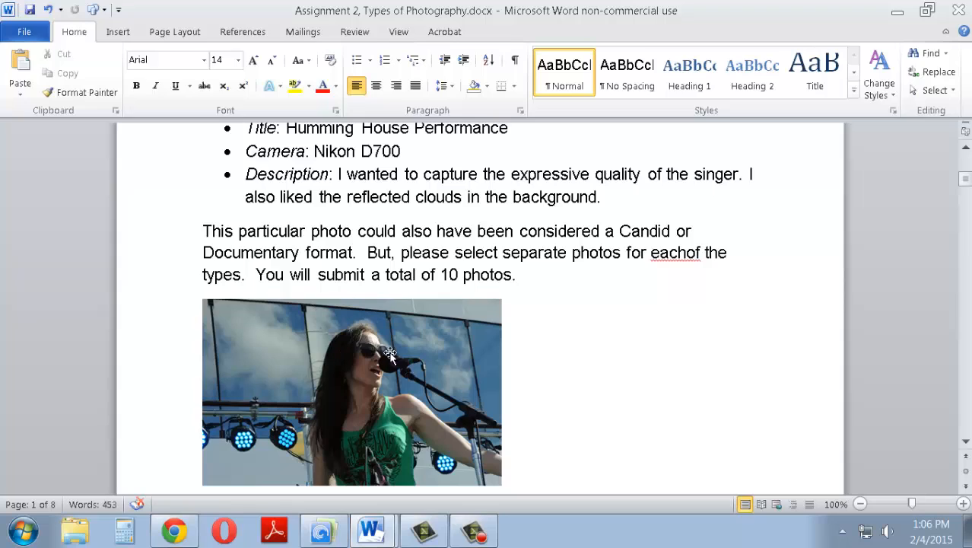
mouse_move(406, 360)
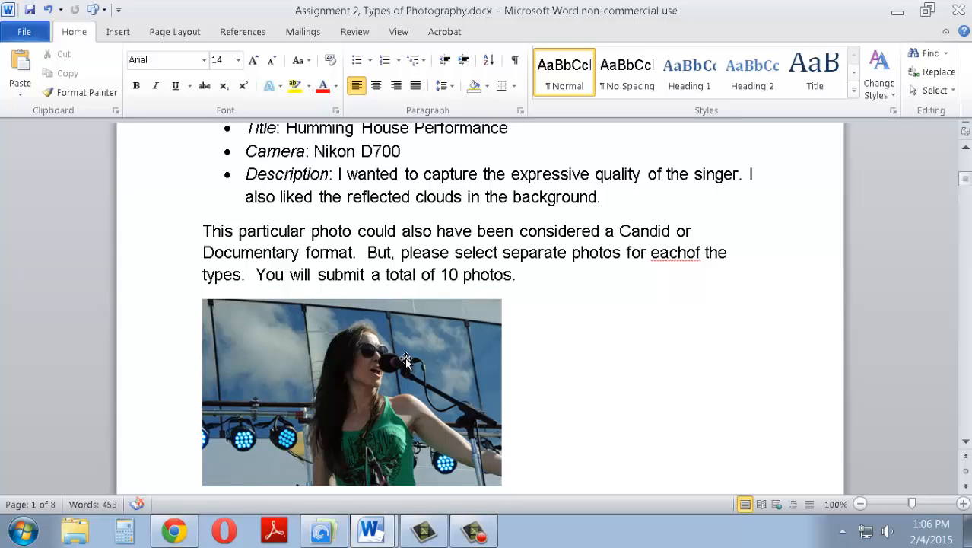
mouse_move(441, 380)
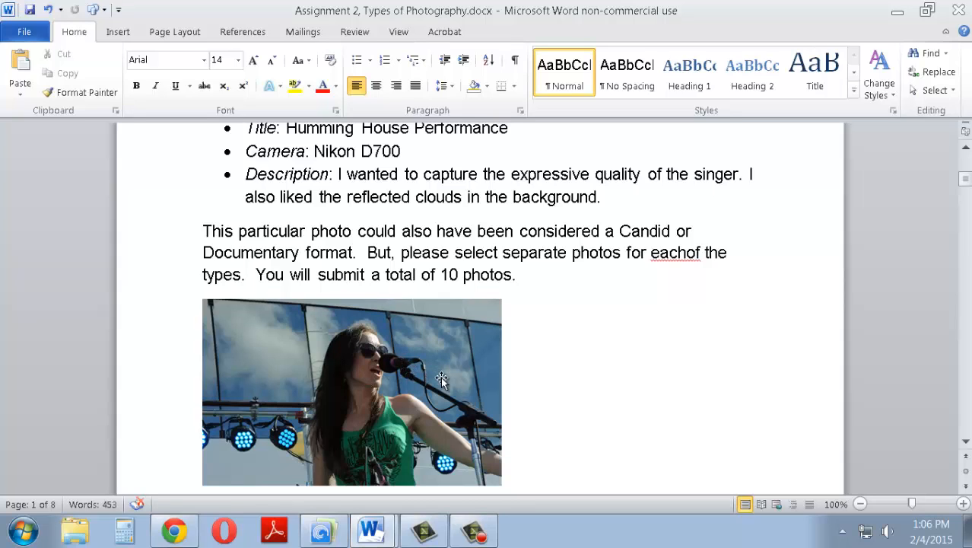
mouse_move(411, 274)
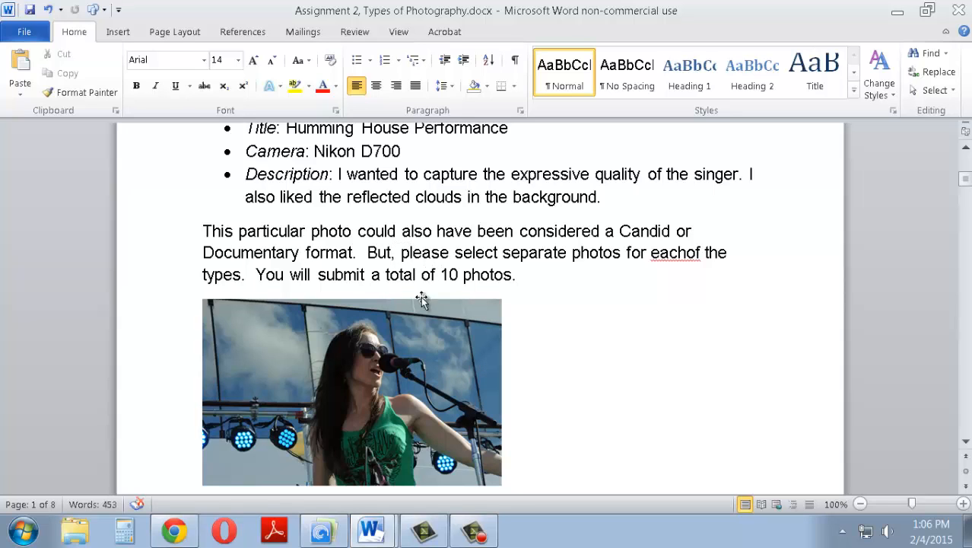
- Scroll through page 2's portrait example photos down to the Landscape photography definition
scroll(down, 3)
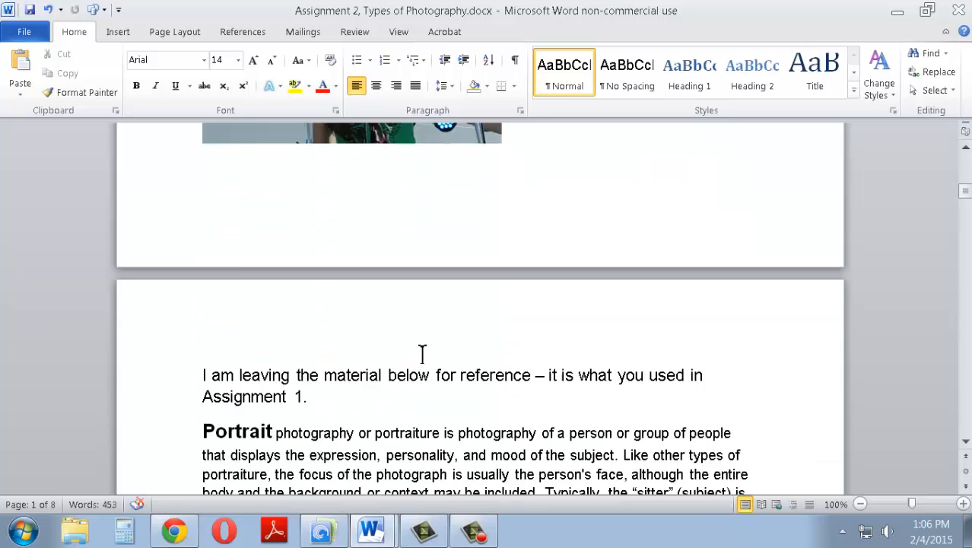
scroll(up, 3)
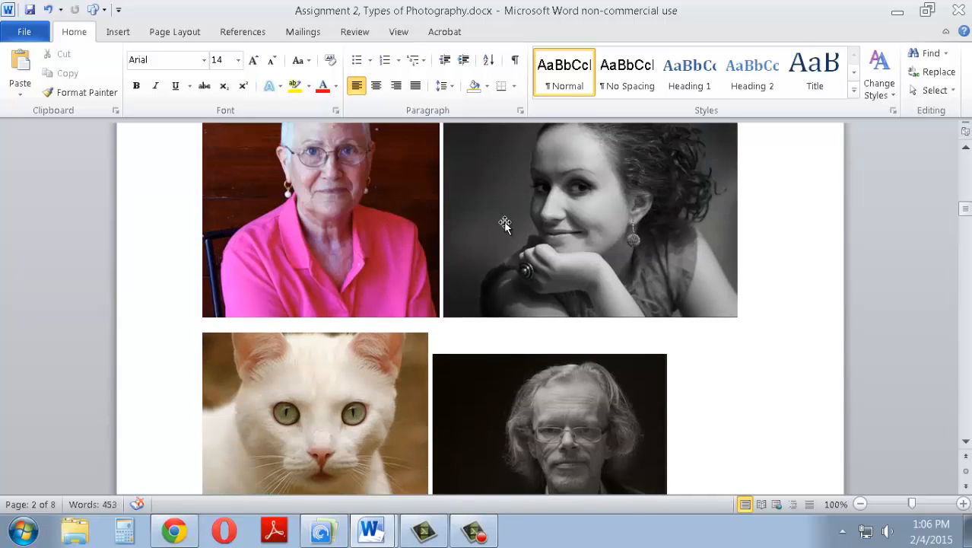
mouse_move(571, 433)
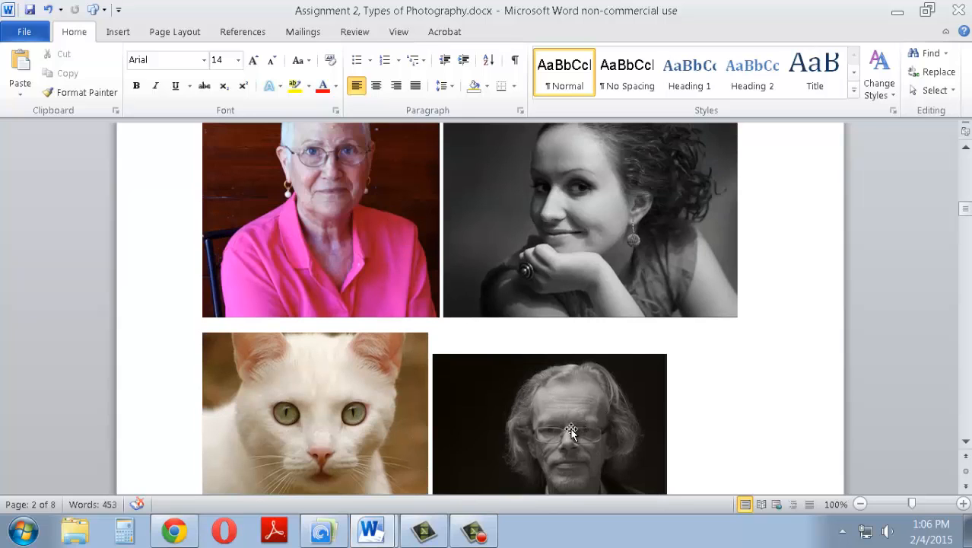
scroll(down, 3)
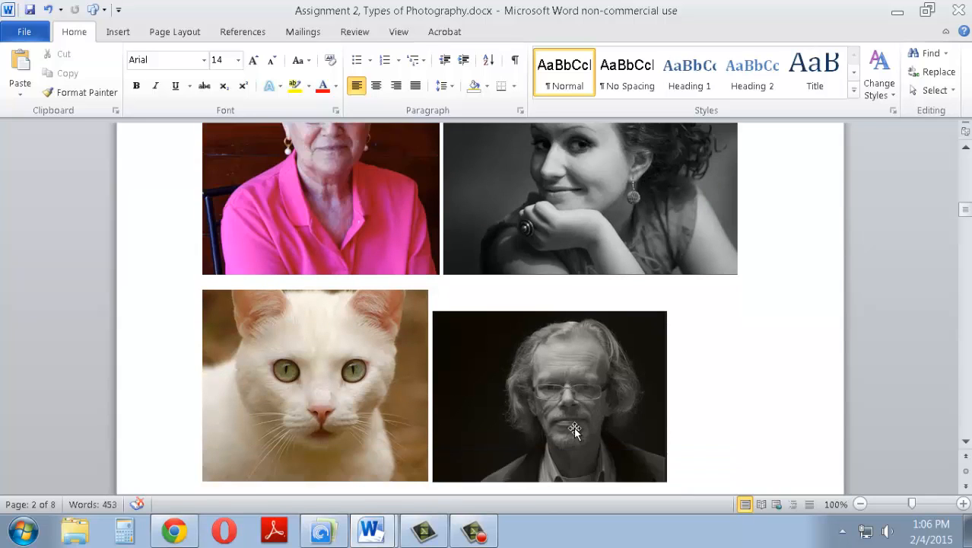
scroll(down, 3)
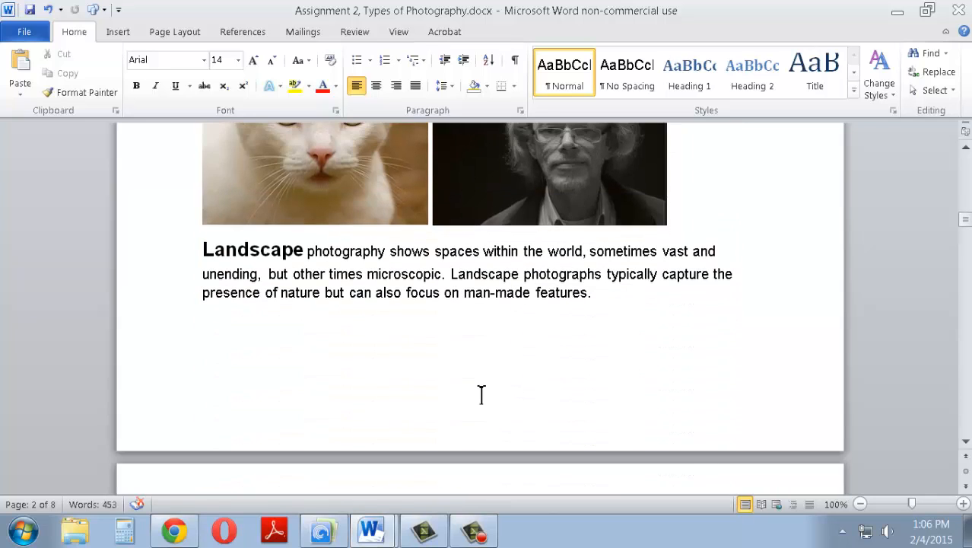
- Scroll past the landscape photos to the Candid, Documentary or Lifestyle paragraph
scroll(down, 3)
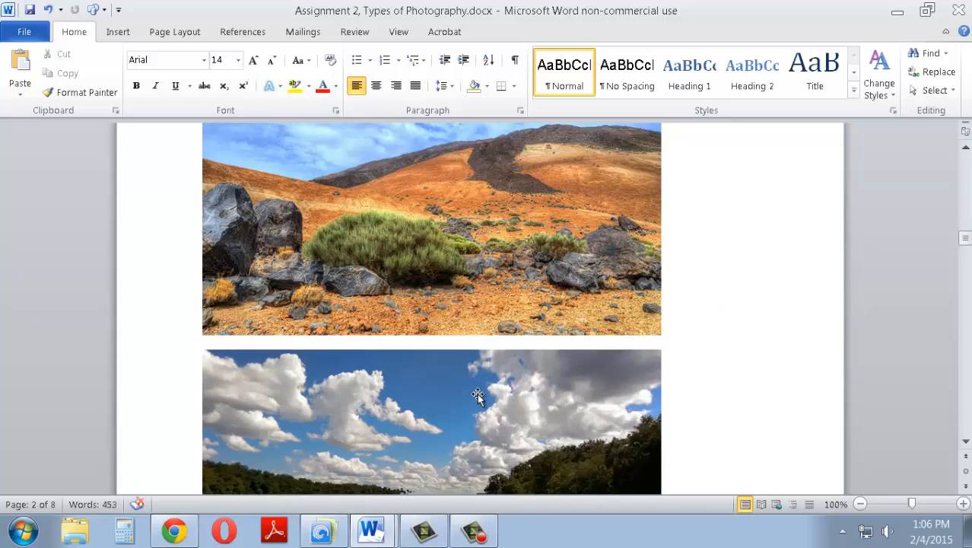
scroll(down, 3)
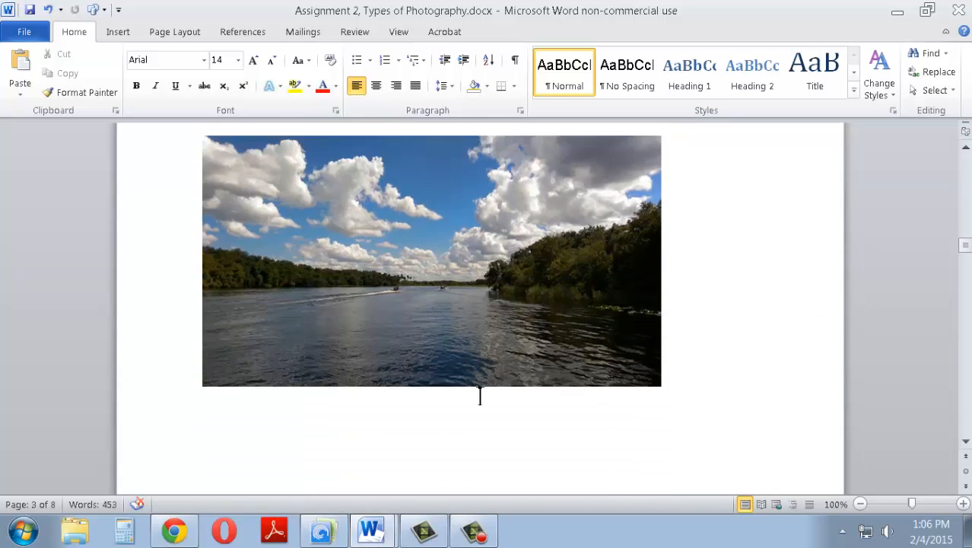
scroll(down, 3)
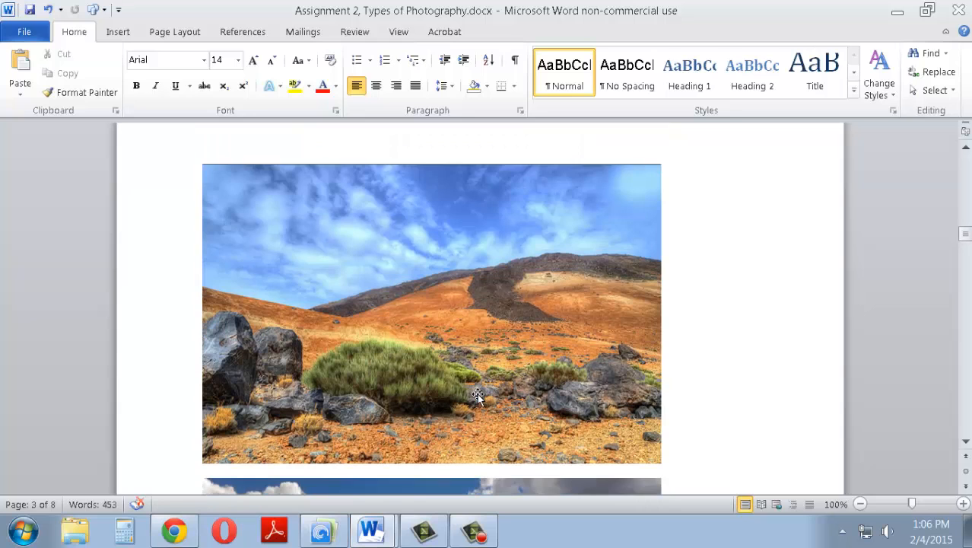
scroll(down, 3)
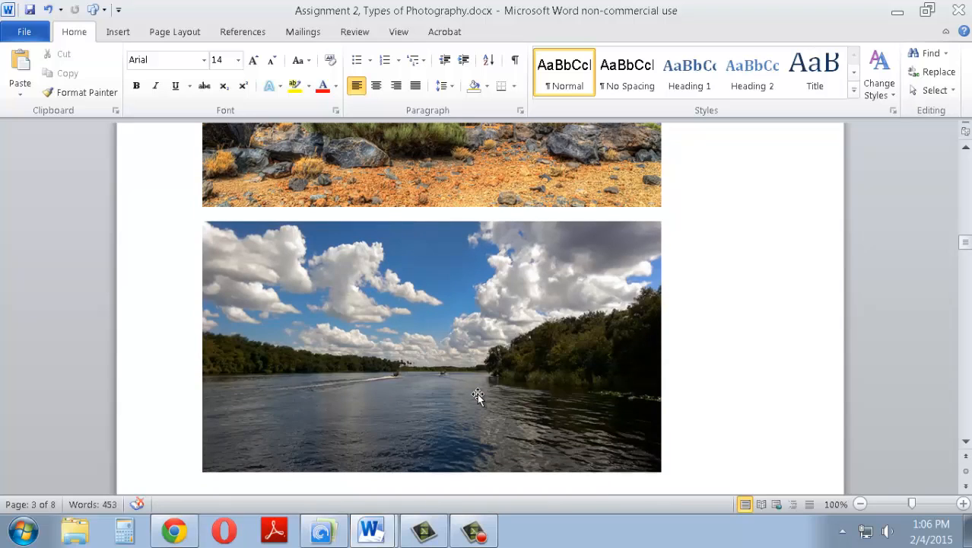
mouse_move(410, 384)
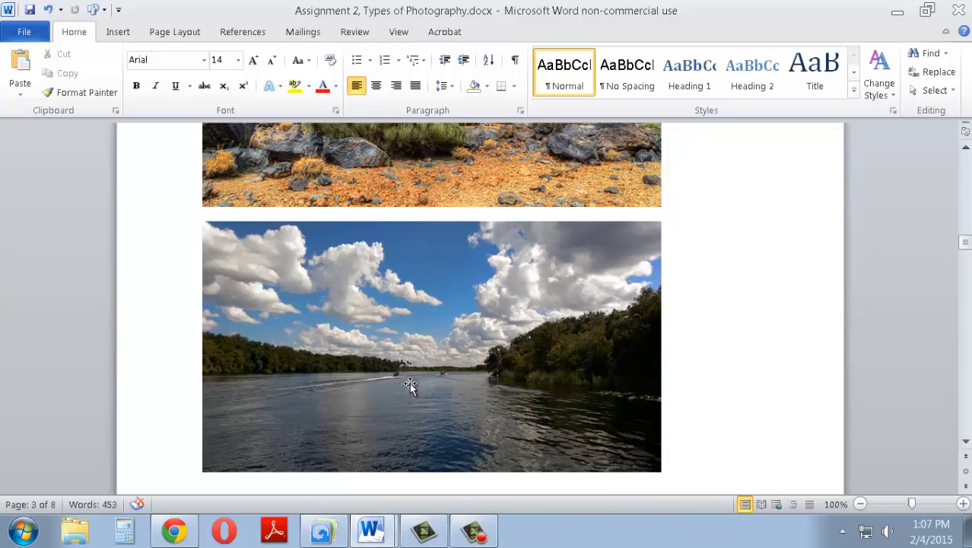
mouse_move(432, 379)
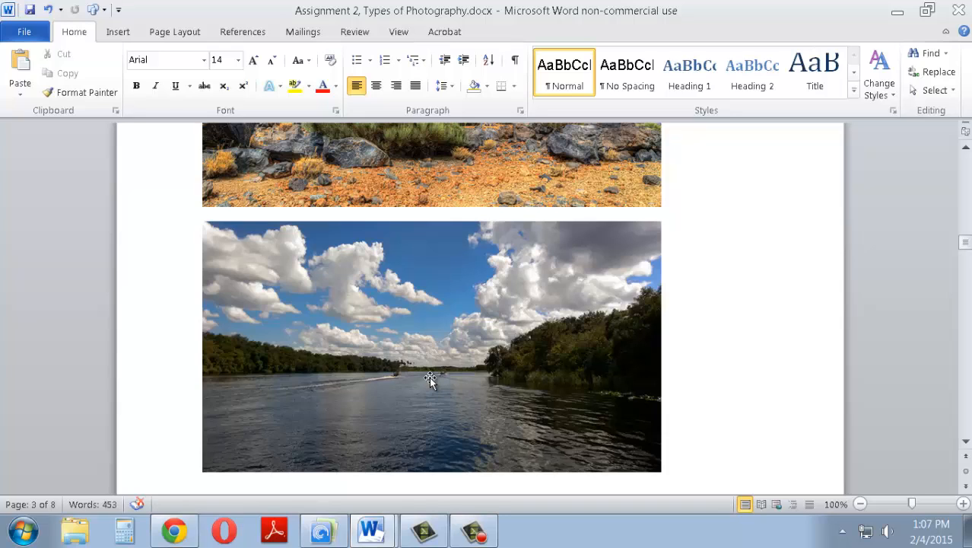
mouse_move(444, 380)
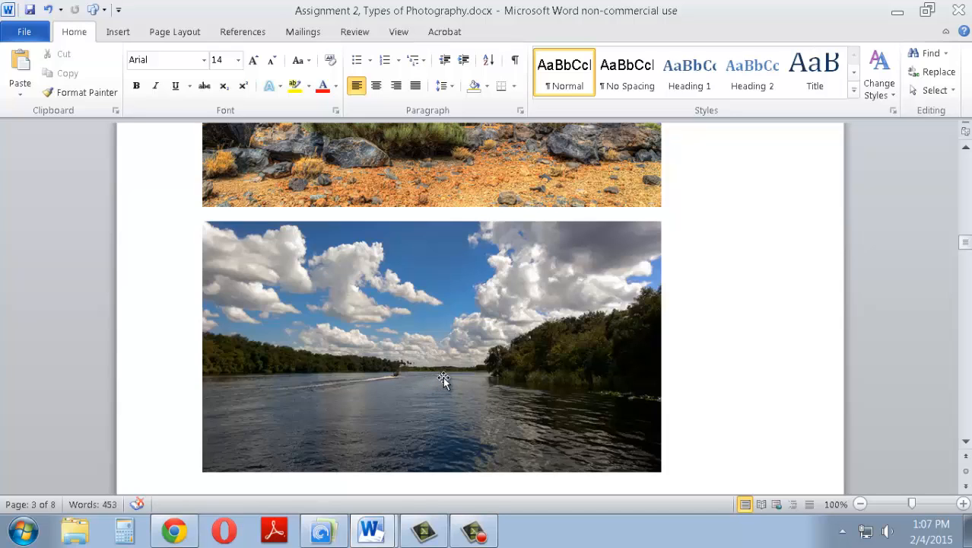
mouse_move(454, 381)
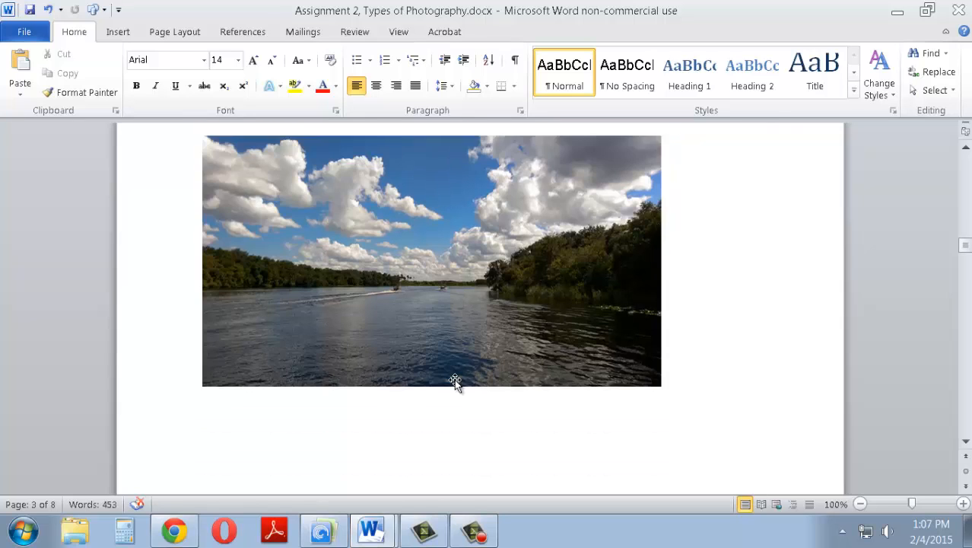
scroll(down, 3)
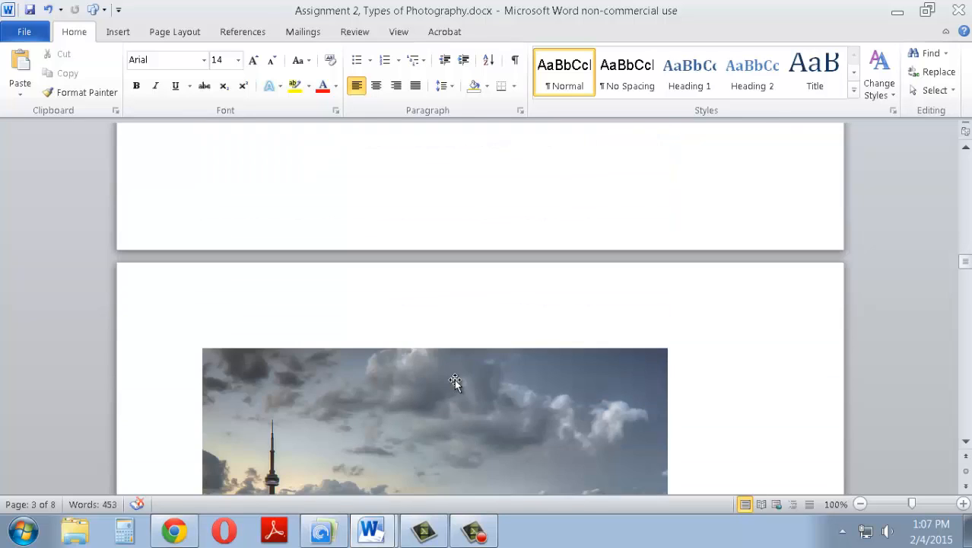
scroll(down, 3)
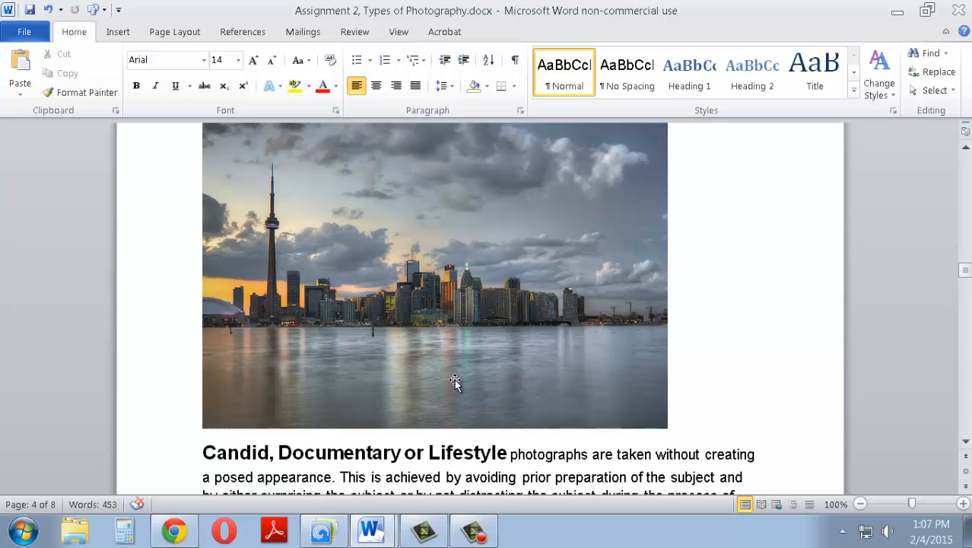
- Scroll through the candid street and bicycle photos to the page 4 close-up paragraph
scroll(down, 3)
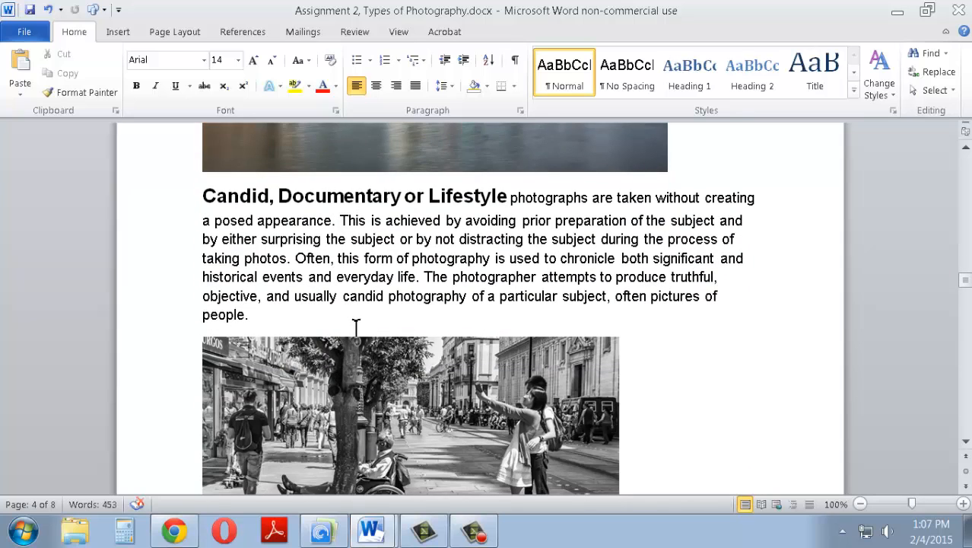
scroll(down, 3)
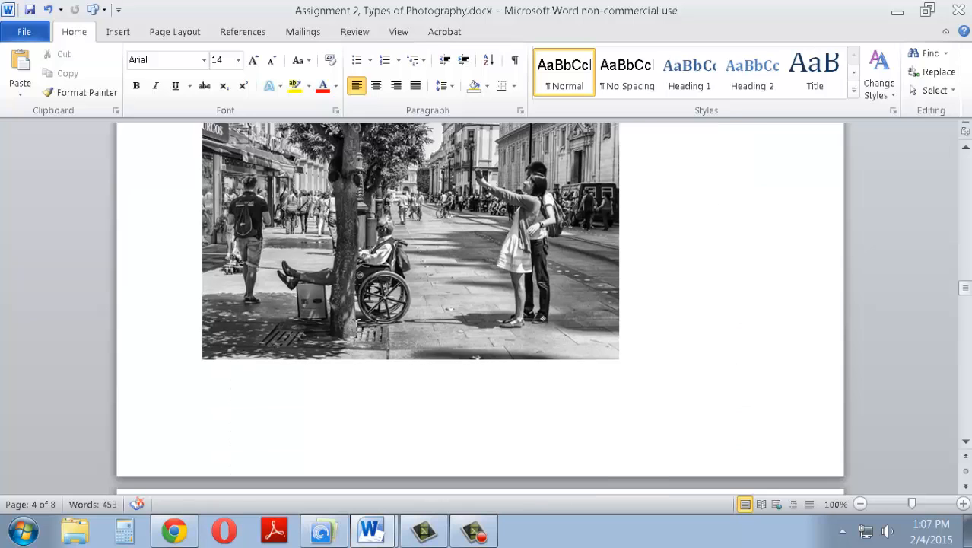
scroll(down, 3)
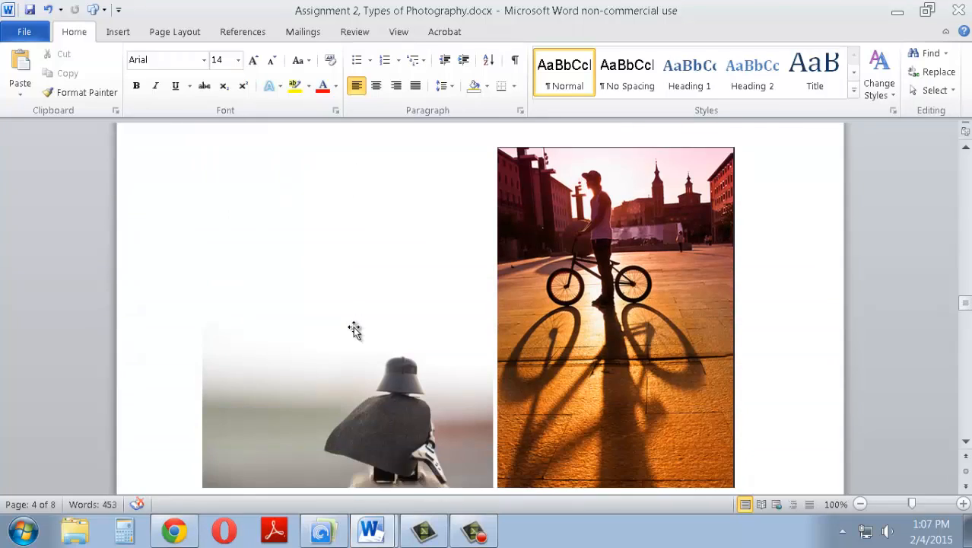
scroll(down, 3)
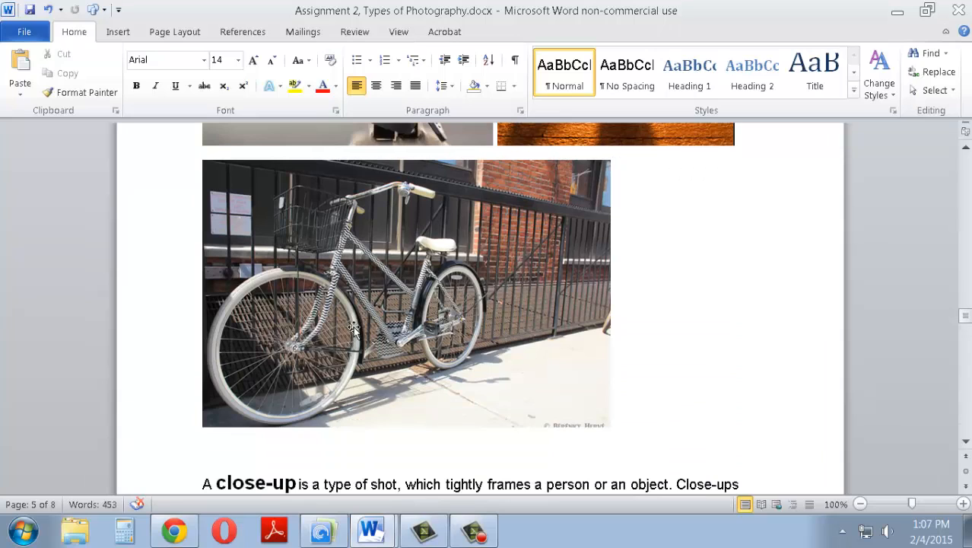
mouse_move(417, 326)
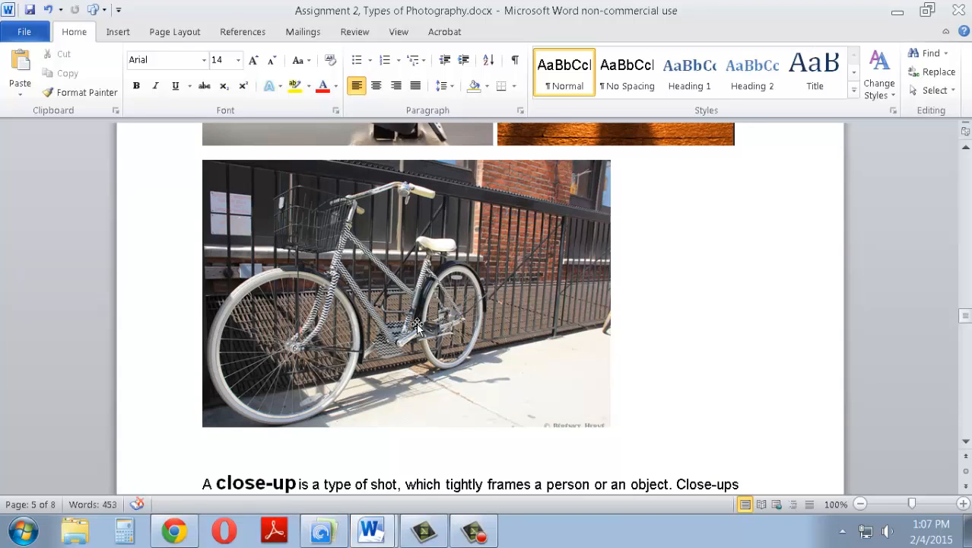
scroll(up, 3)
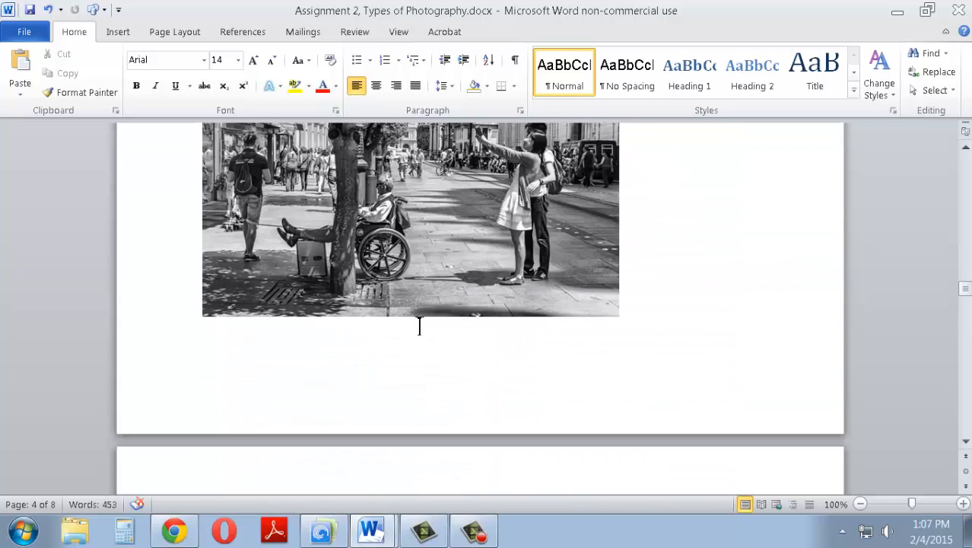
scroll(down, 3)
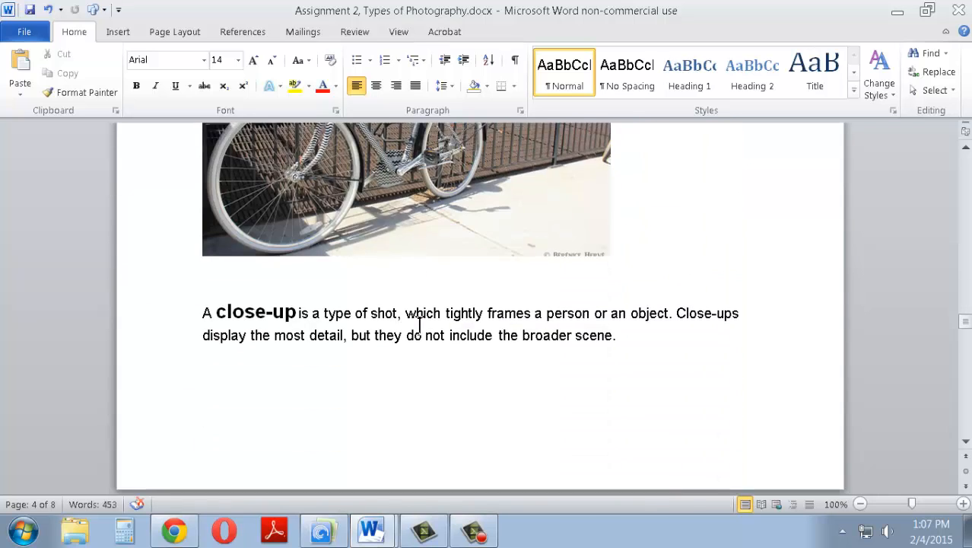
- Scroll past the close-up photos to the Action paragraph and its first example photo
scroll(down, 3)
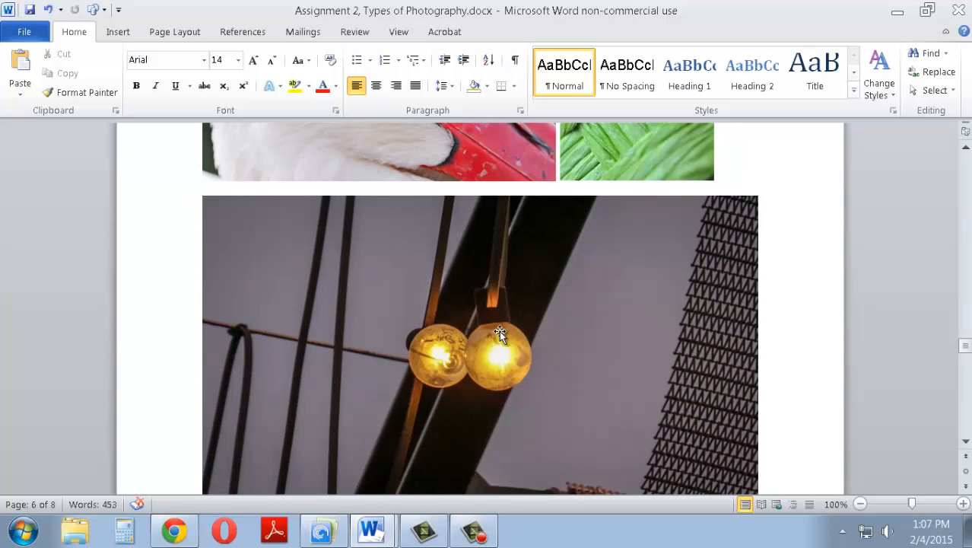
mouse_move(508, 334)
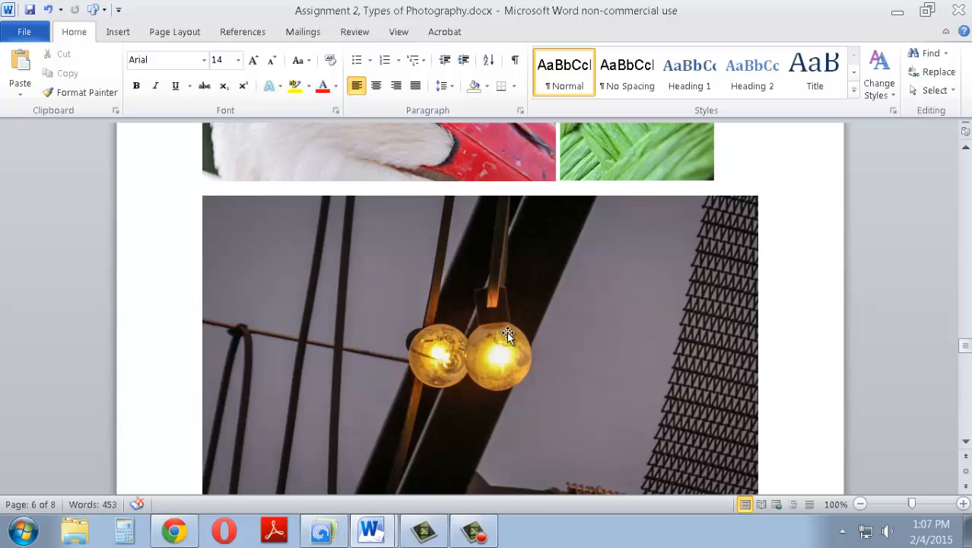
mouse_move(390, 359)
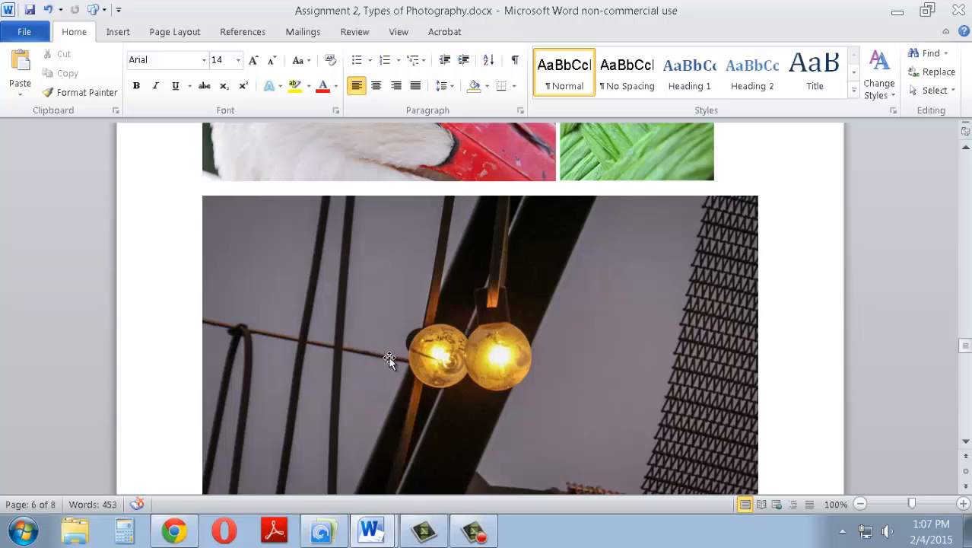
mouse_move(449, 361)
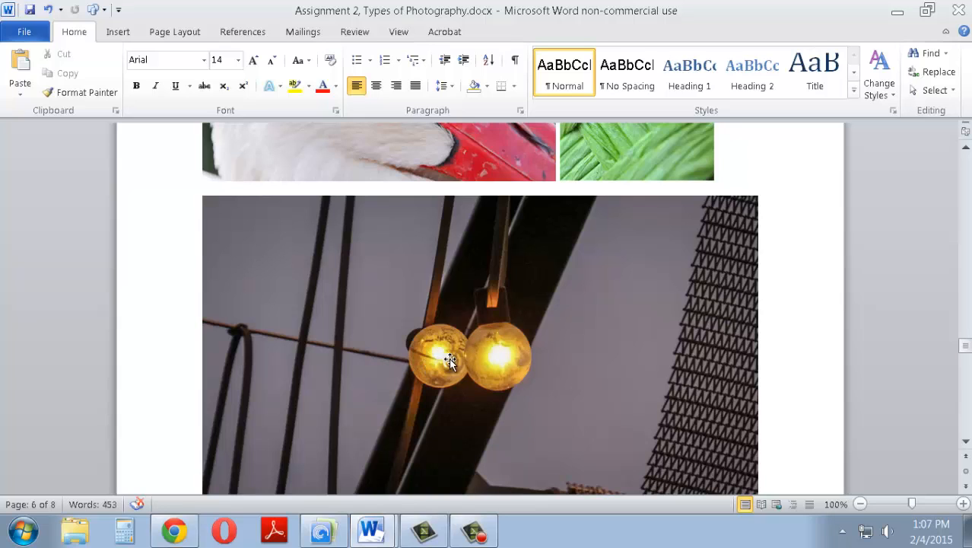
mouse_move(498, 357)
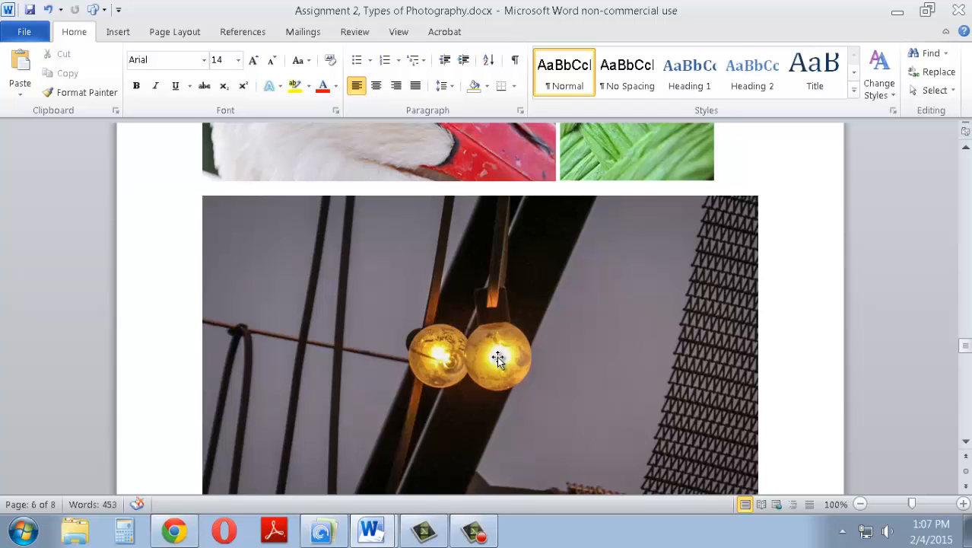
scroll(up, 3)
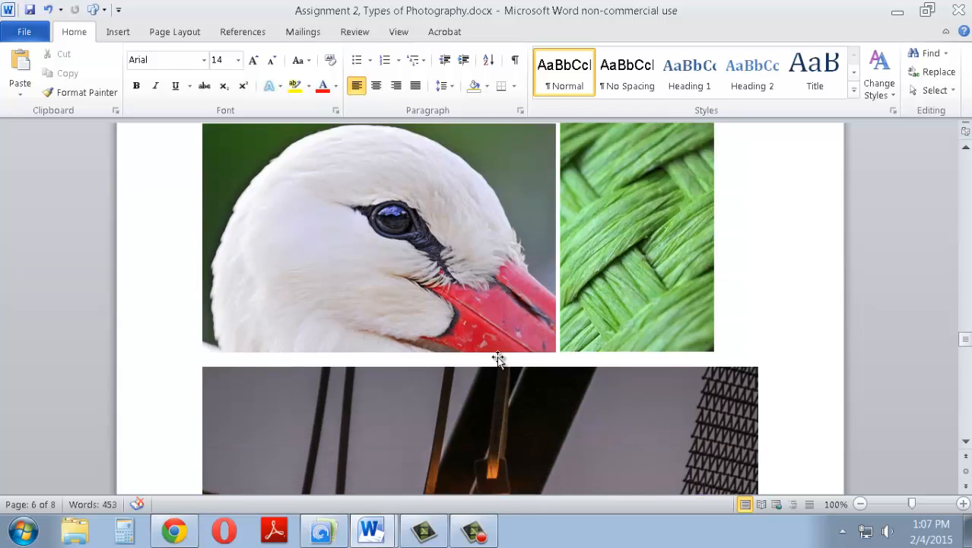
scroll(down, 3)
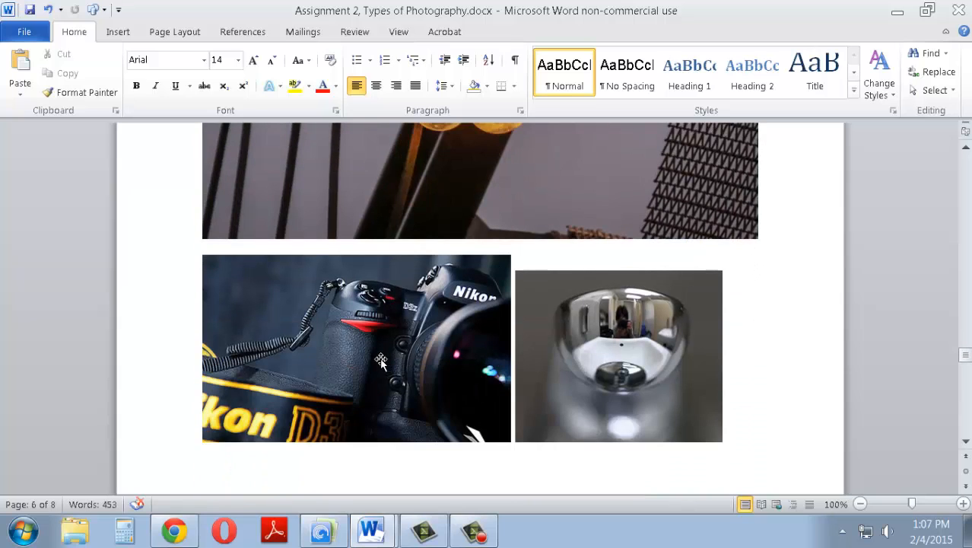
mouse_move(369, 355)
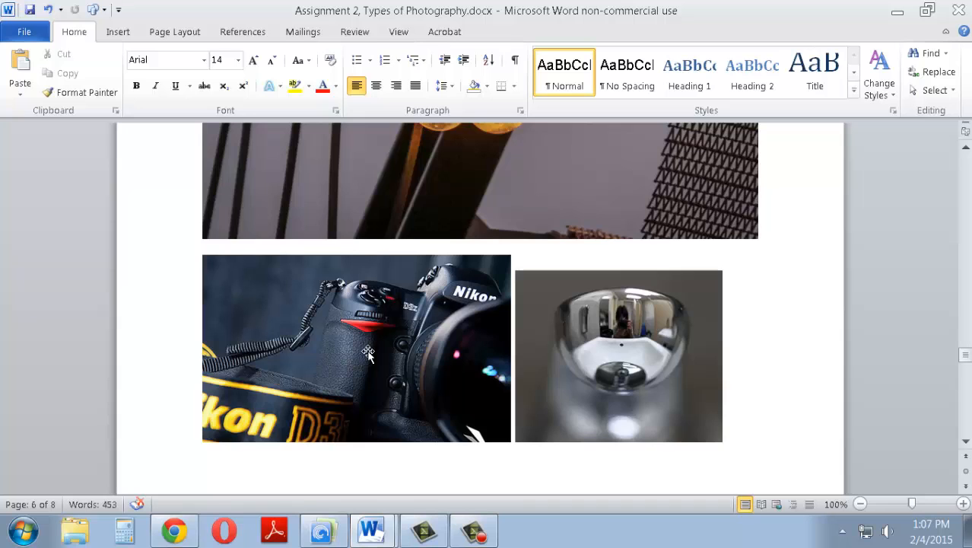
scroll(up, 3)
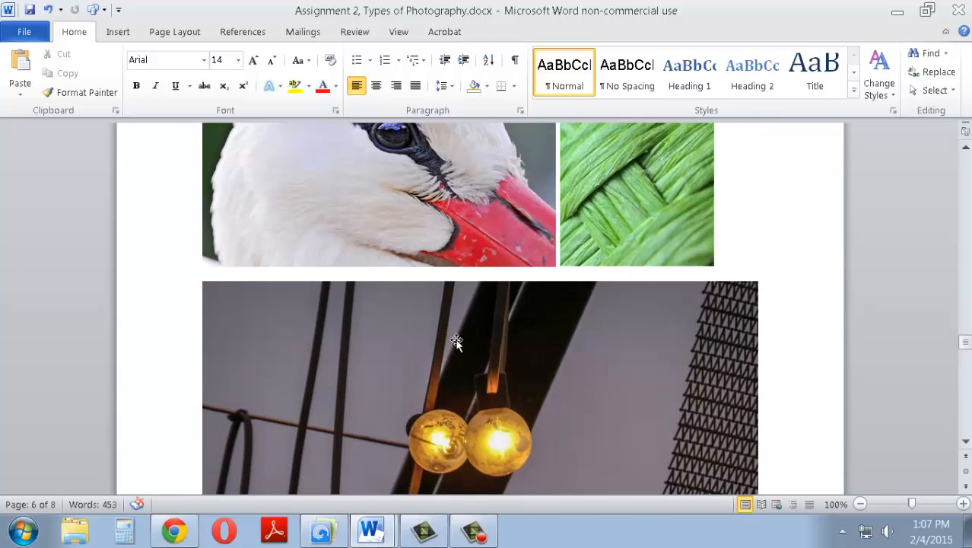
scroll(up, 3)
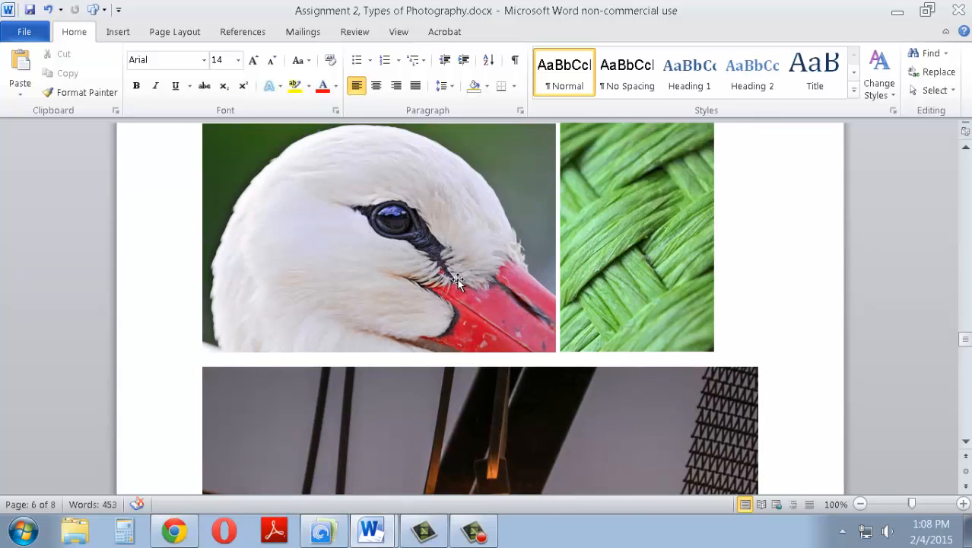
mouse_move(405, 335)
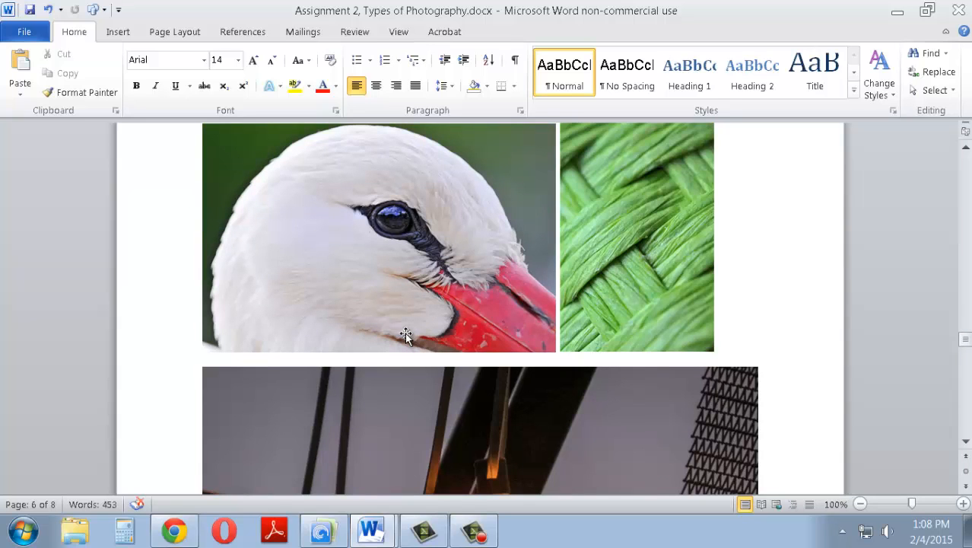
scroll(down, 3)
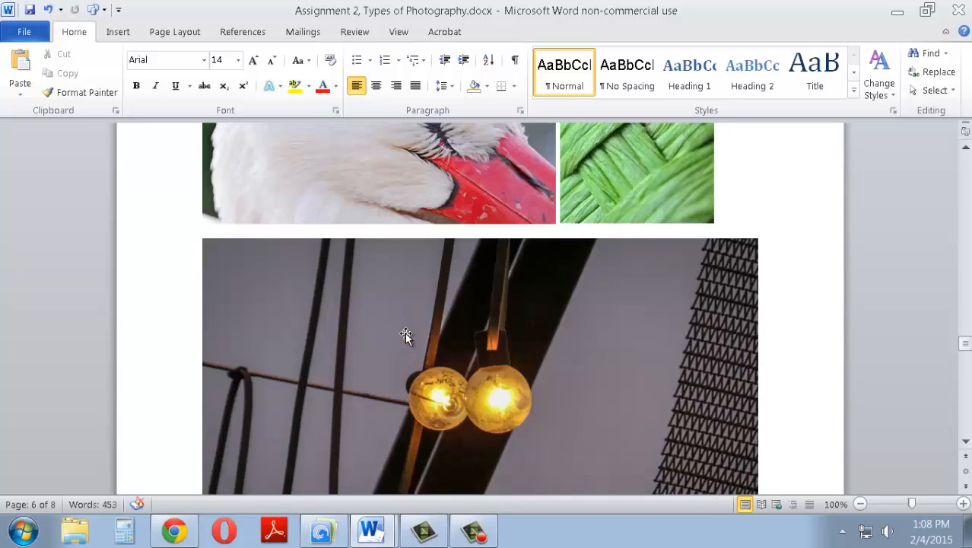
scroll(down, 3)
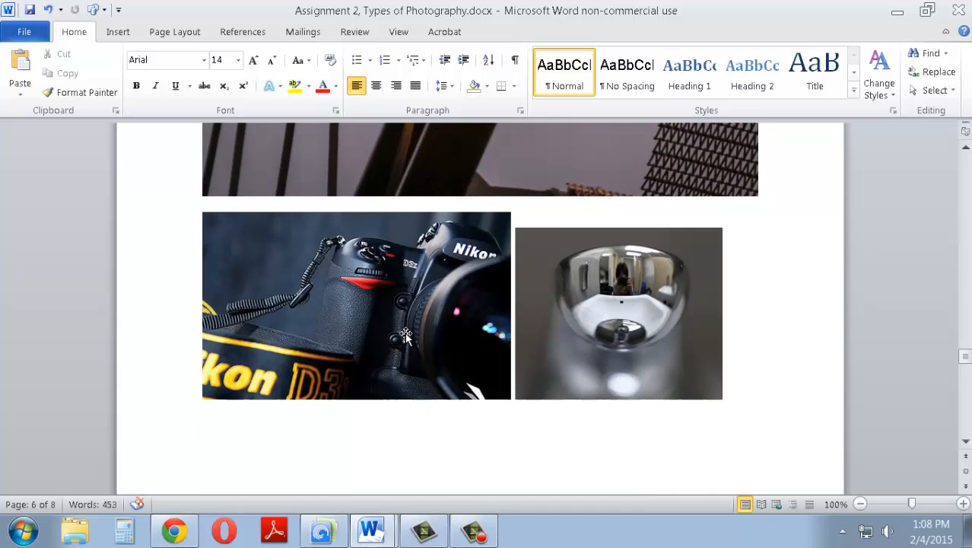
scroll(down, 3)
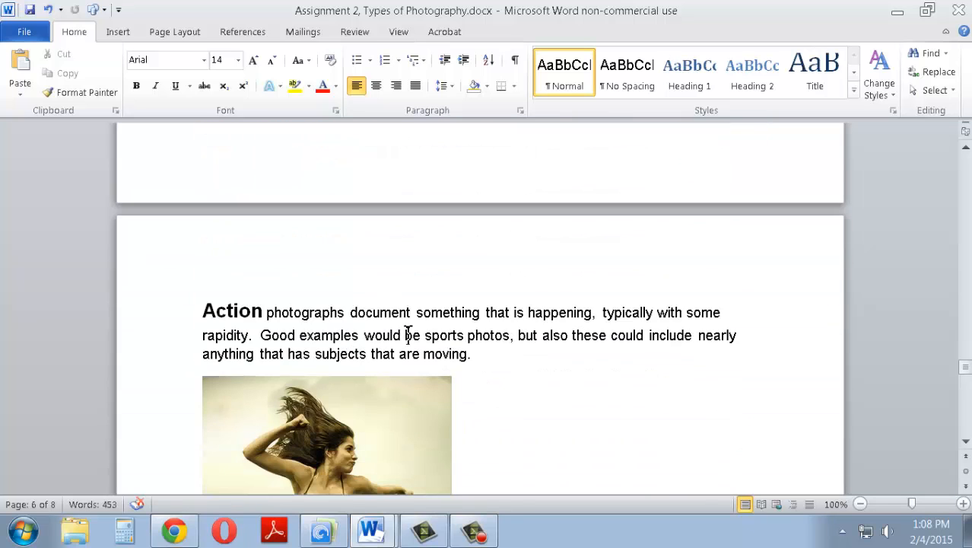
- Scroll through the dancer, guitarist, wolves and footballer action photos to the document's end
scroll(down, 3)
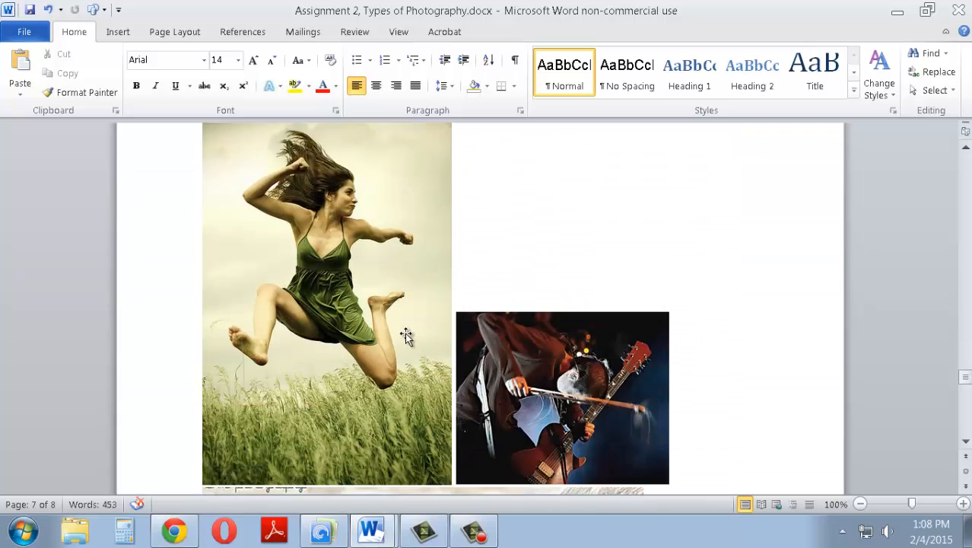
scroll(down, 3)
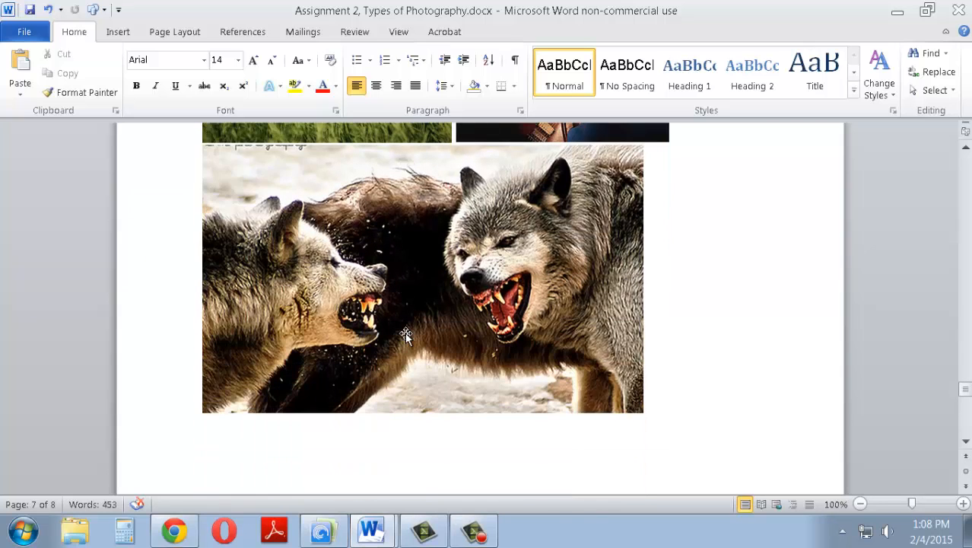
scroll(down, 3)
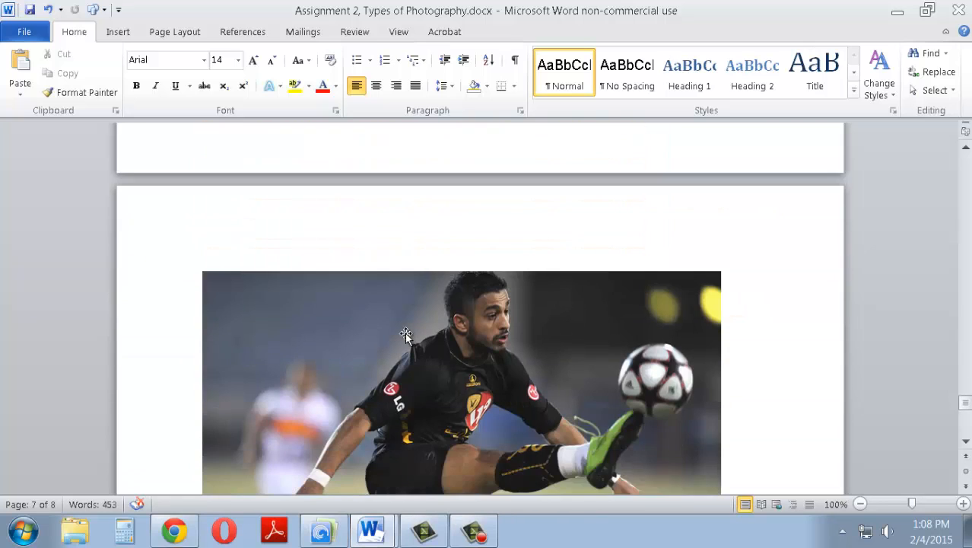
scroll(down, 3)
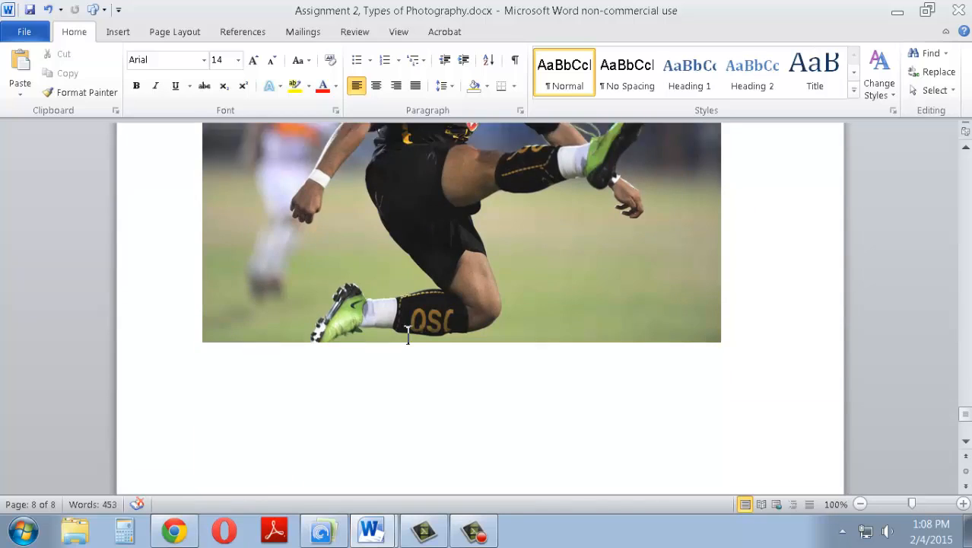
scroll(down, 3)
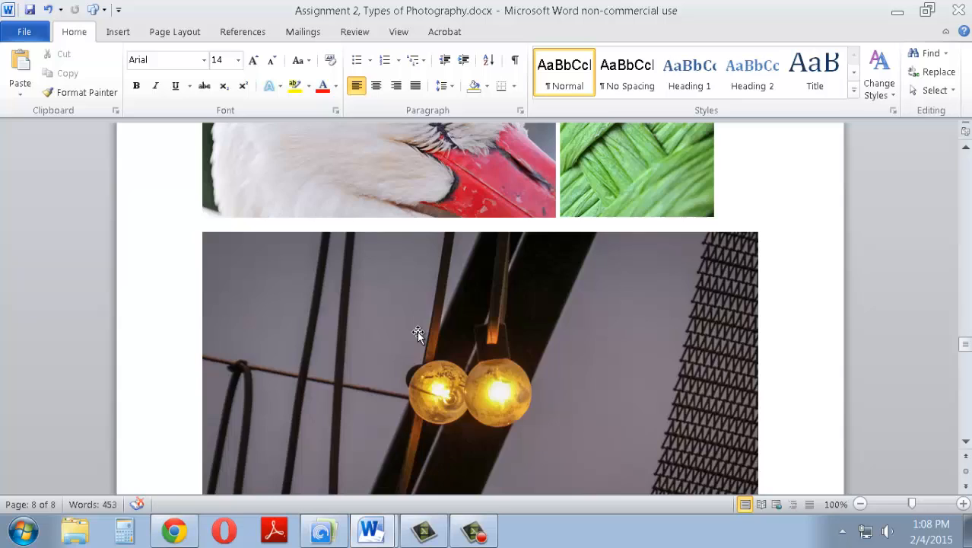
- Scroll back up through the Candid and Landscape sections to the Portrait description and portraits
scroll(down, 3)
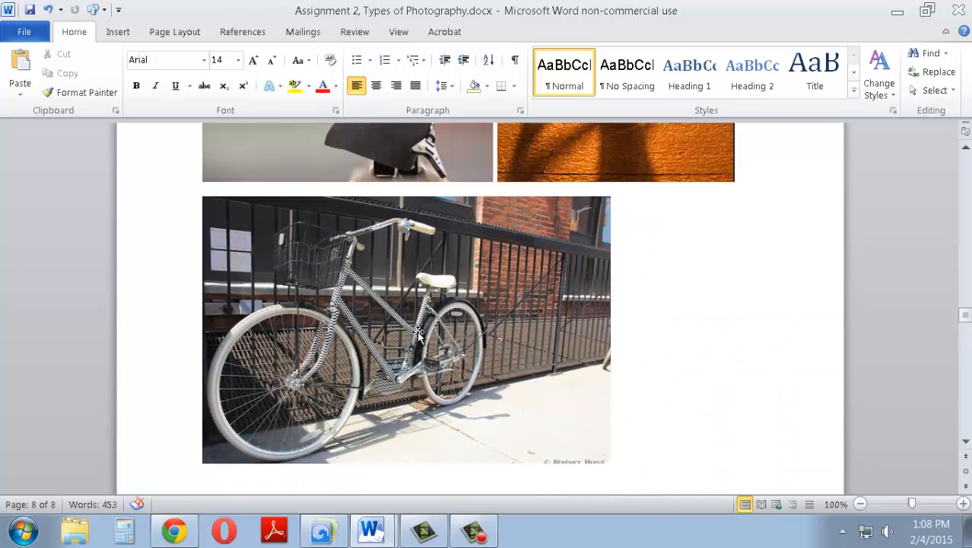
scroll(up, 3)
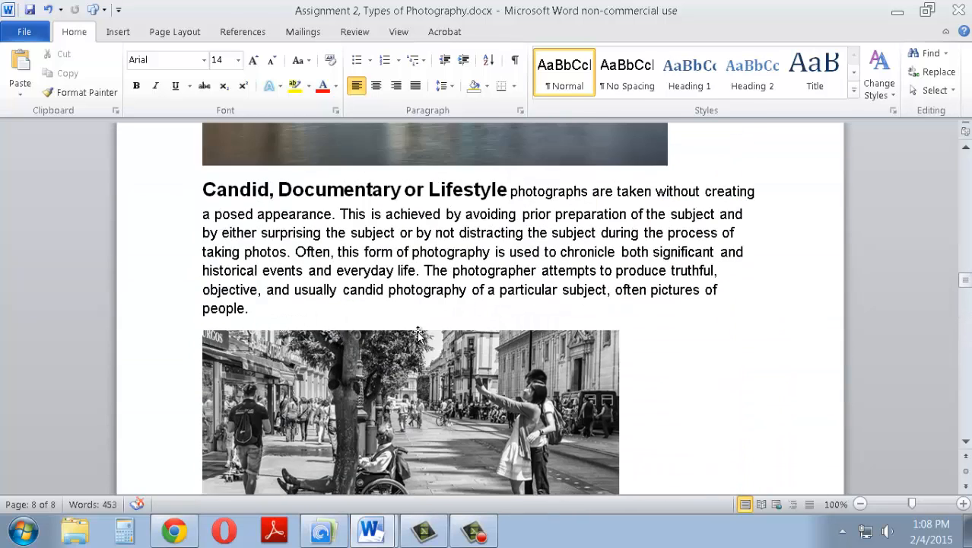
scroll(down, 3)
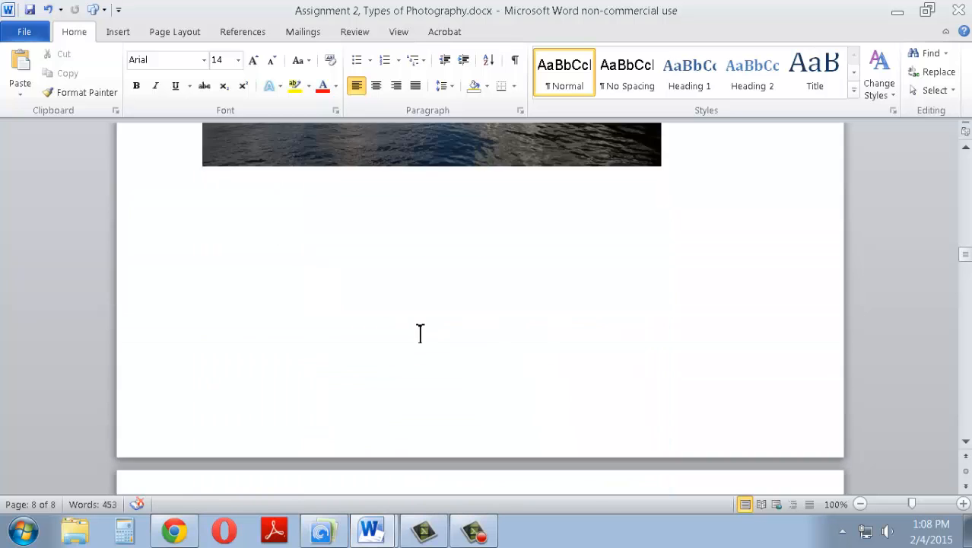
scroll(up, 3)
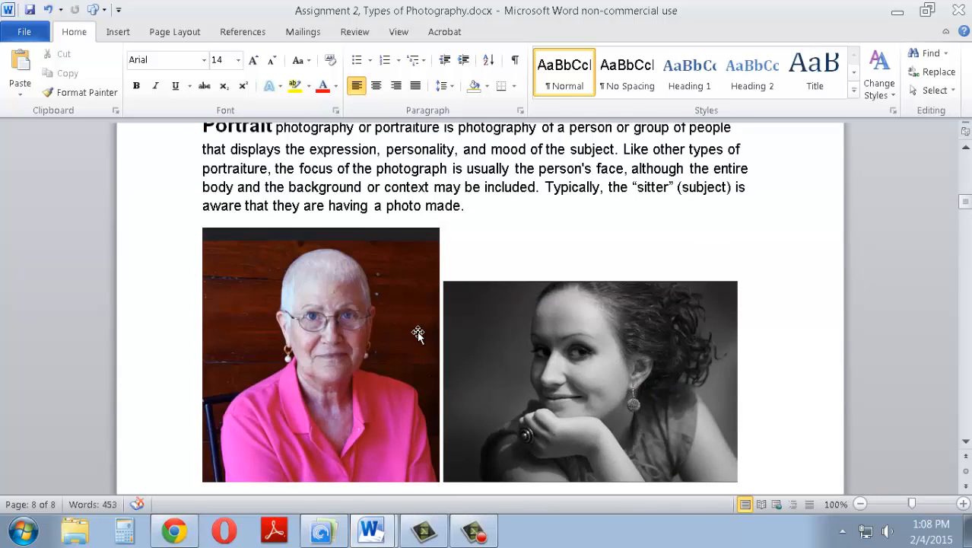
scroll(up, 3)
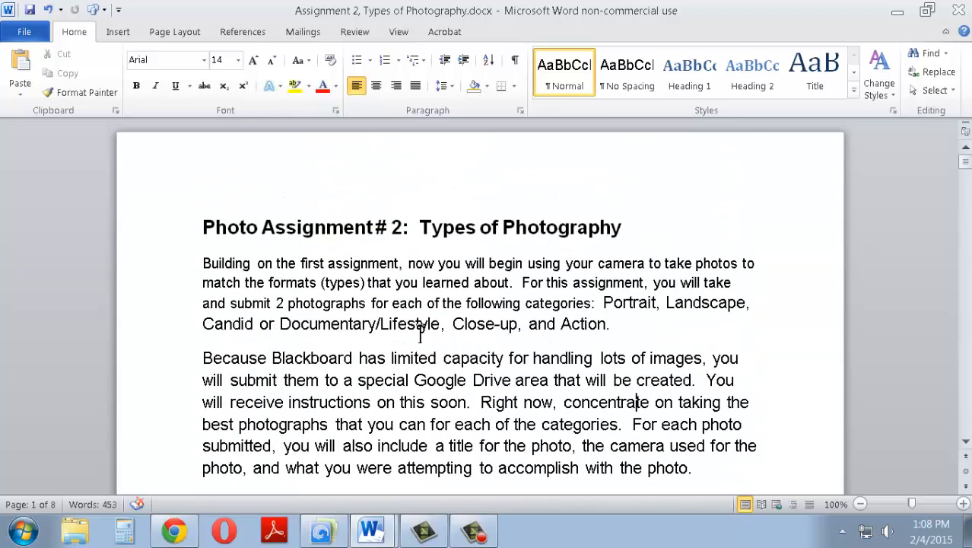
mouse_move(272, 339)
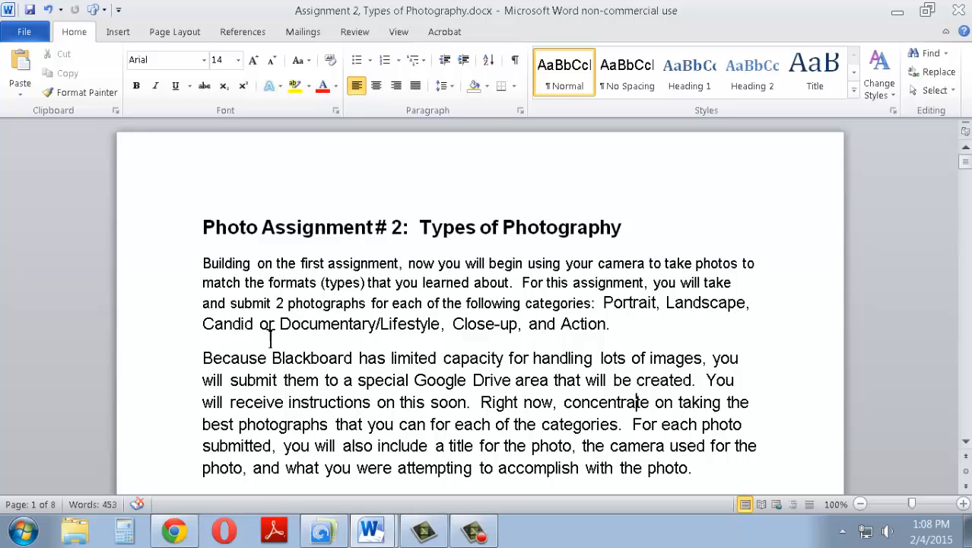
mouse_move(410, 323)
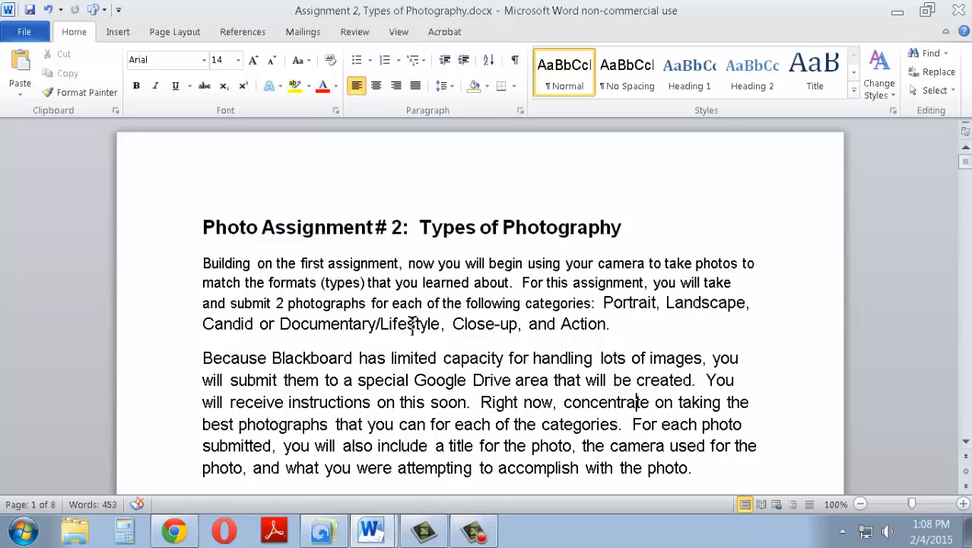
mouse_move(585, 333)
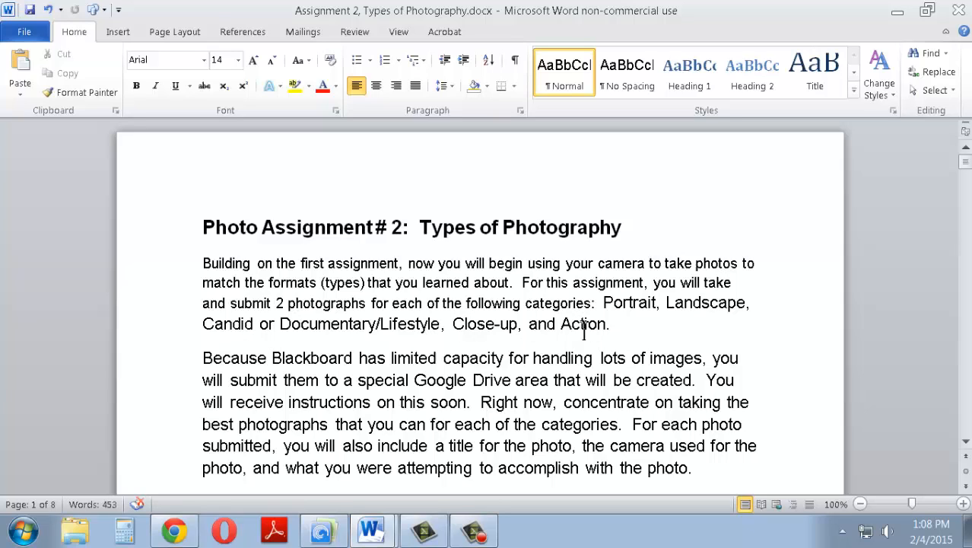
mouse_move(436, 343)
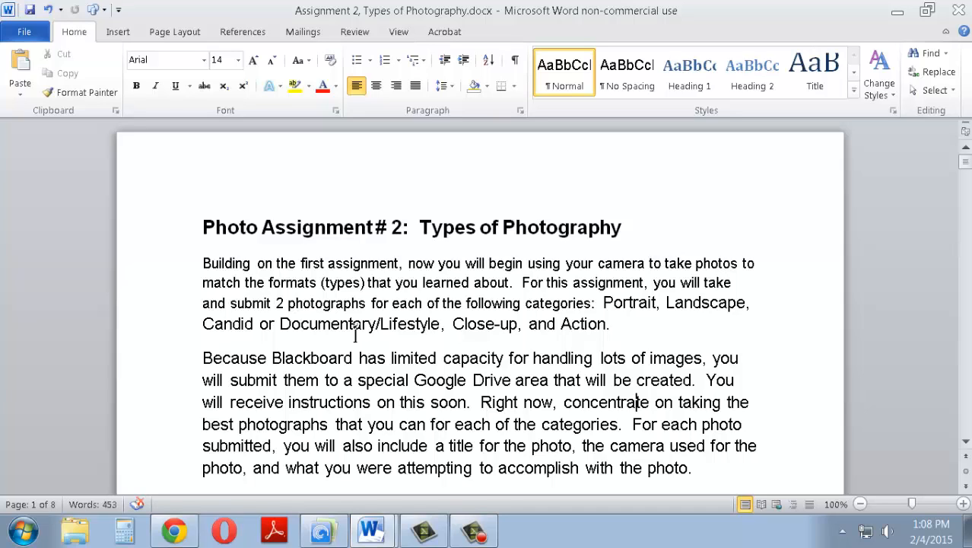
mouse_move(586, 323)
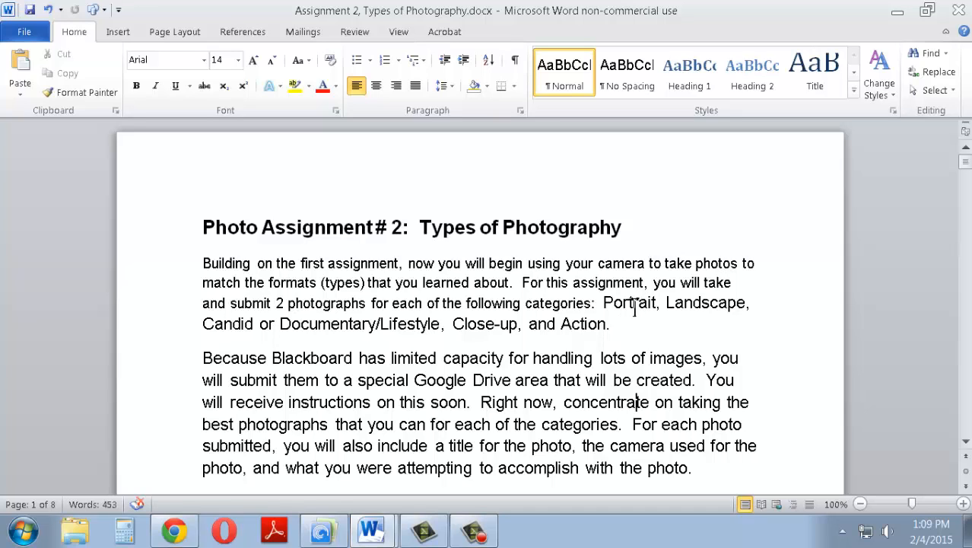
mouse_move(637, 308)
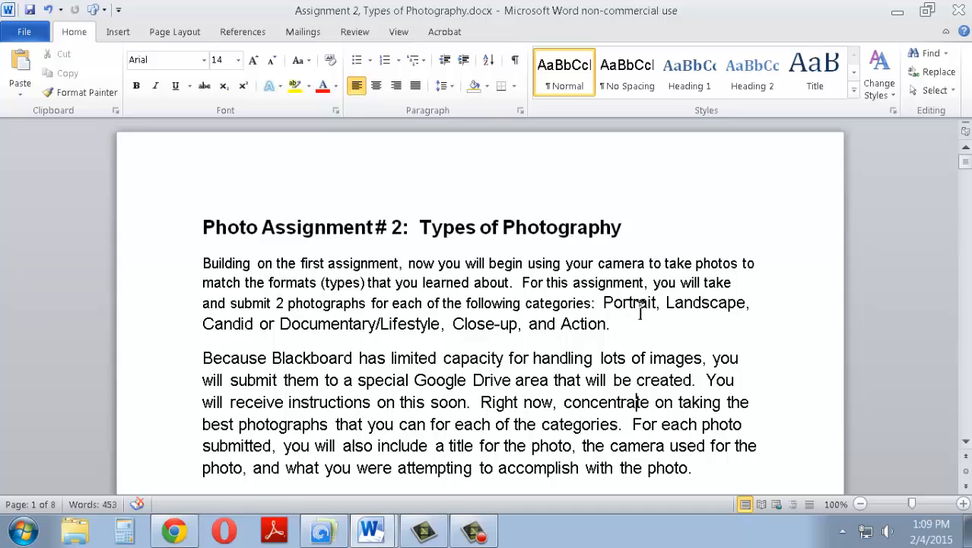
- Click in the page 1 category list and briefly scroll down and back up
click(630, 323)
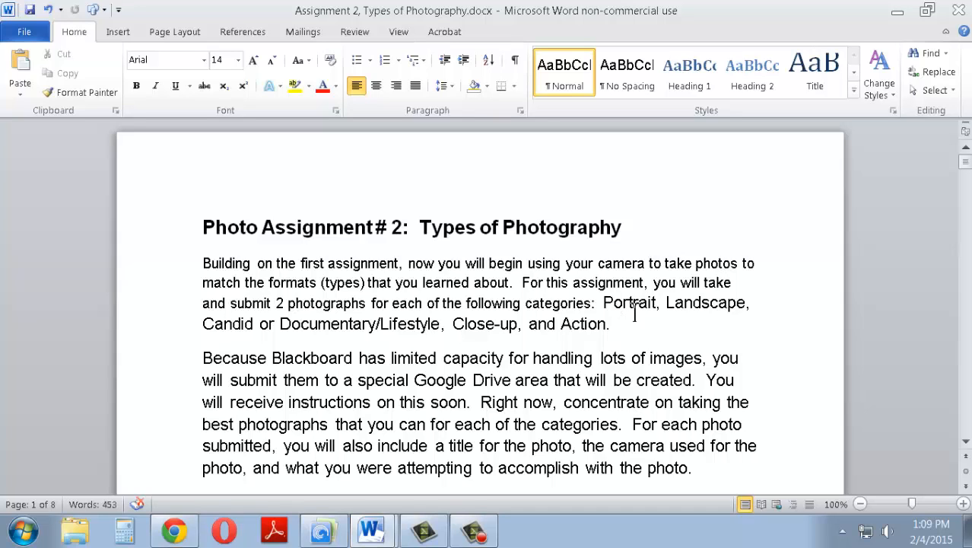
scroll(down, 3)
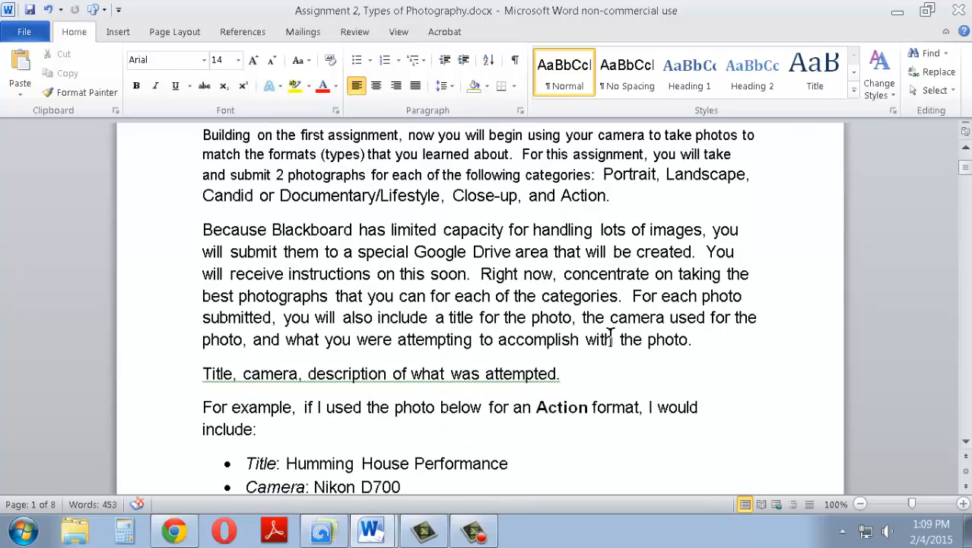
scroll(up, 3)
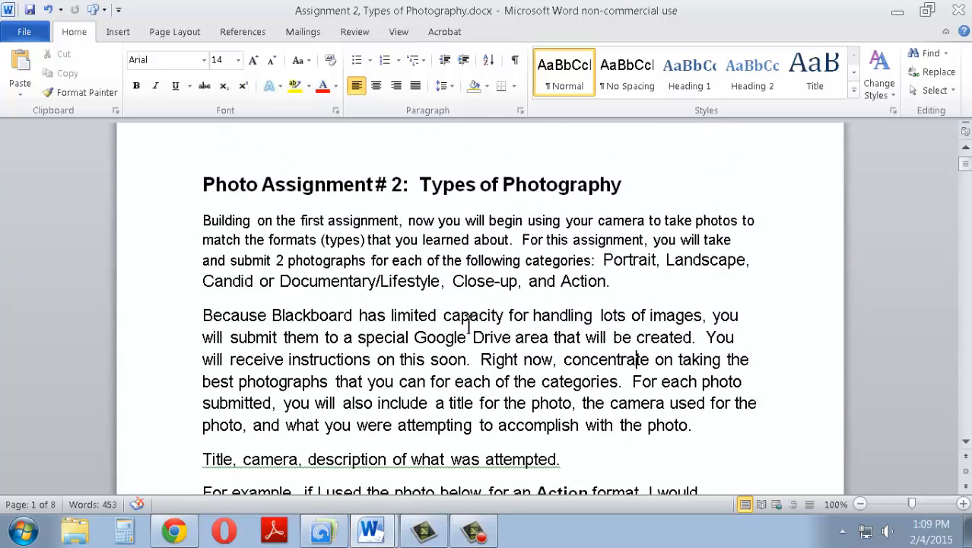
mouse_move(331, 292)
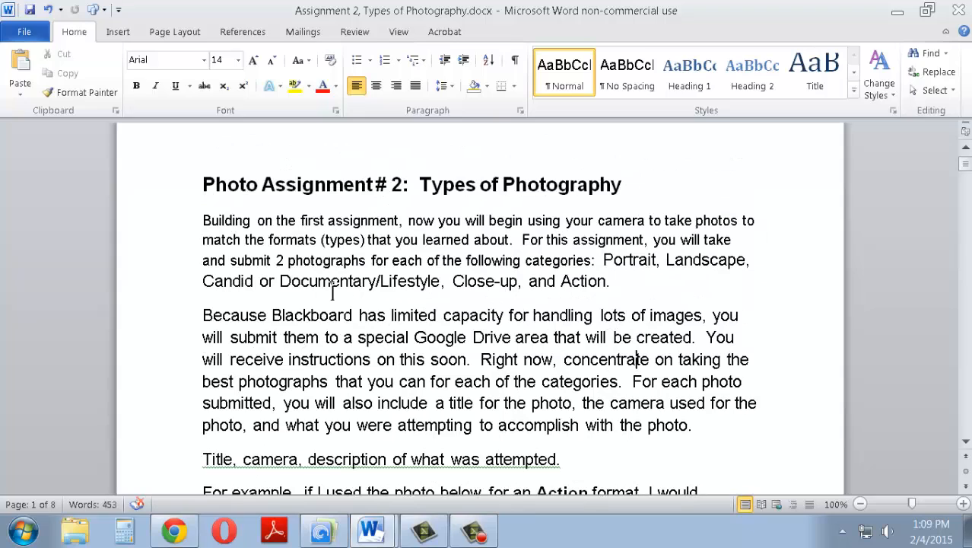